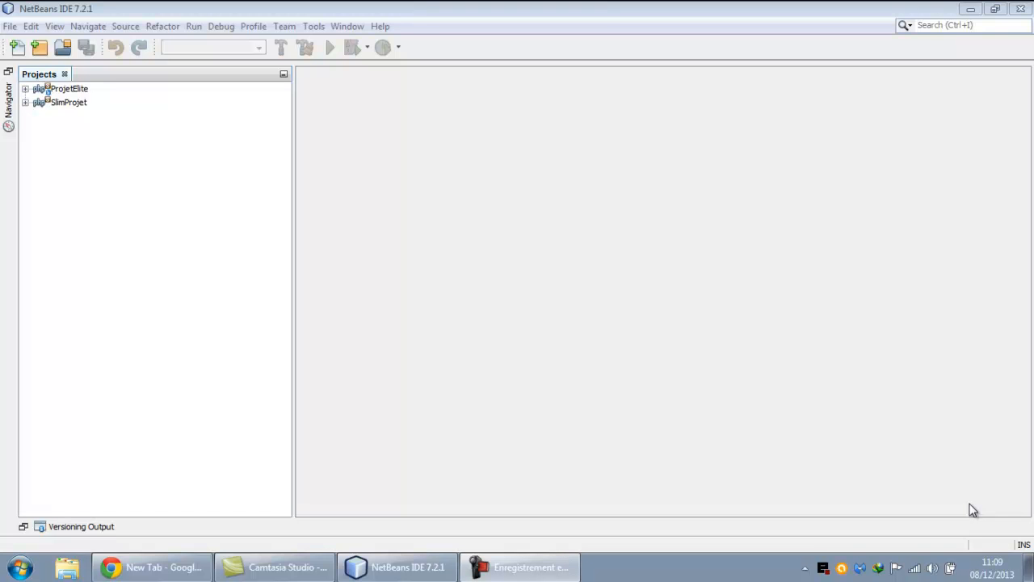
mouse_move(627, 369)
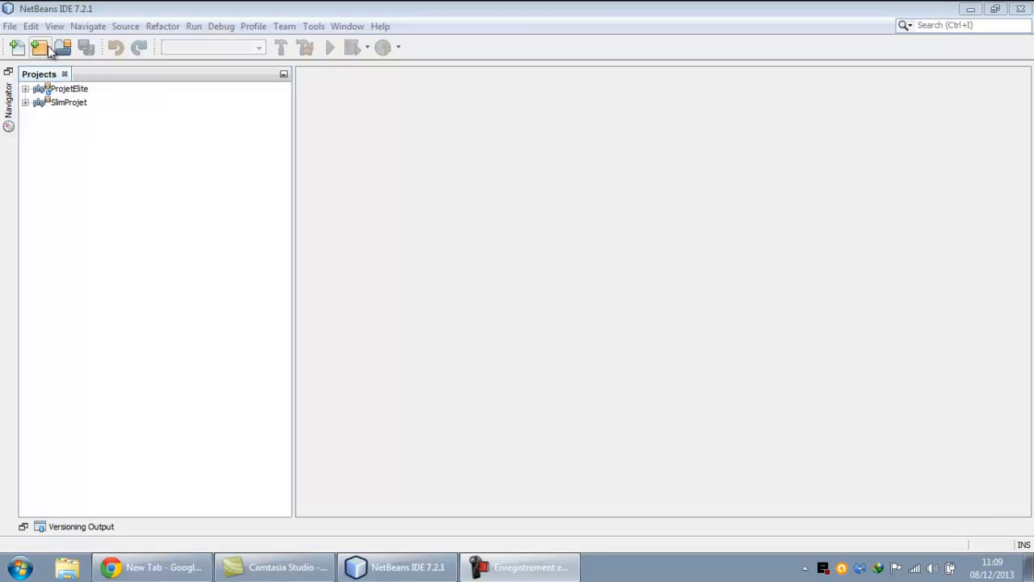
Start a new project and continue with PHP > PHP Application selected
left_click(17, 47)
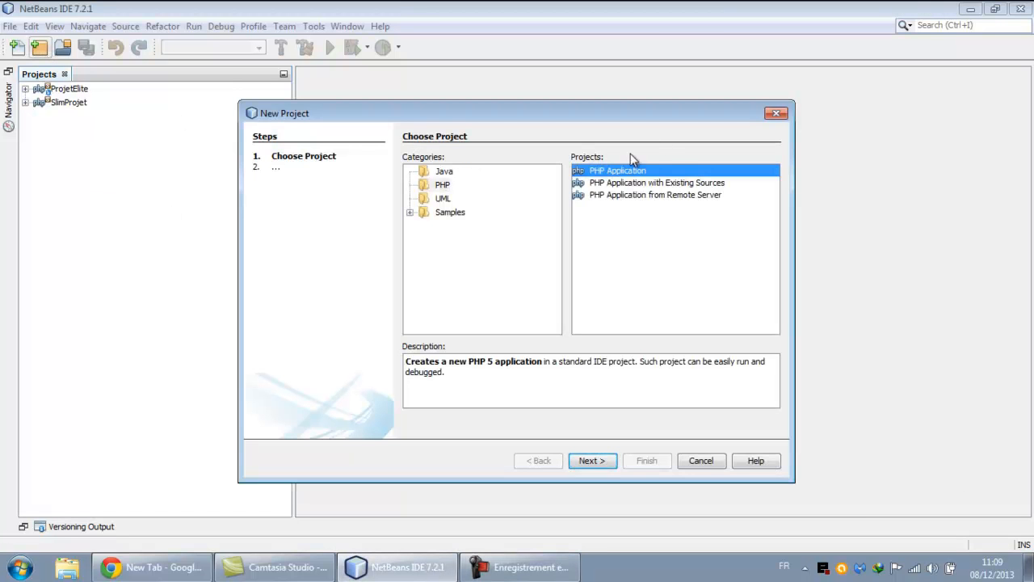
left_click(592, 460)
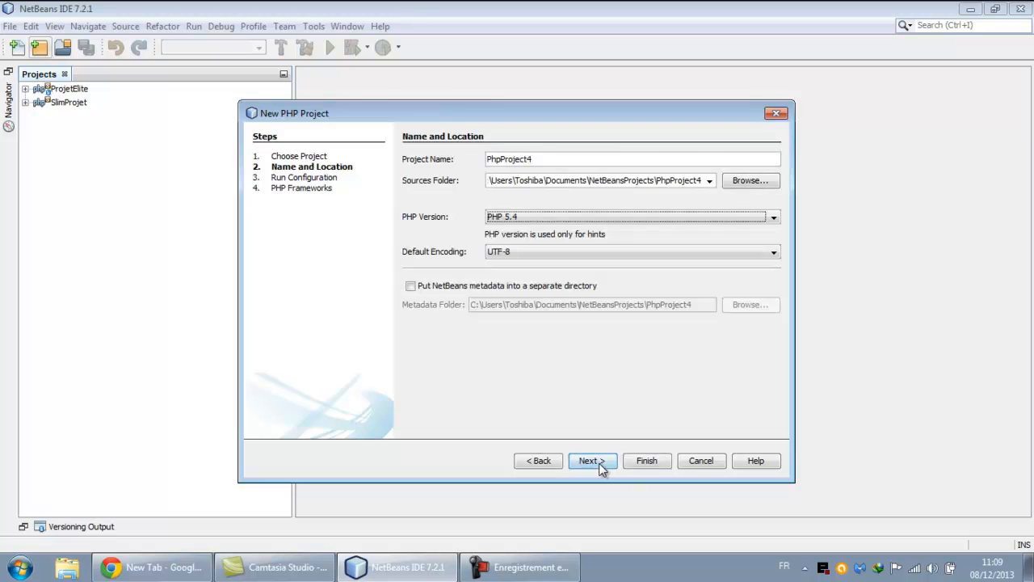
Browse for a source folder, create a new folder named symfony inside localweb and choose it
left_click(750, 181)
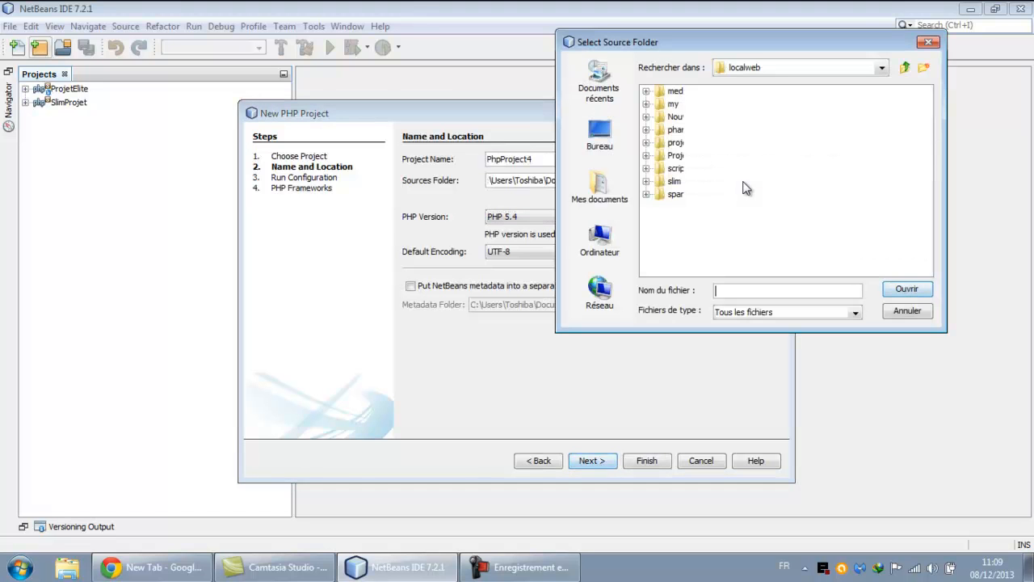
mouse_move(800, 244)
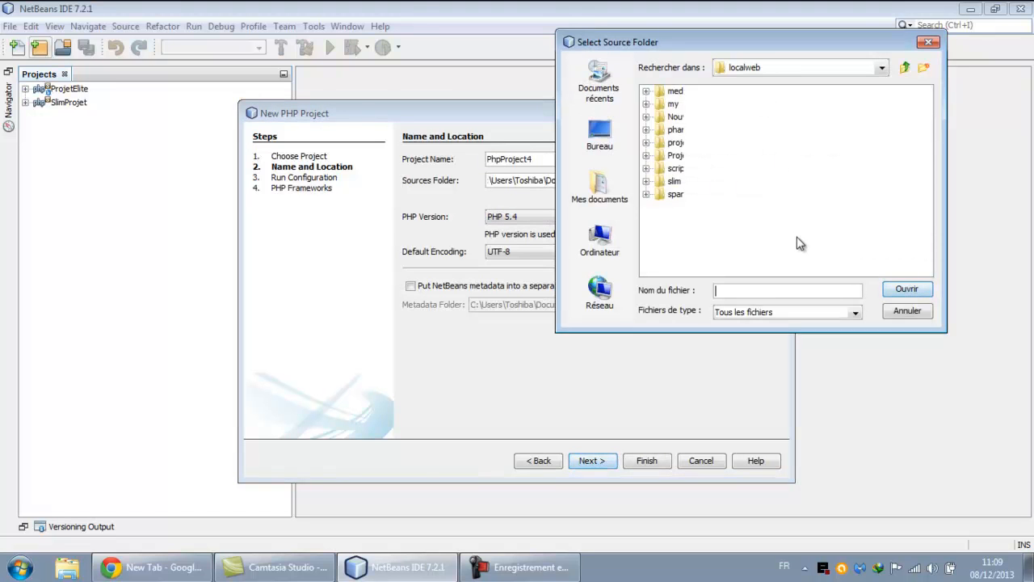
mouse_move(828, 565)
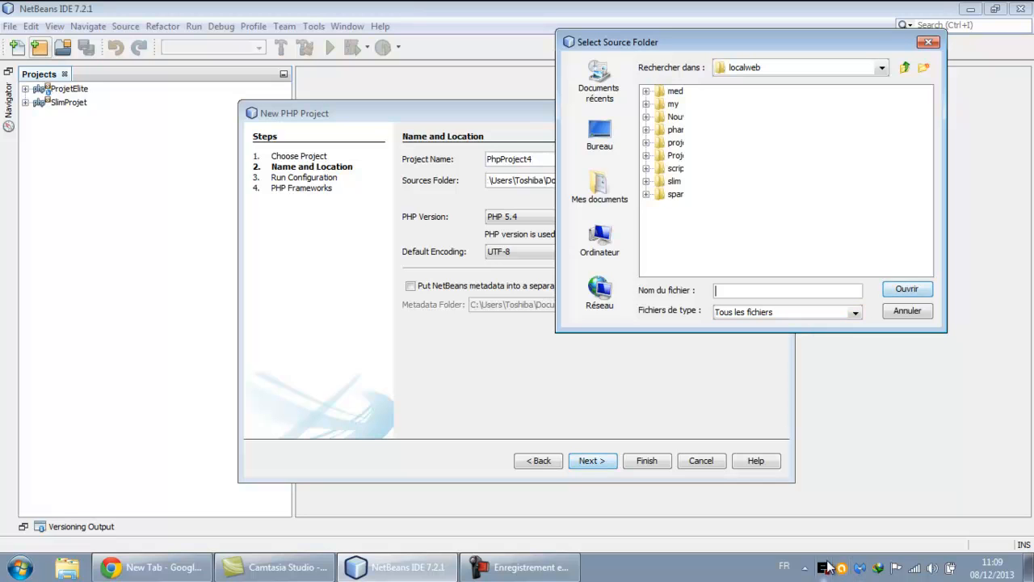
mouse_move(685, 220)
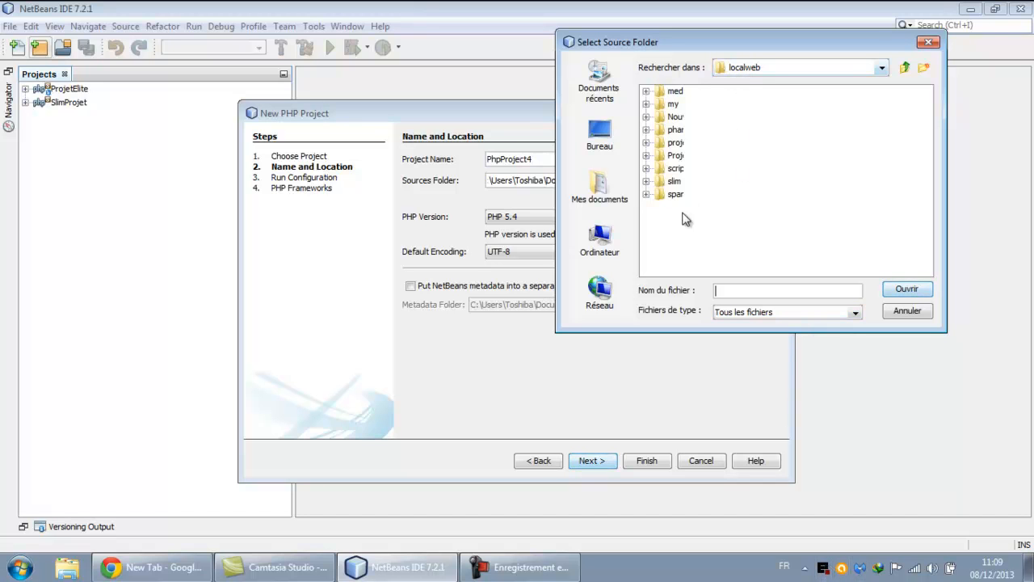
left_click(924, 68)
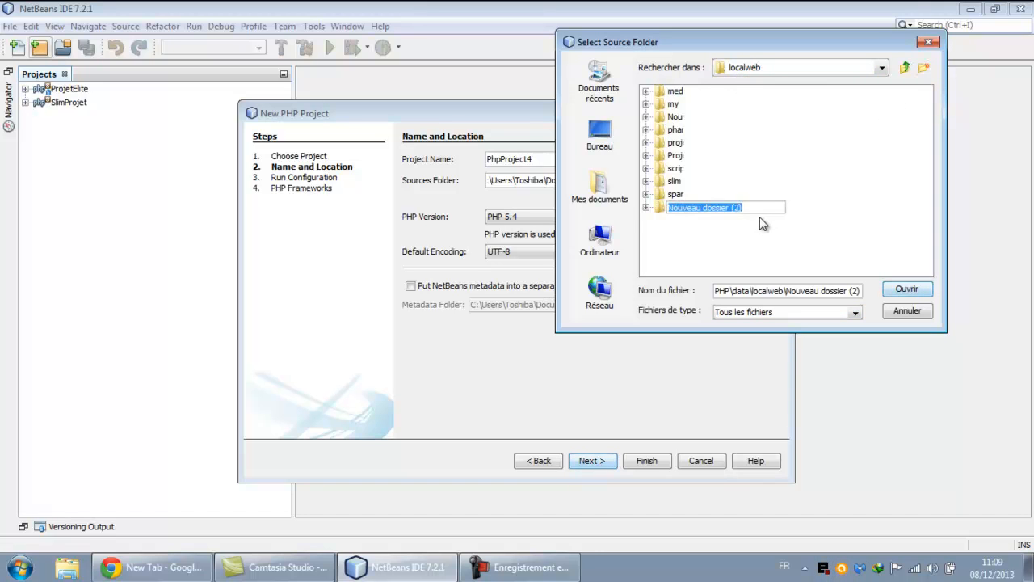
type("symfo")
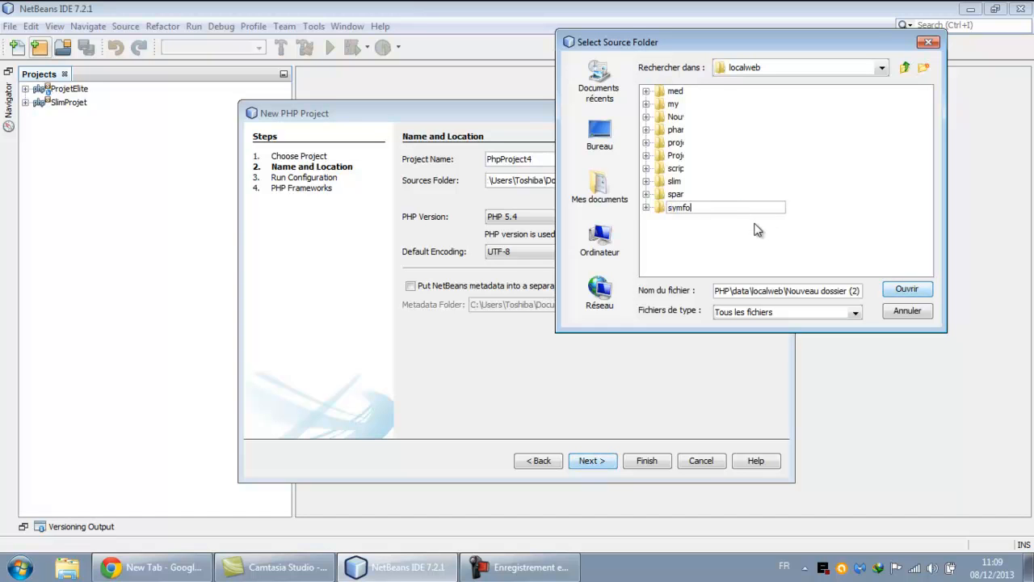
type("ny")
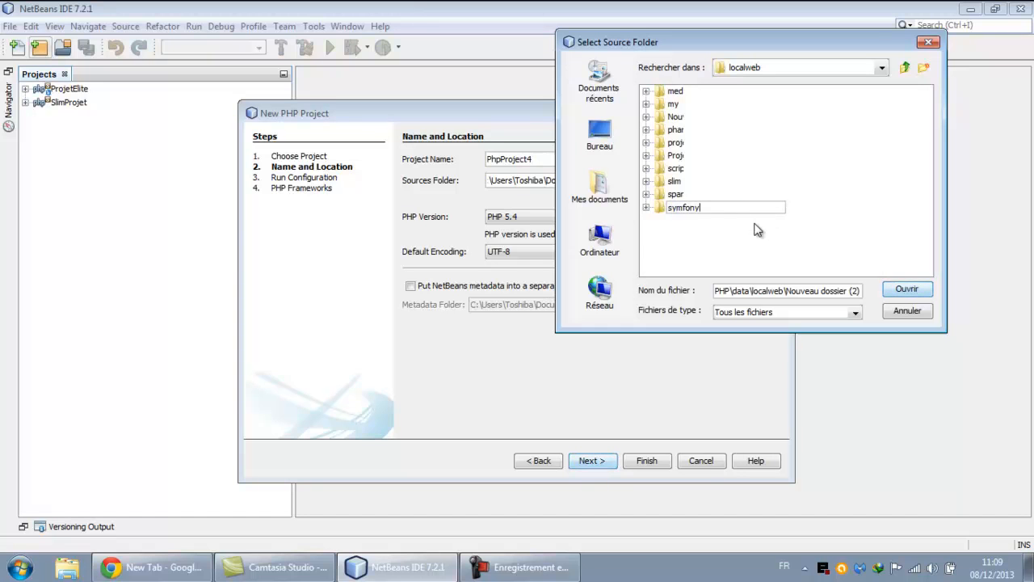
mouse_move(702, 223)
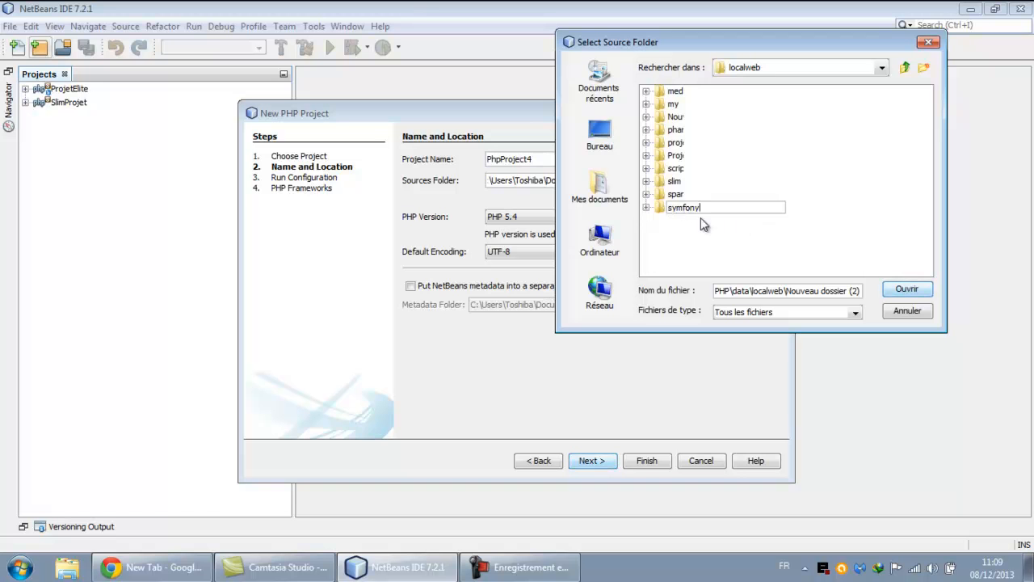
left_click(676, 207)
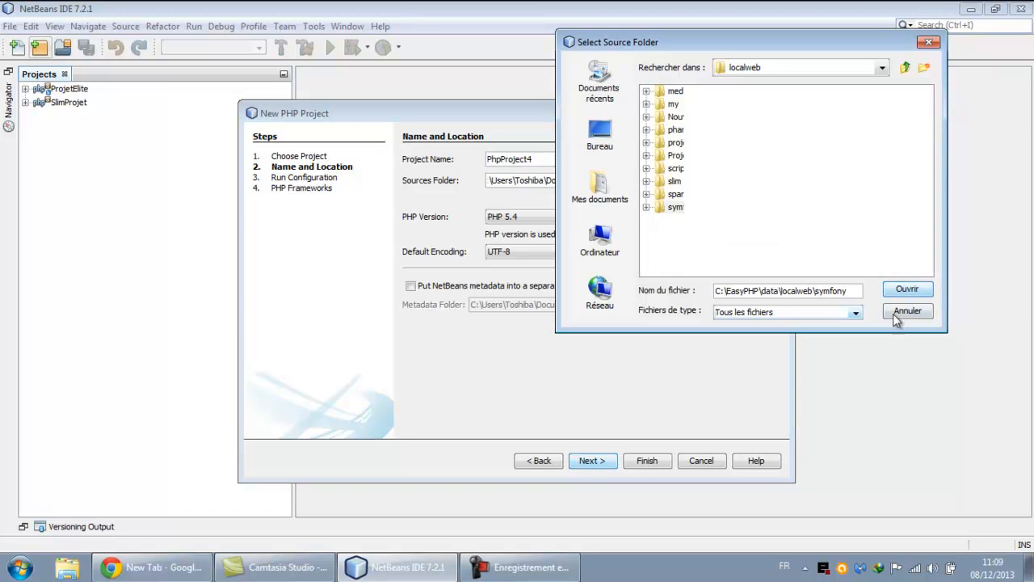
Confirm the symfony source folder, name the project symfony and advance to the framework choices
left_click(907, 310)
type("s")
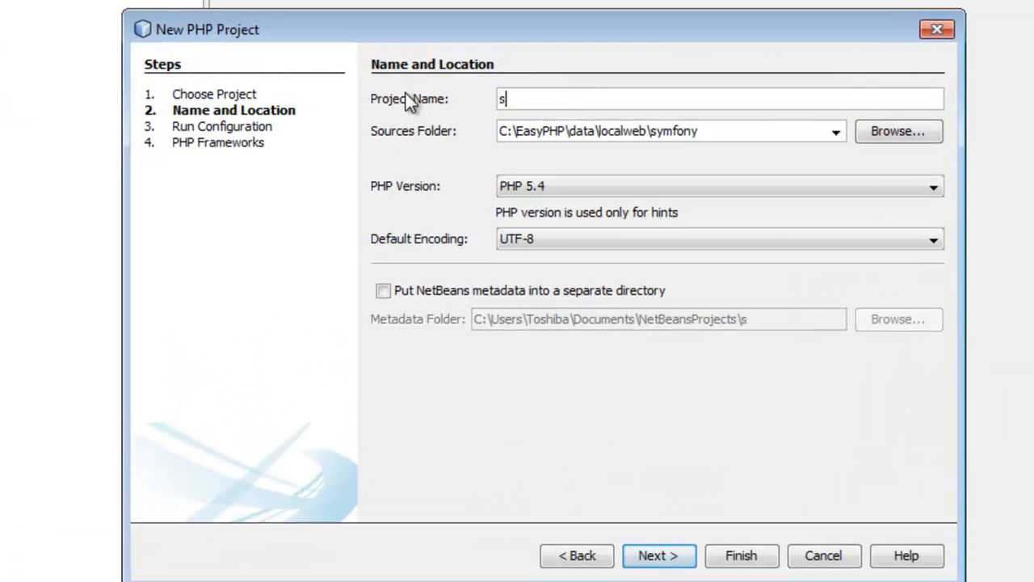
type("ymfony")
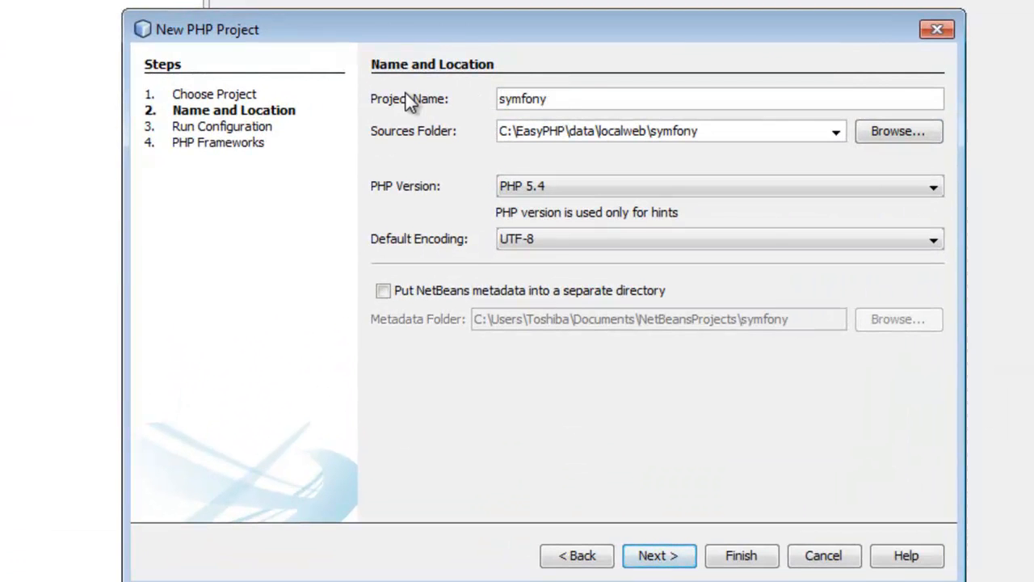
left_click(660, 556)
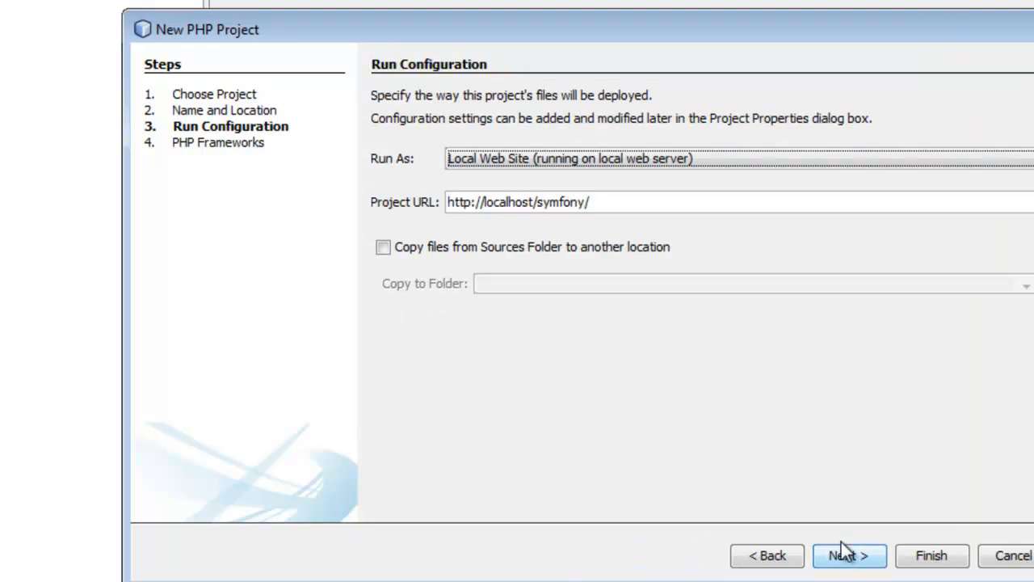
left_click(848, 556)
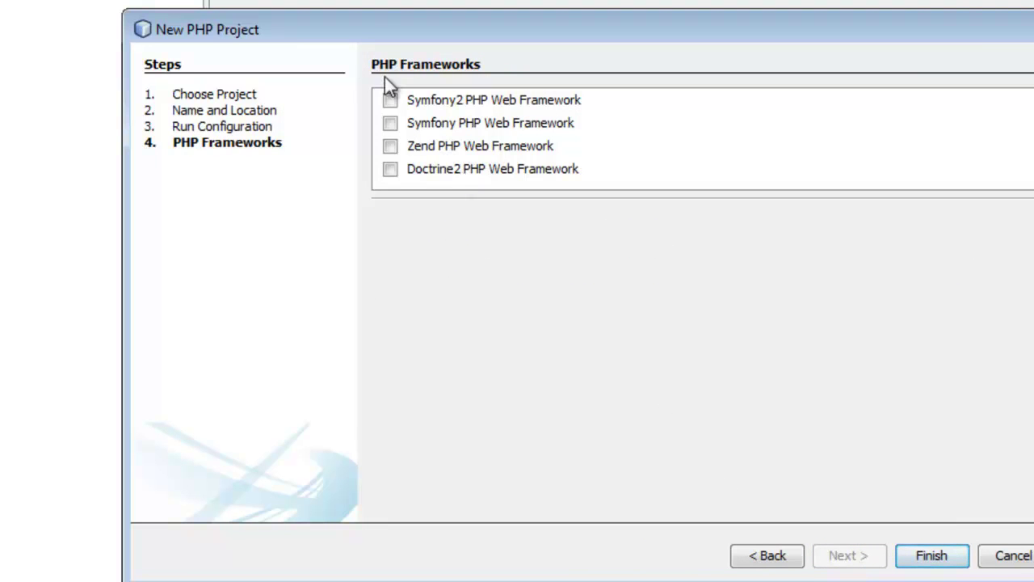
Add the Symfony2 PHP Web Framework and finish creating the symfony project
left_click(391, 100)
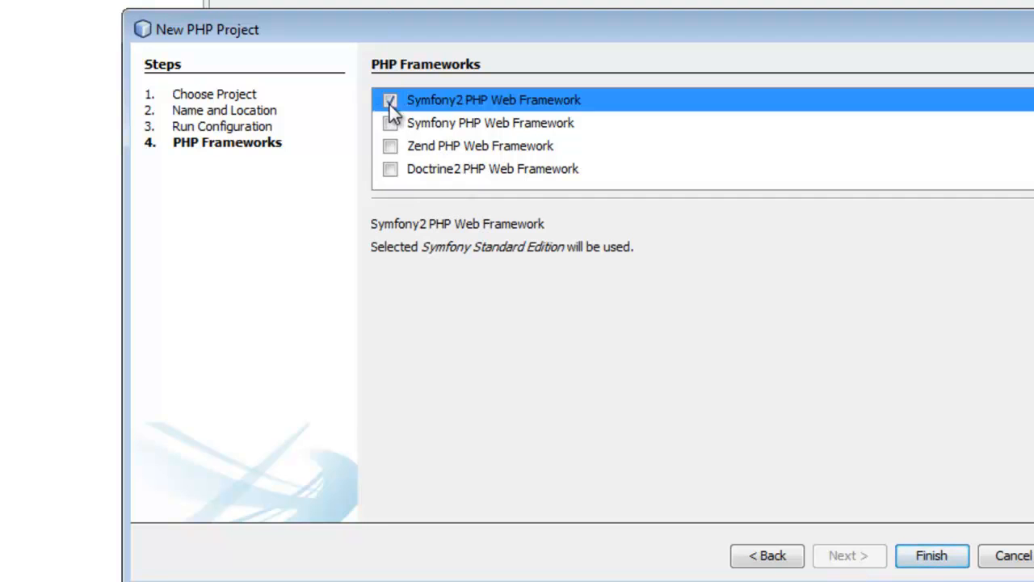
left_click(391, 100)
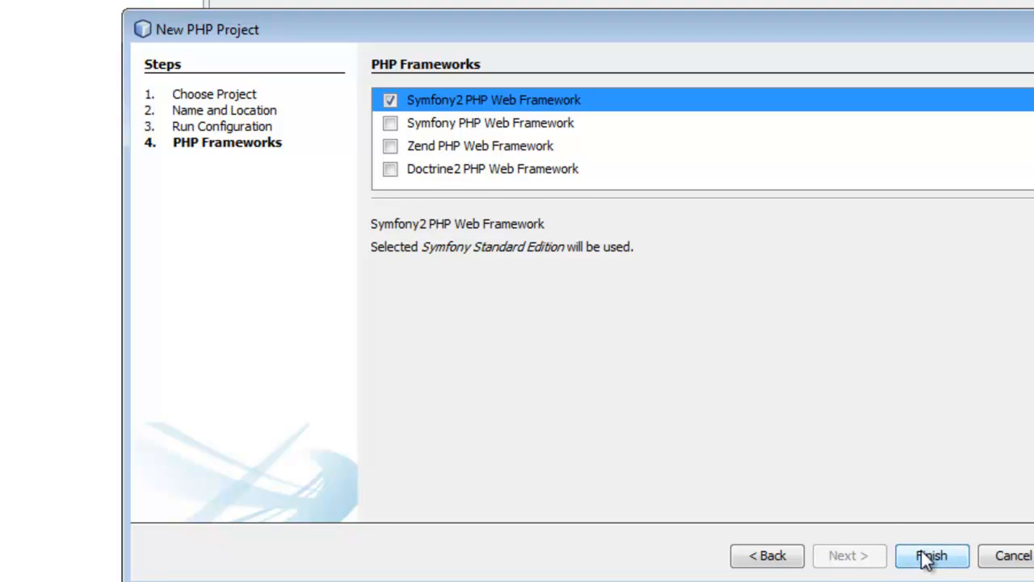
left_click(931, 556)
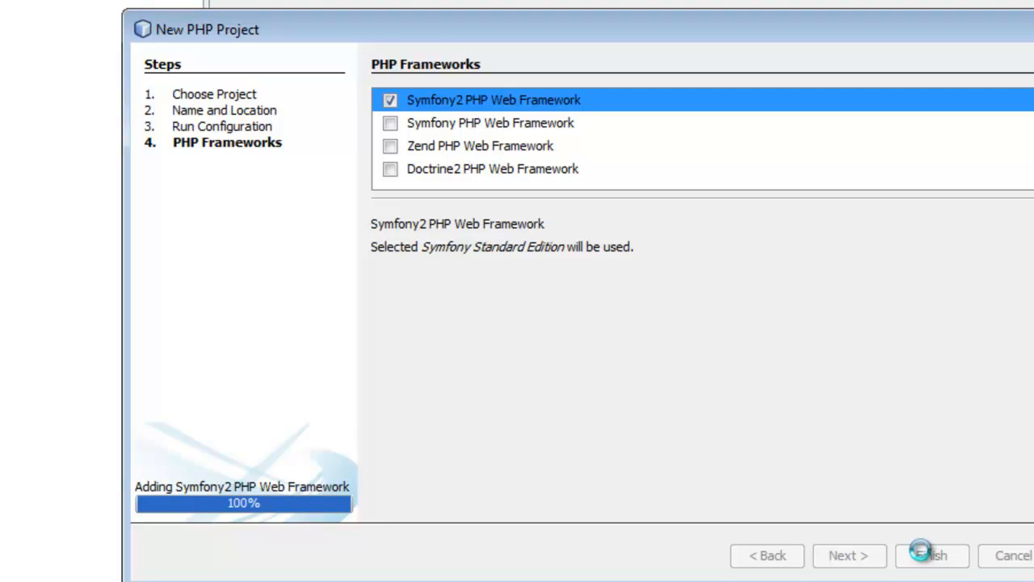
mouse_move(74, 427)
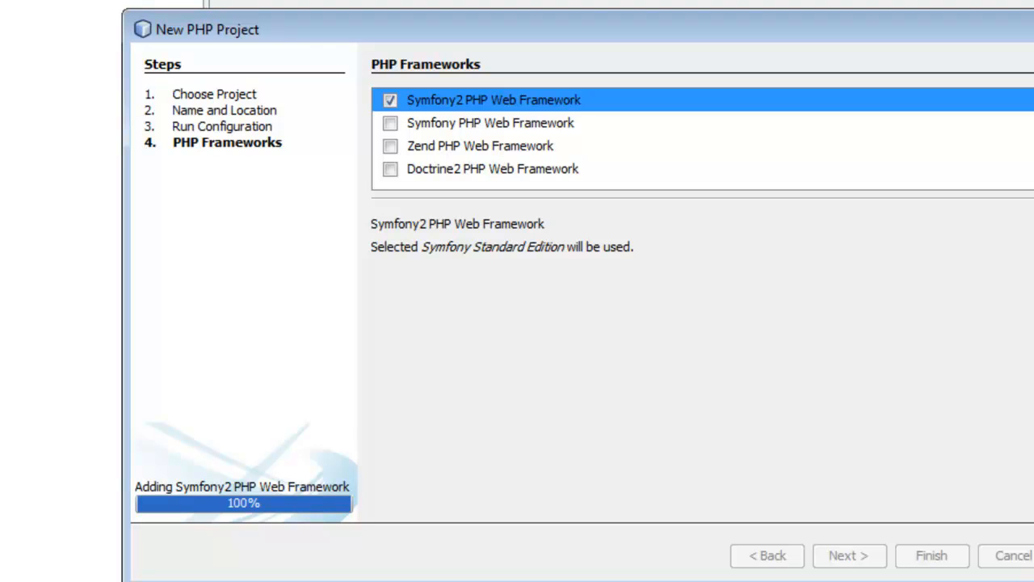
mouse_move(100, 306)
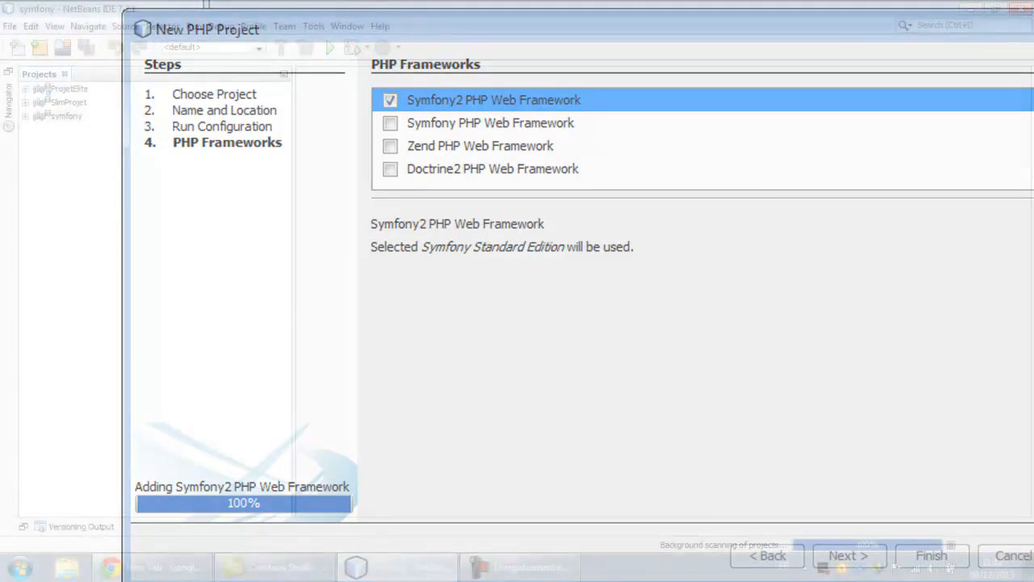
Expand symfony > Source Files > src > Acme > DemoBundle in the Projects panel
left_click(931, 556)
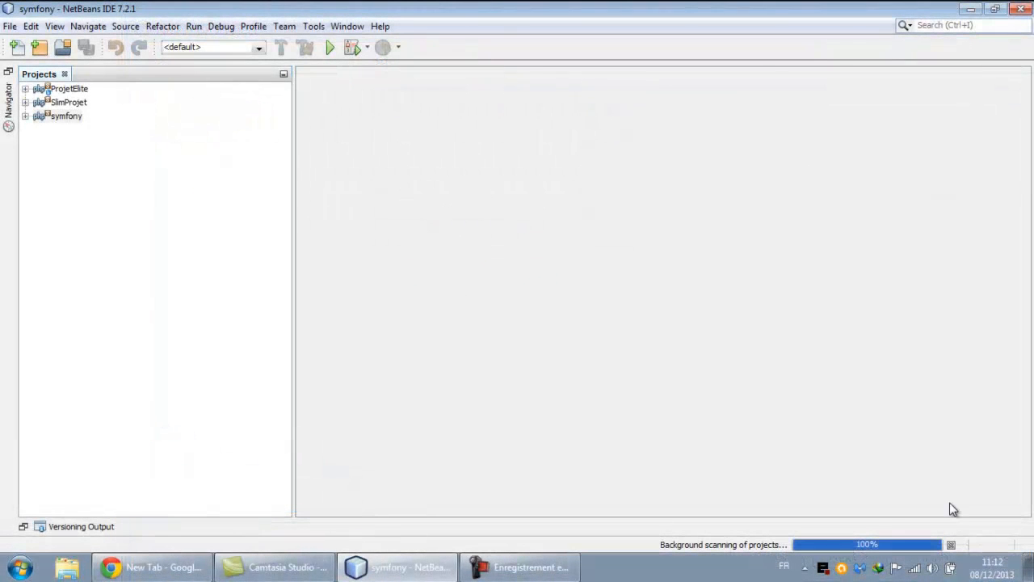
mouse_move(102, 126)
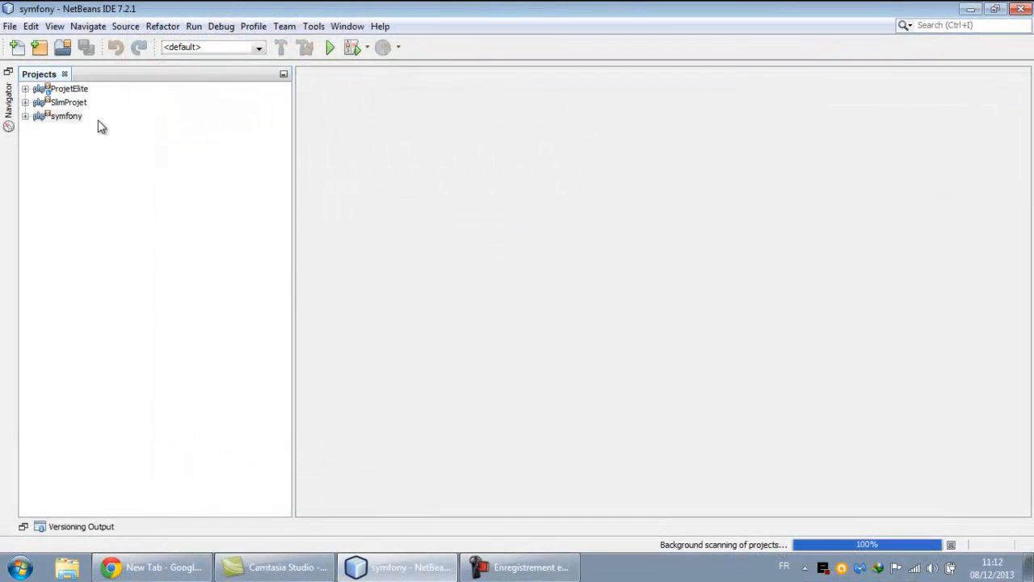
mouse_move(67, 117)
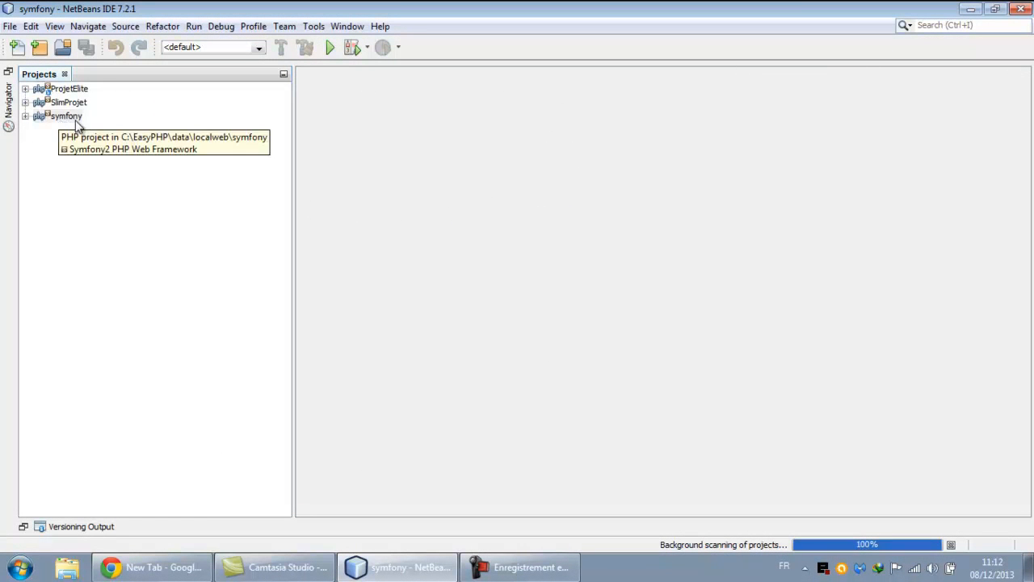
left_click(26, 117)
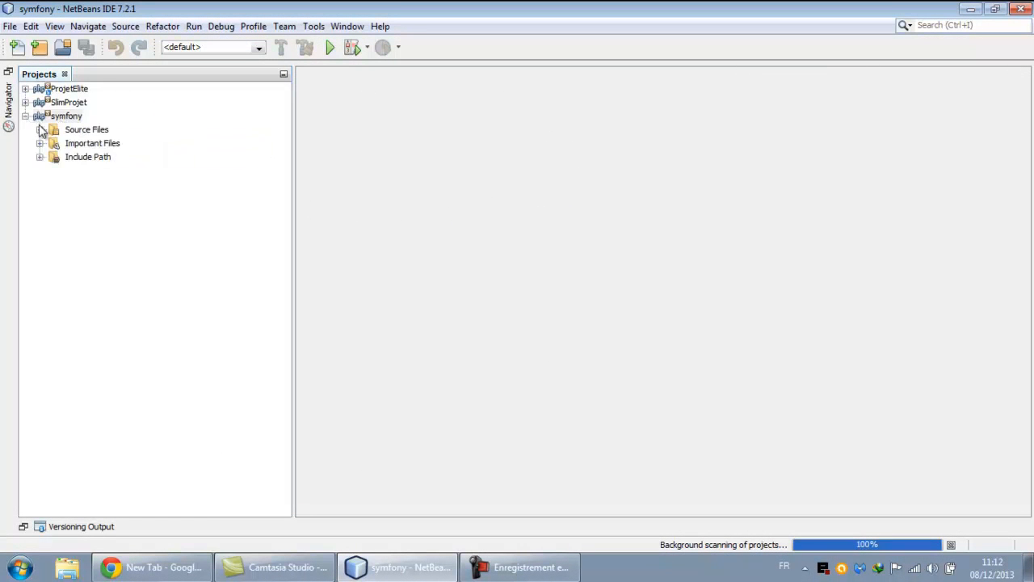
left_click(39, 129)
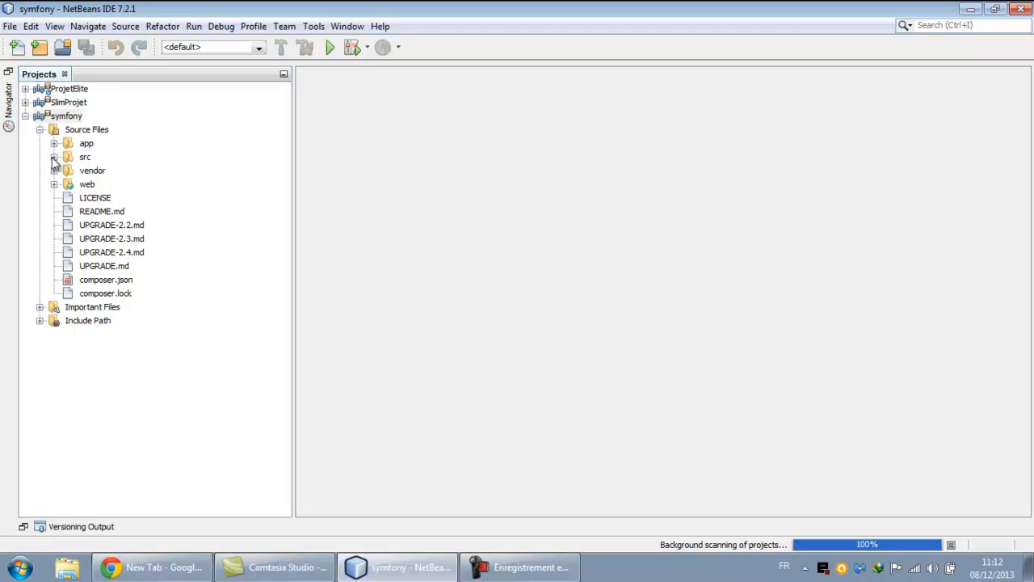
left_click(53, 157)
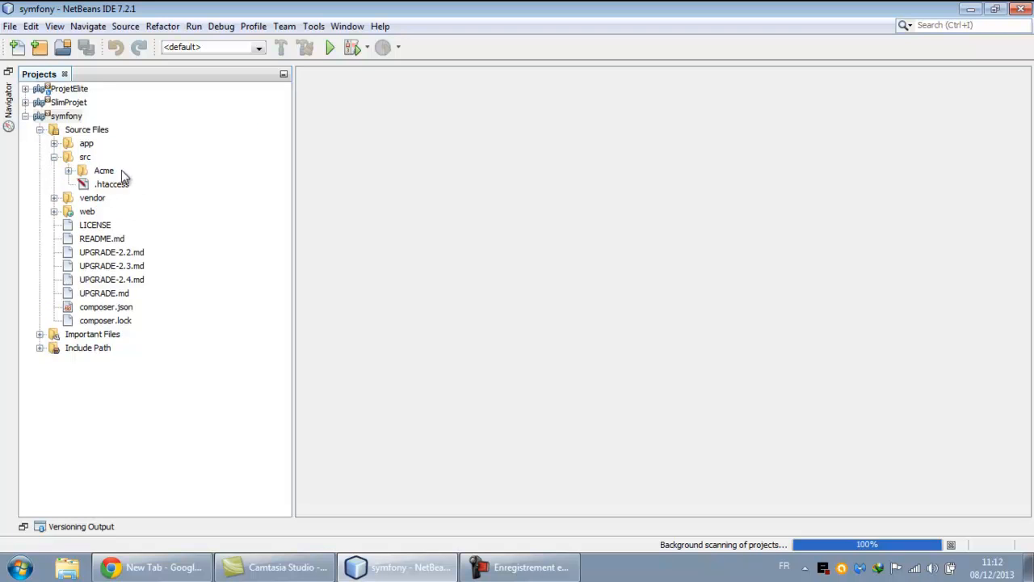
mouse_move(104, 176)
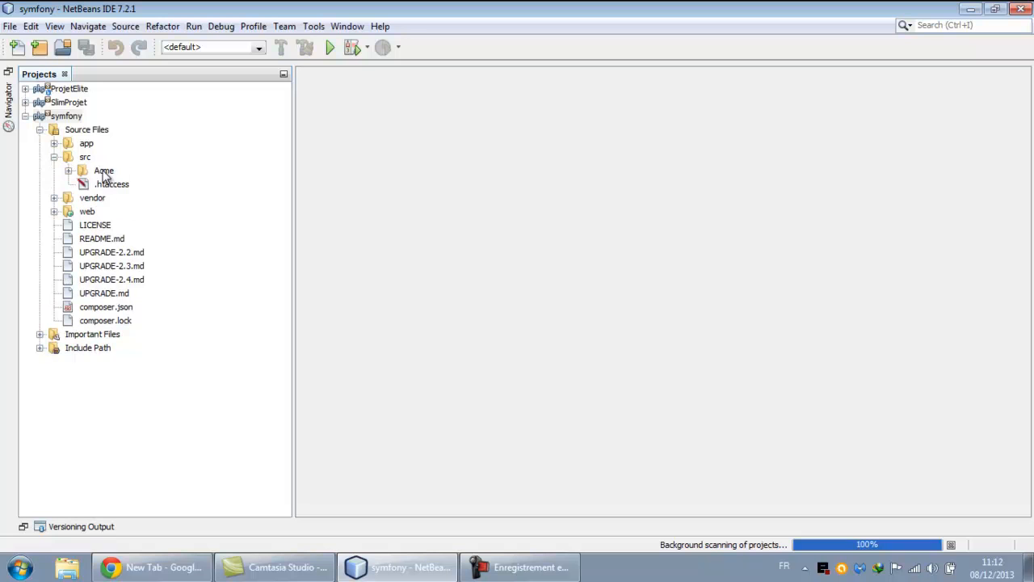
left_click(68, 172)
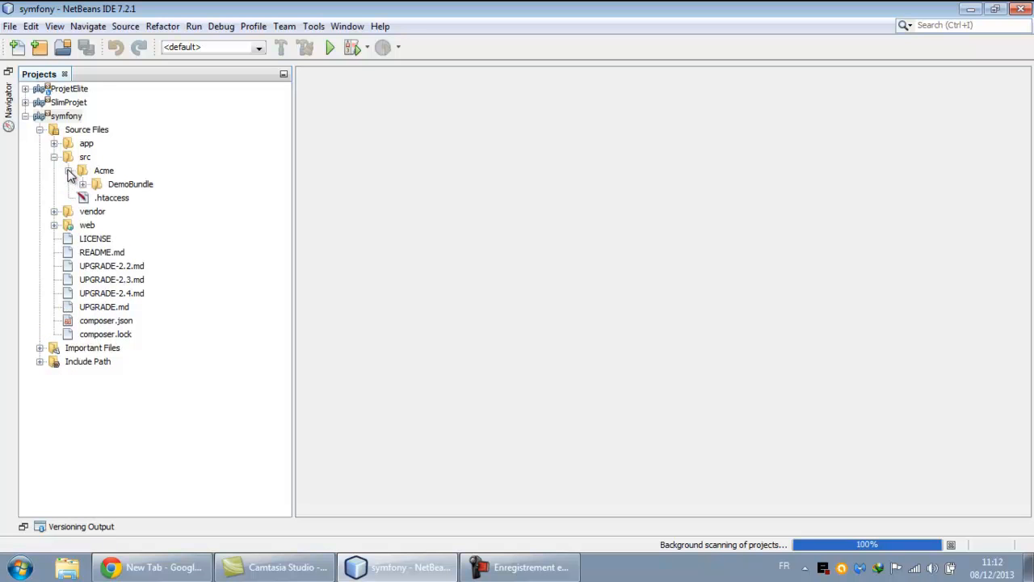
left_click(95, 184)
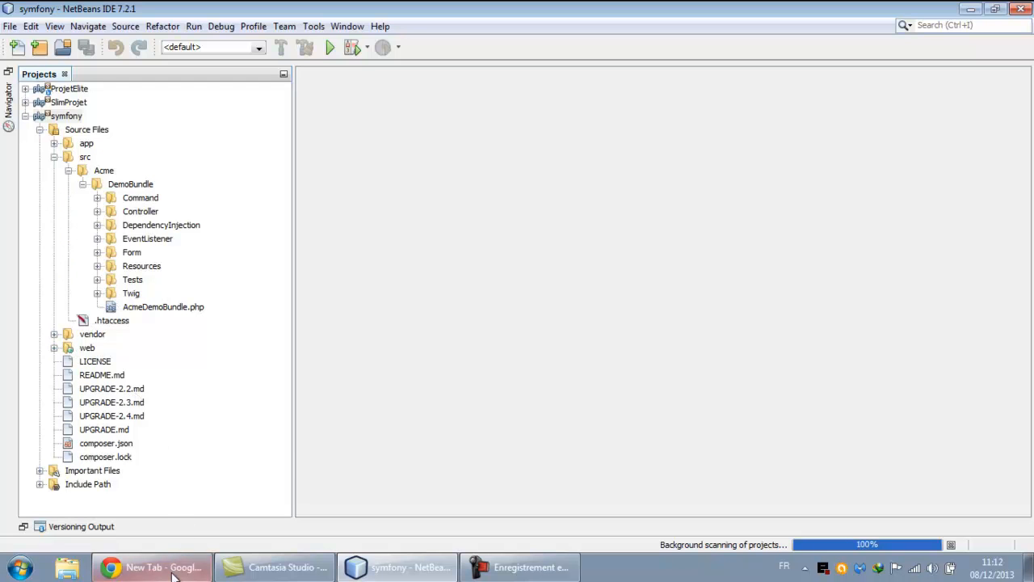
Browse to localhost in Chrome, then into symfony/ and its web/ folder
left_click(152, 565)
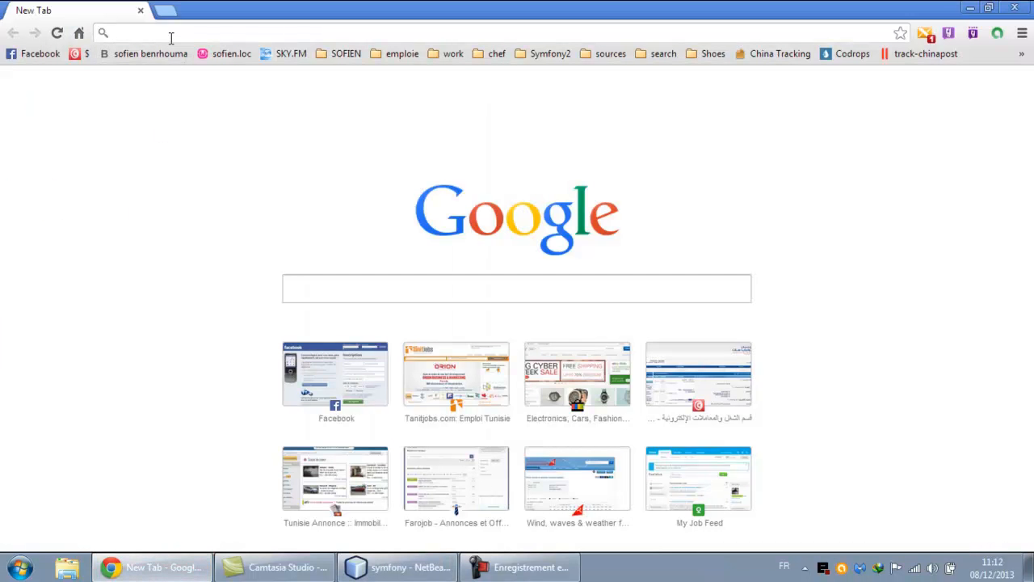
type("localhost")
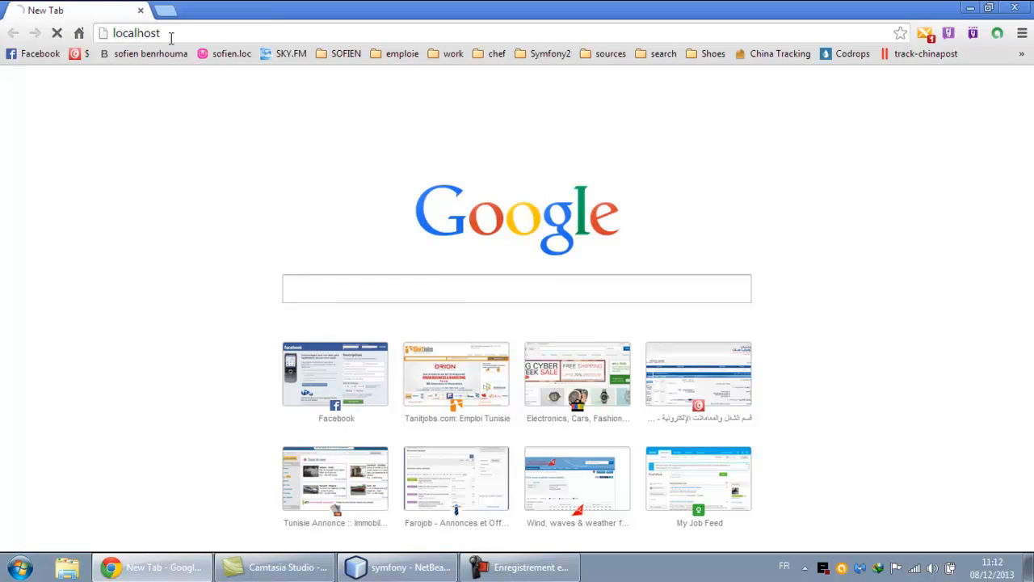
key("Return")
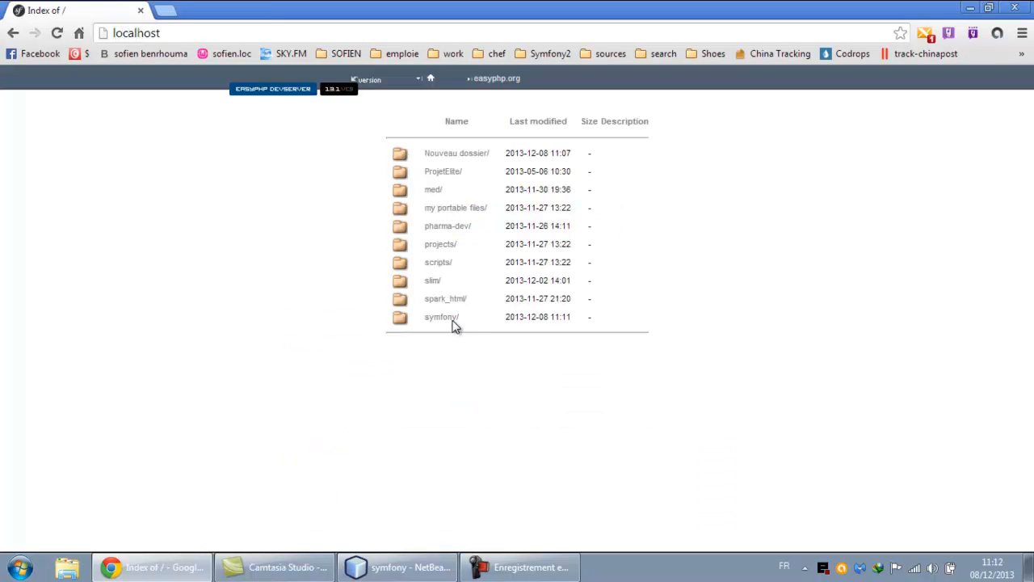
left_click(443, 315)
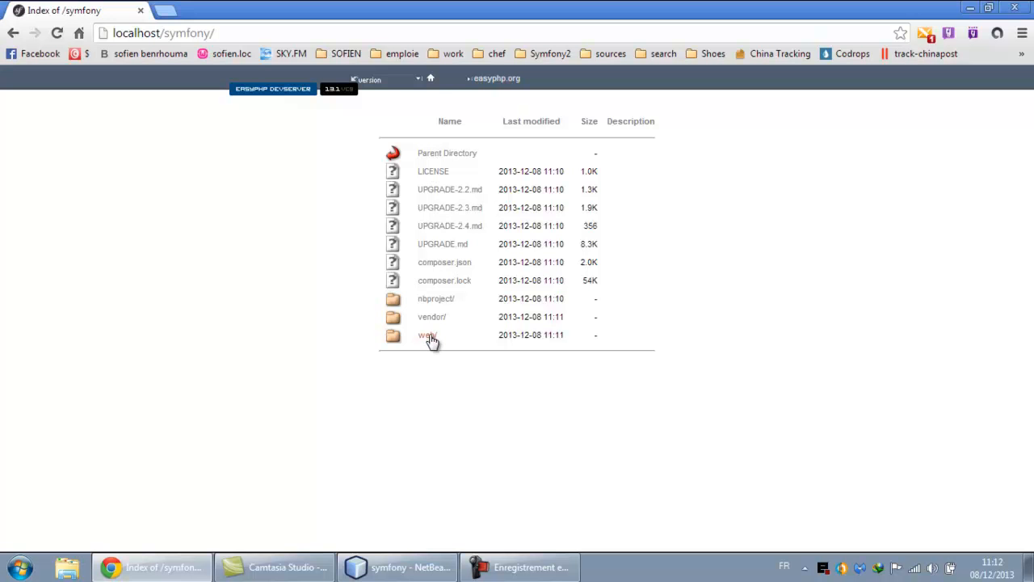
left_click(427, 334)
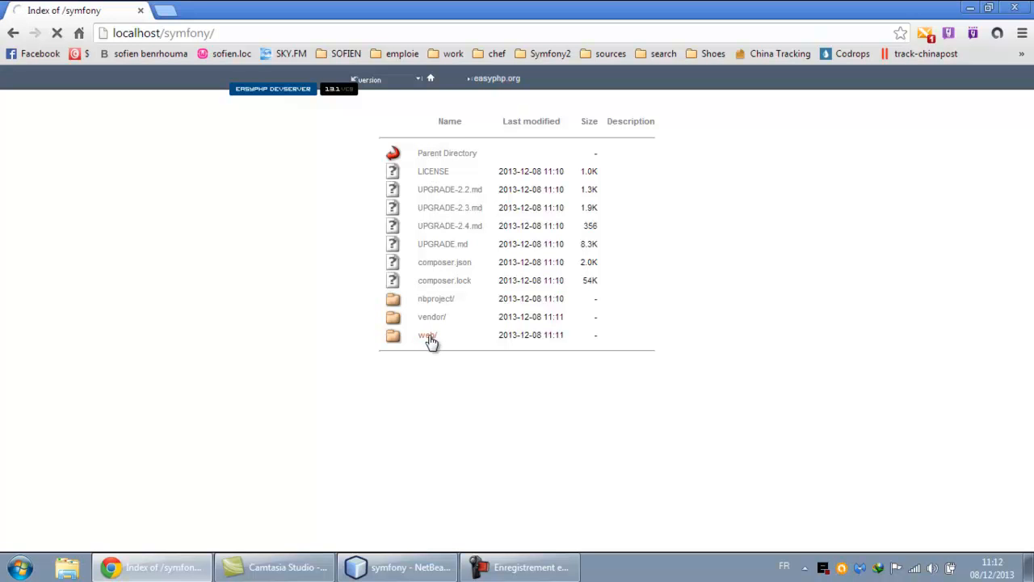
left_click(426, 334)
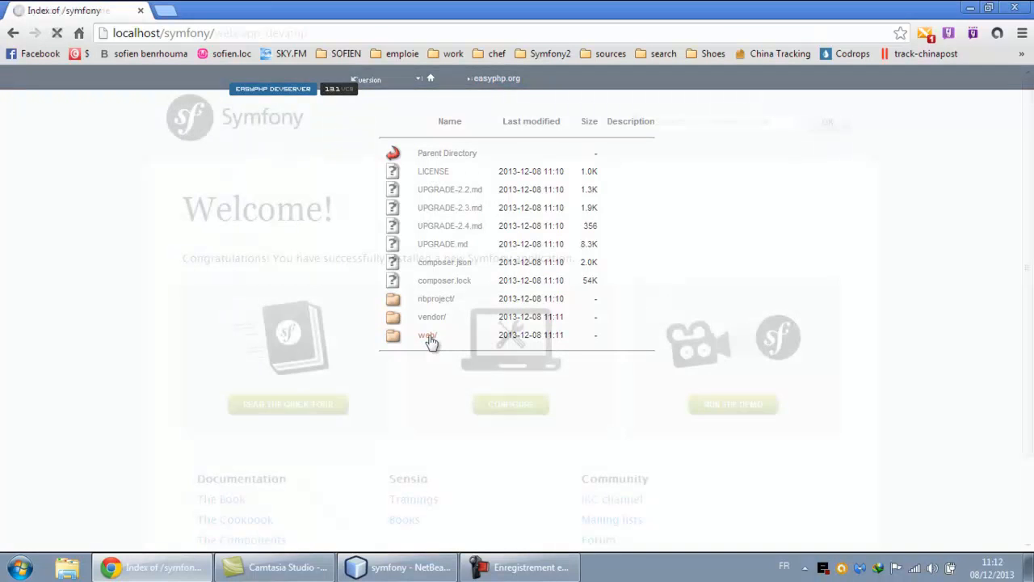
Run the demo from the Symfony welcome page and open the Hello World demo
left_click(427, 335)
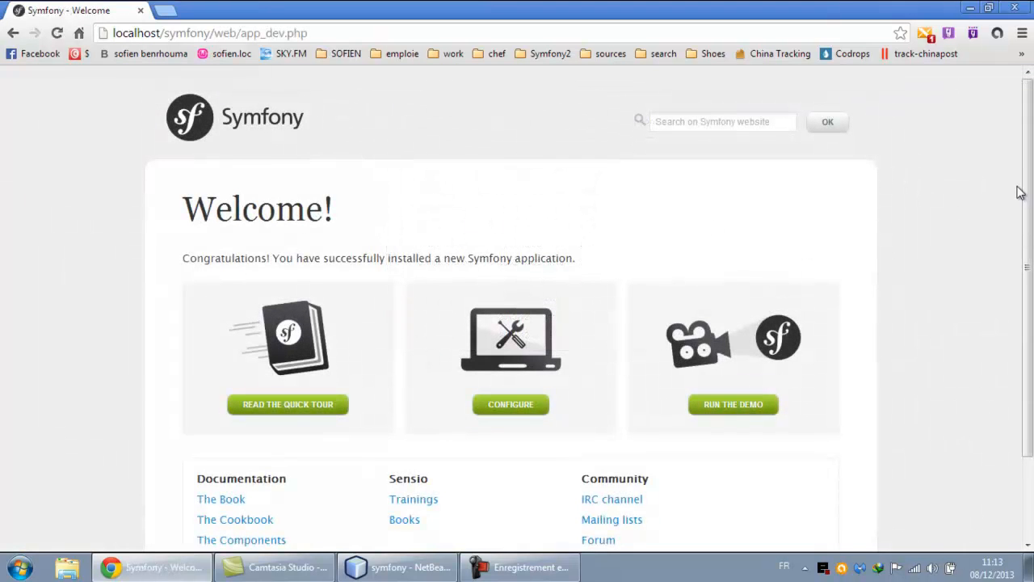
scroll("down", 3)
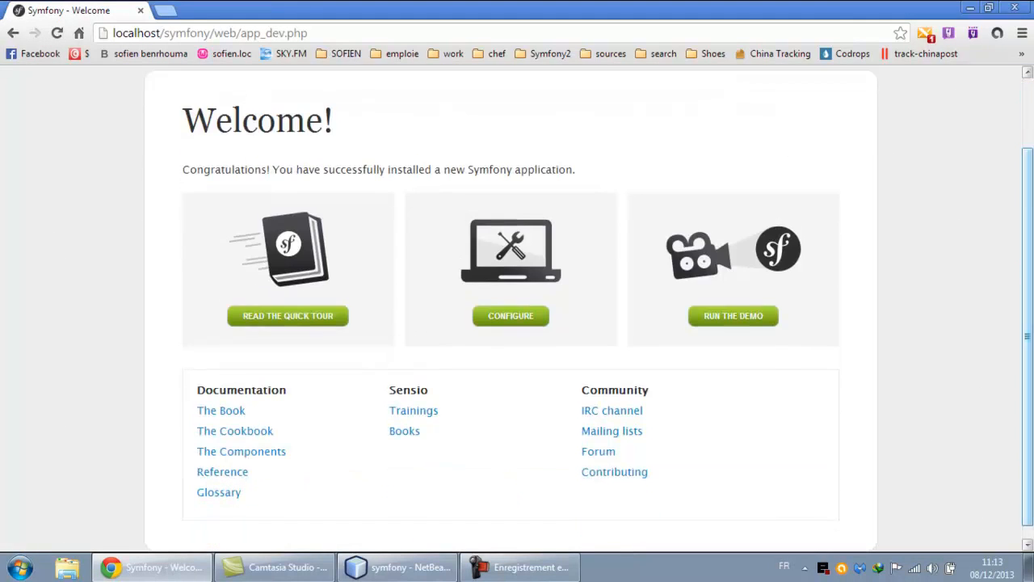
scroll("up", 3)
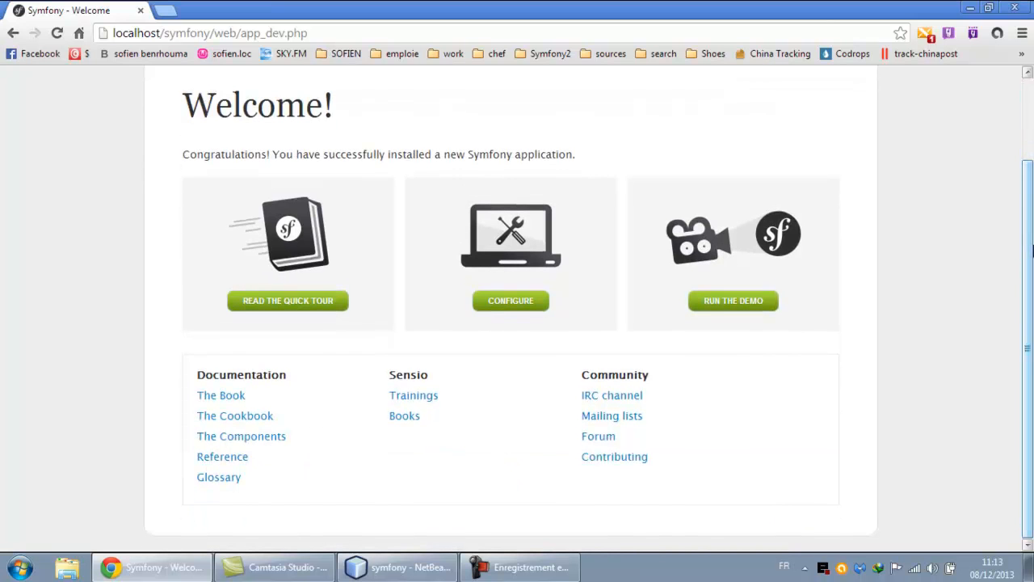
mouse_move(710, 299)
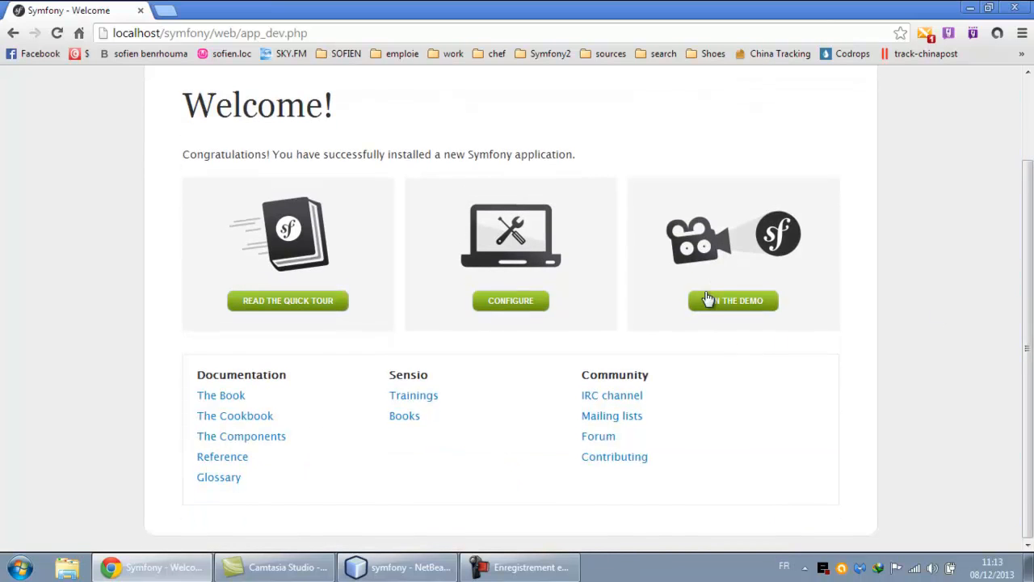
left_click(733, 299)
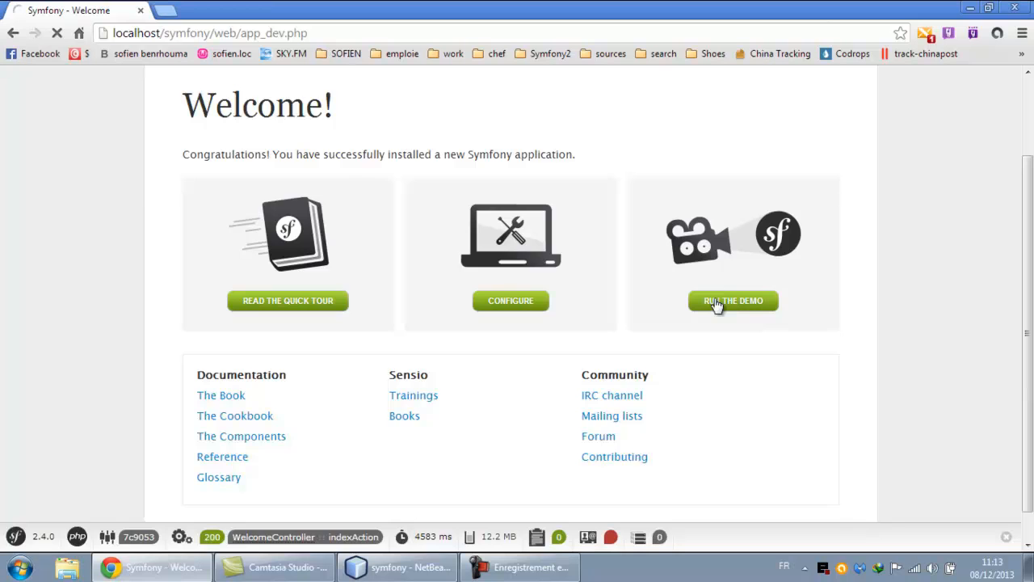
left_click(734, 300)
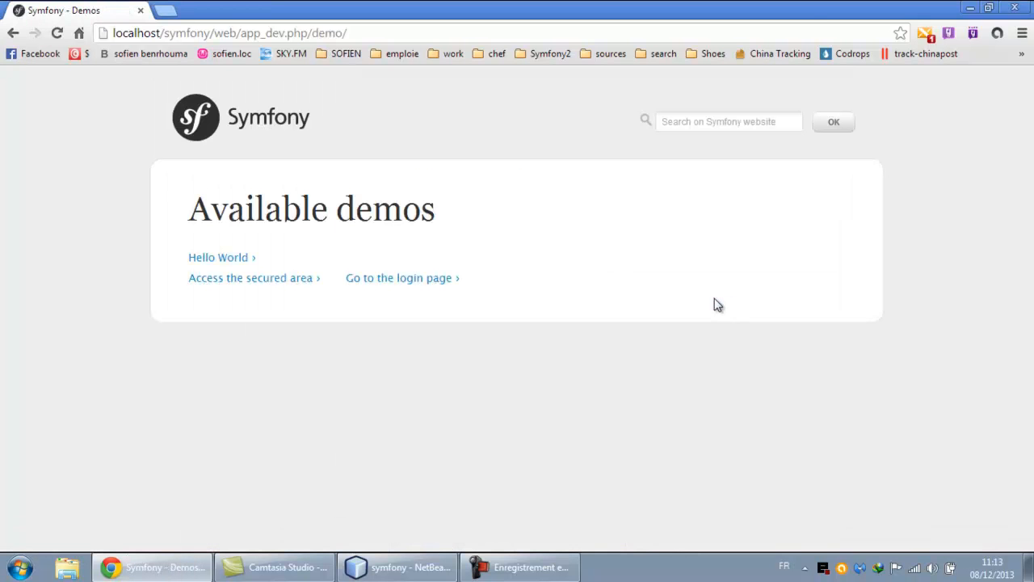
left_click(218, 257)
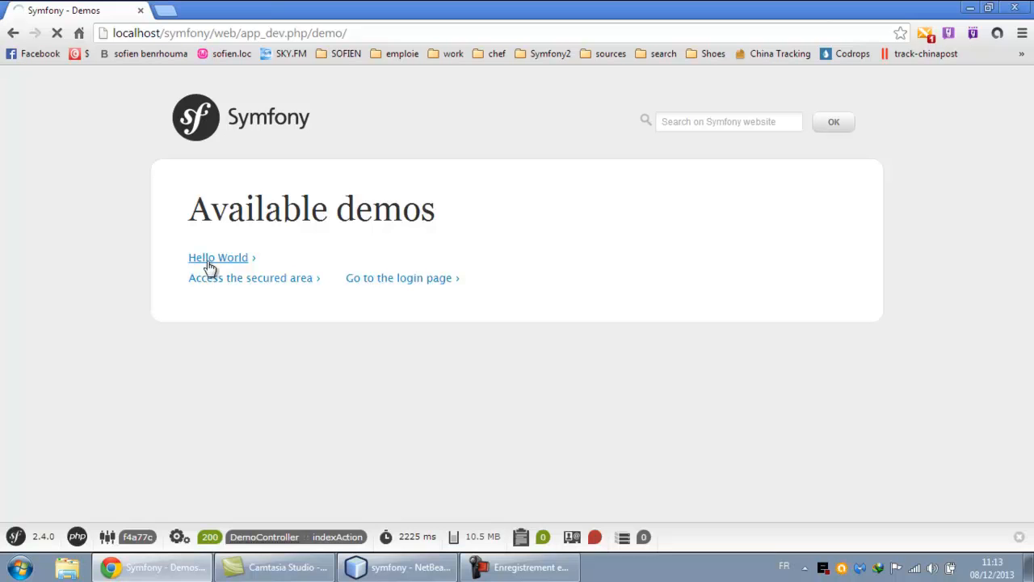
left_click(216, 257)
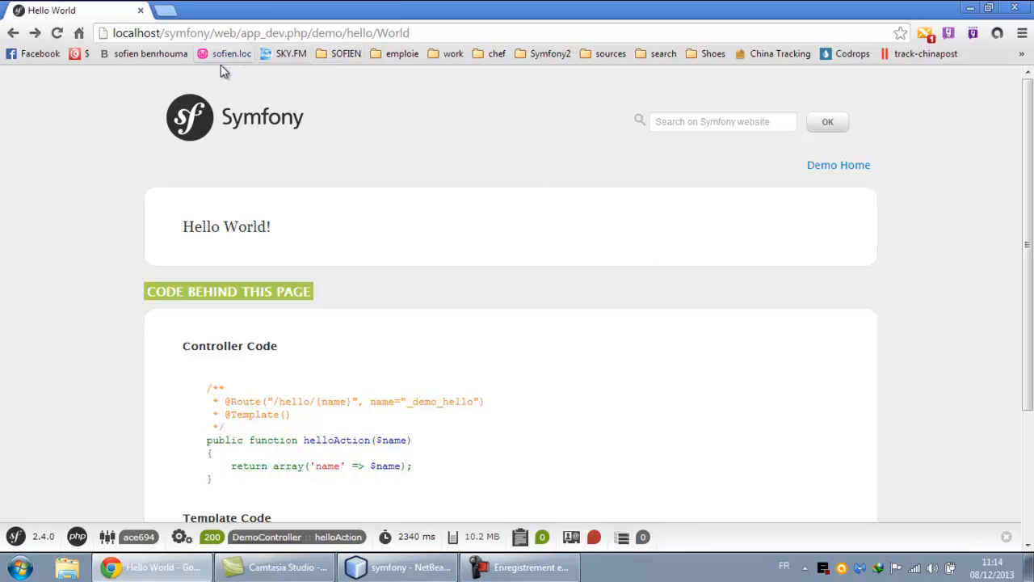
mouse_move(614, 430)
type("localhost/symfony/web/confi")
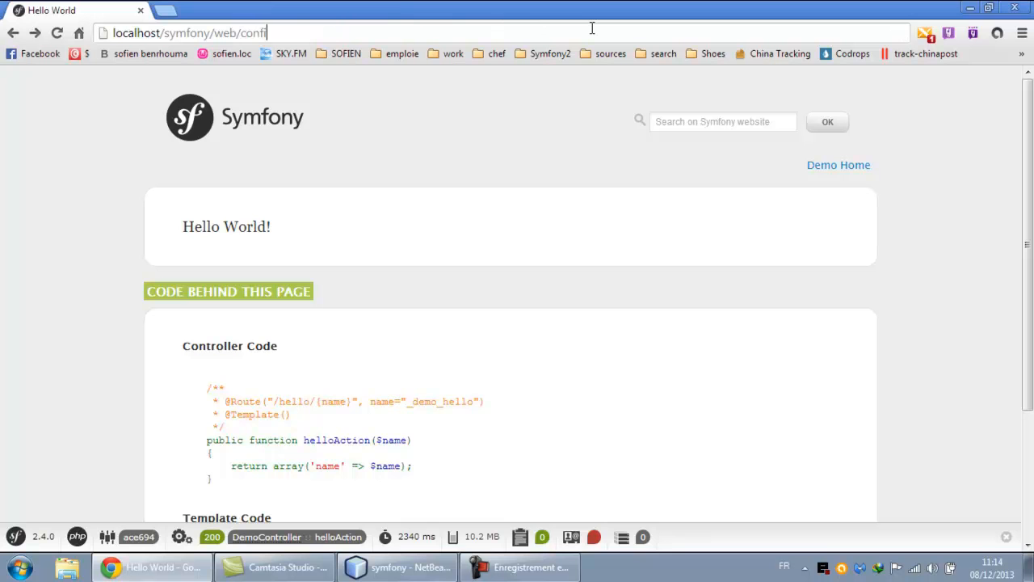
Load localhost/symfony/web/config.php, review its three recommendations, then switch back to NetBeans
type("g.php")
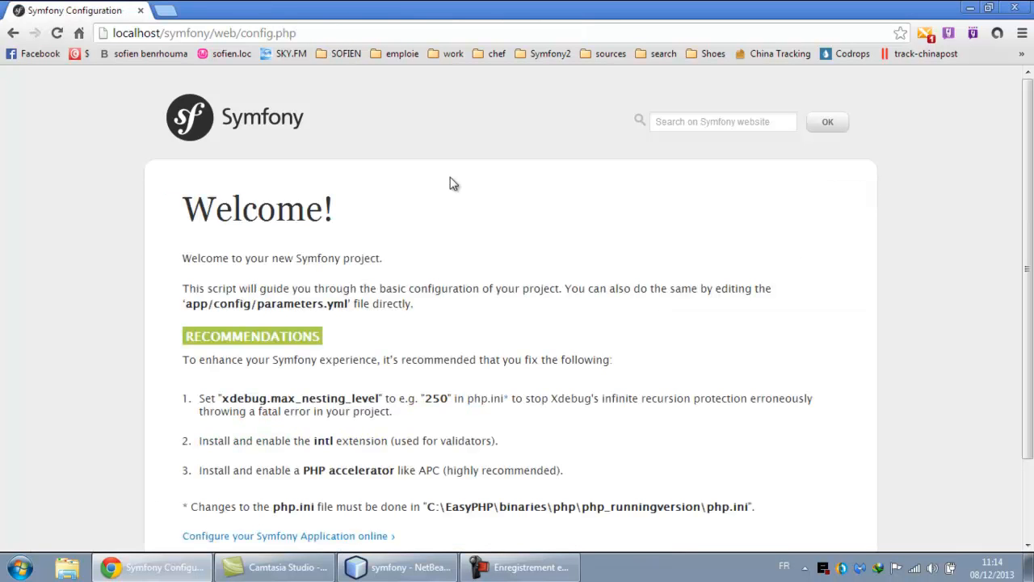
mouse_move(569, 252)
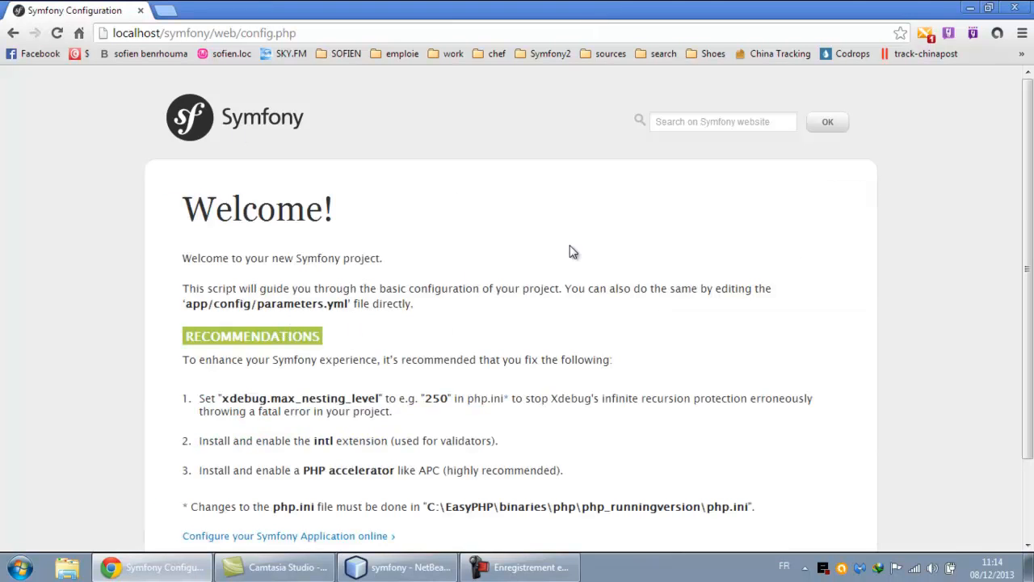
scroll("down", 3)
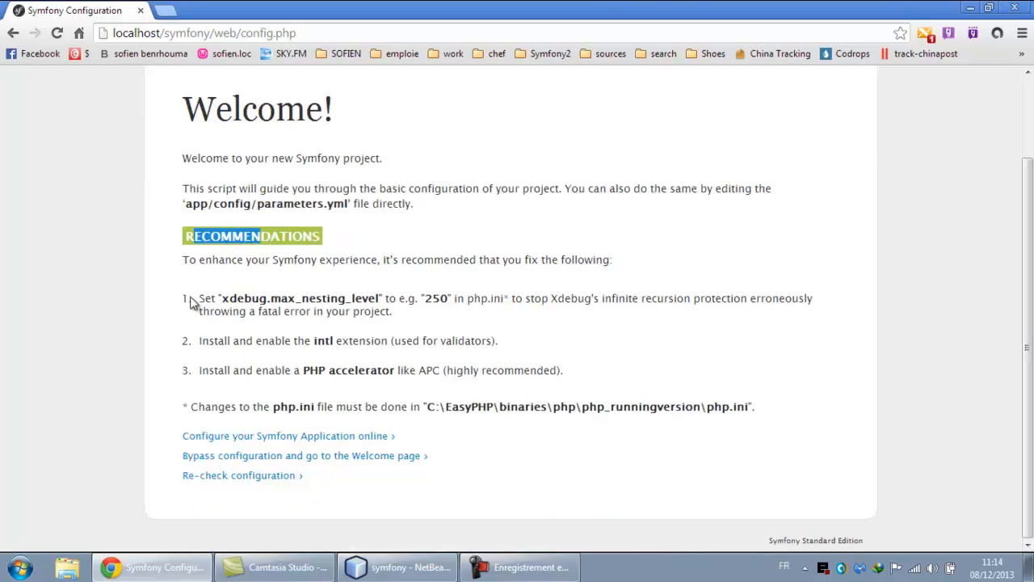
left_click_drag(191, 297, 497, 339)
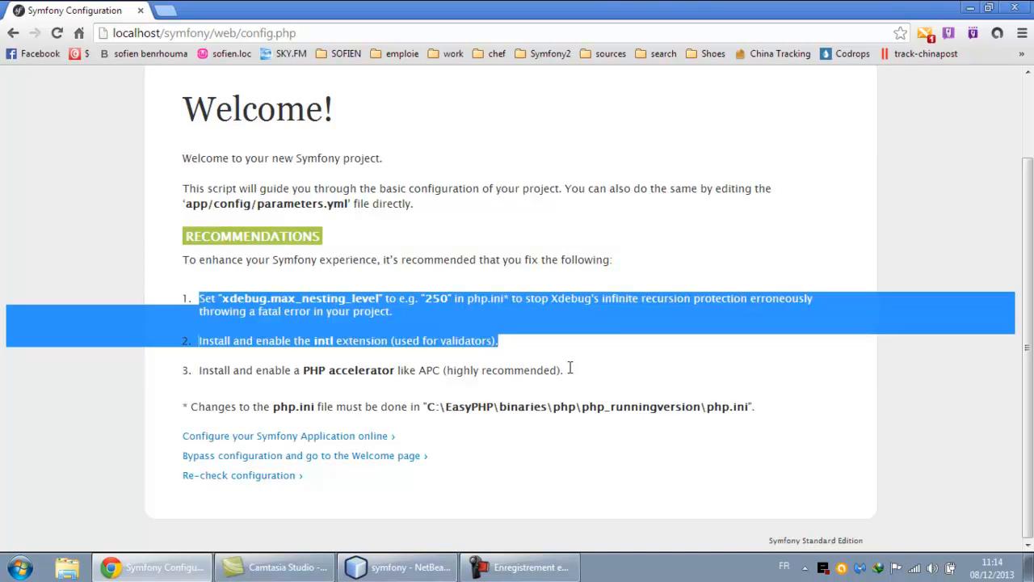
left_click(703, 406)
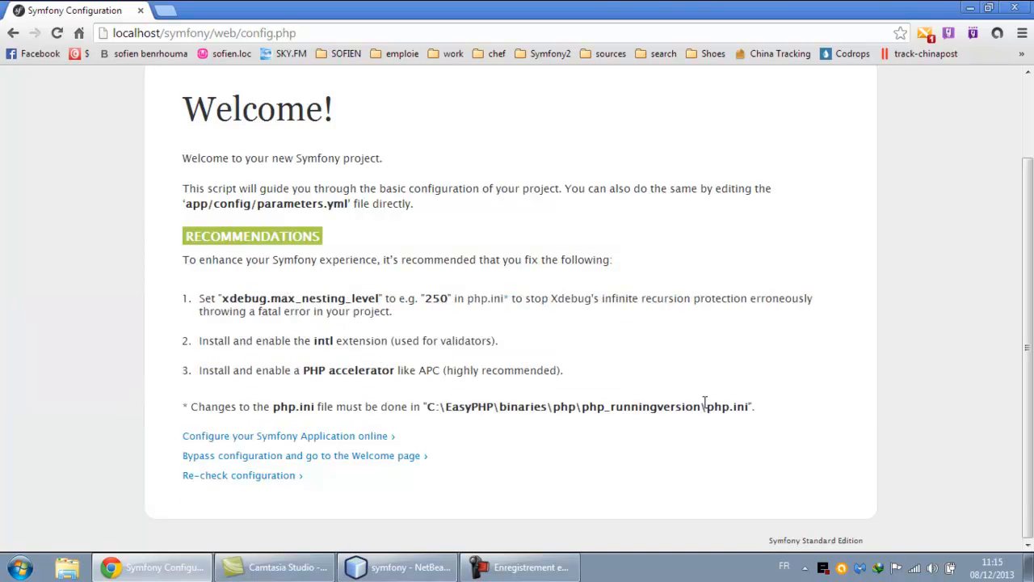
mouse_move(298, 207)
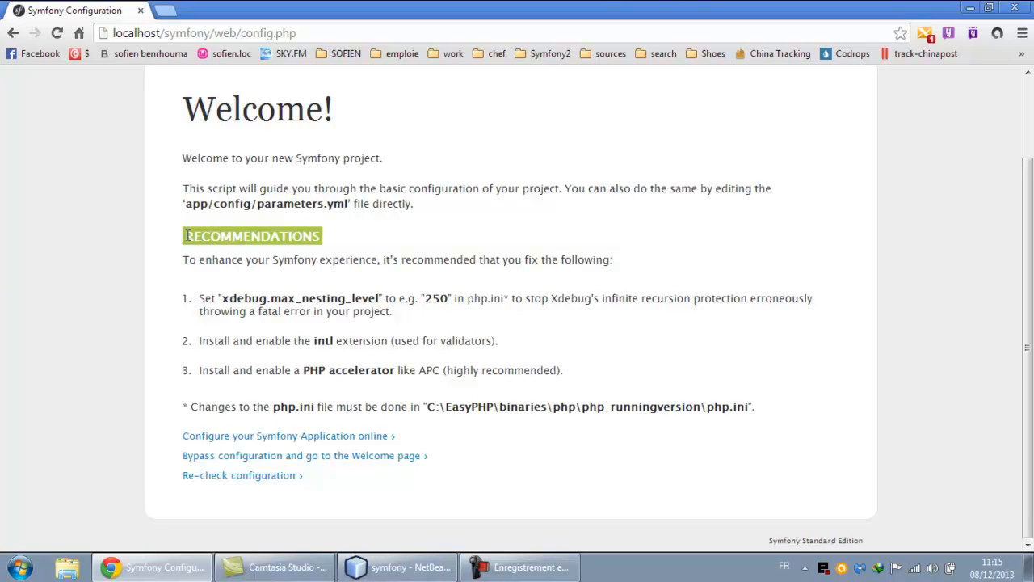
mouse_move(348, 220)
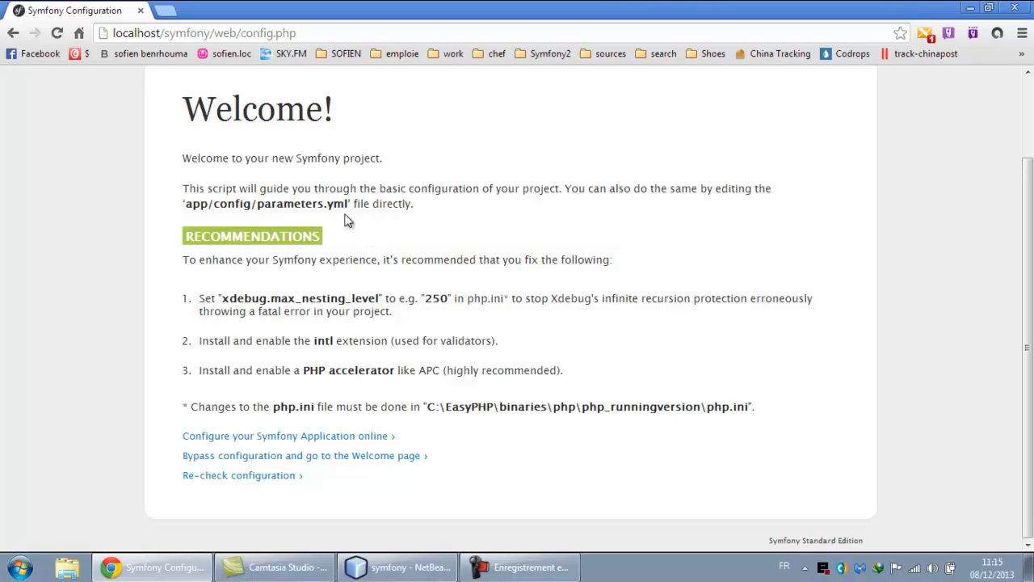
mouse_move(514, 297)
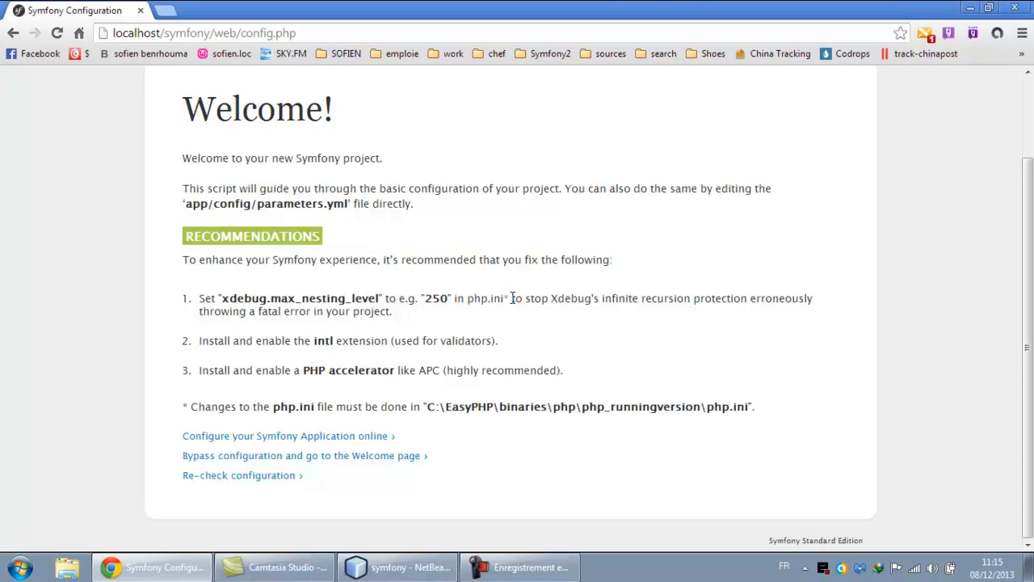
mouse_move(1021, 307)
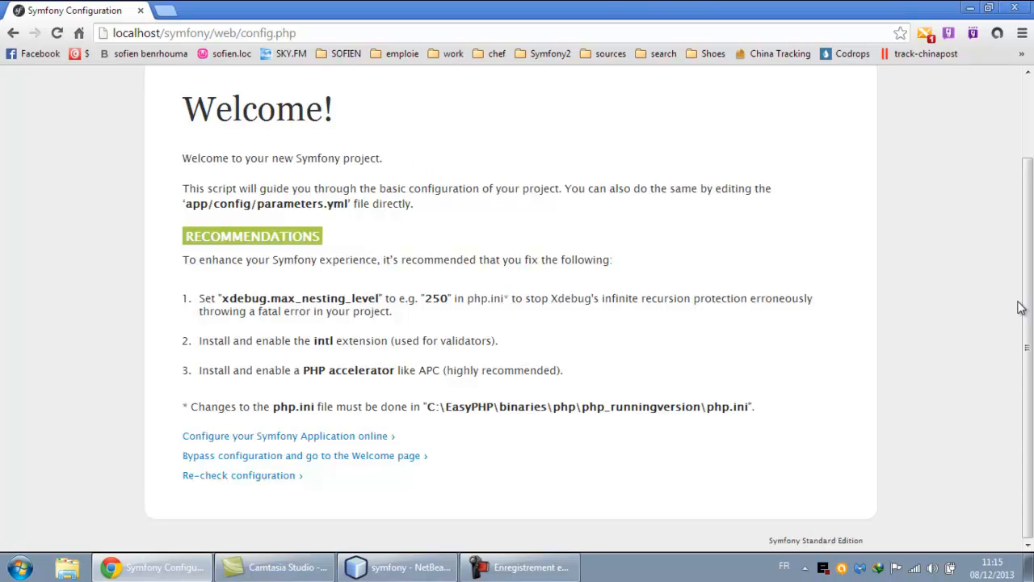
scroll("up", 3)
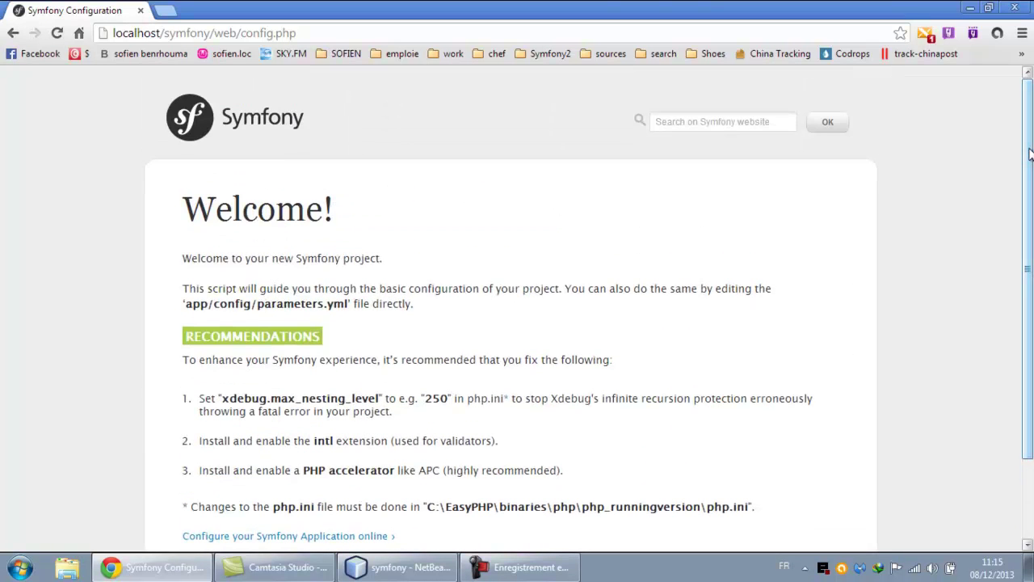
left_click(396, 565)
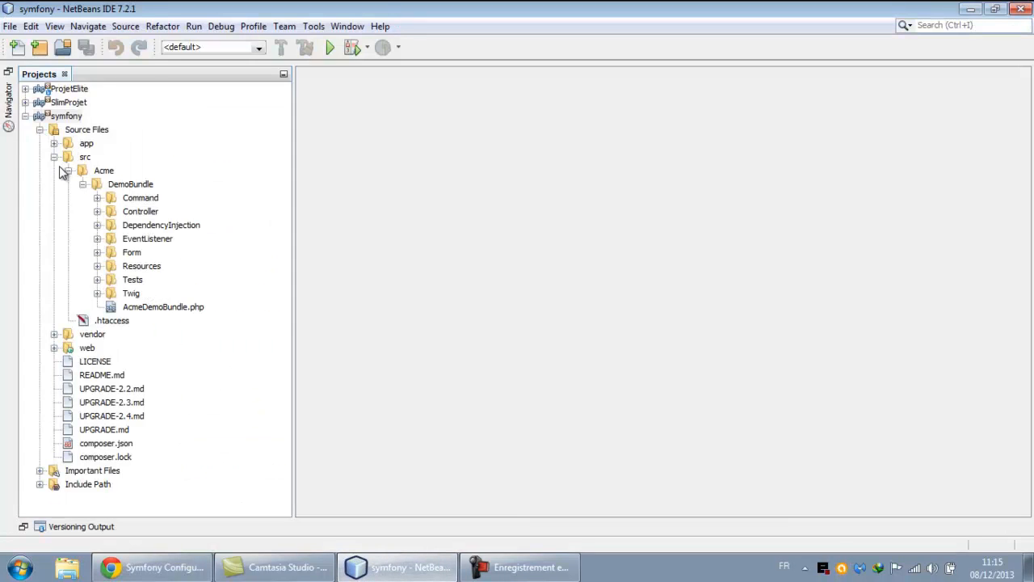
Expand the web, bundles and app folders and open AppKernel.php in the editor
left_click(68, 171)
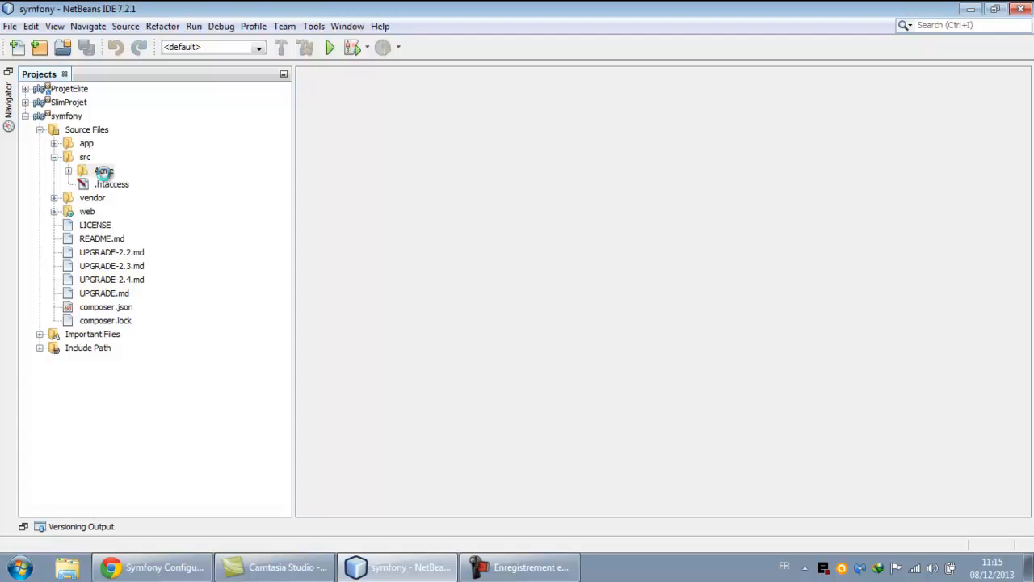
left_click(67, 171)
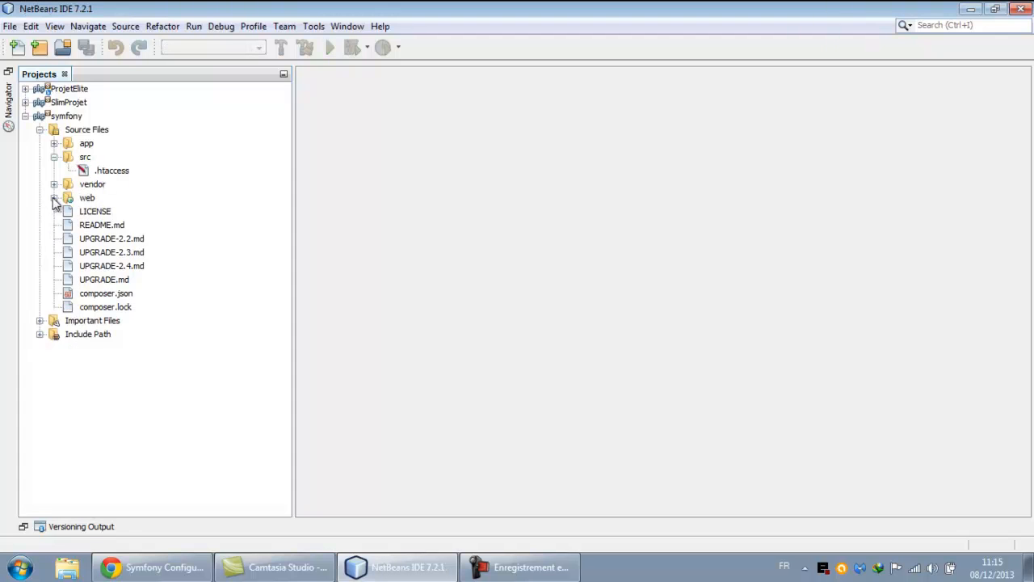
left_click(55, 197)
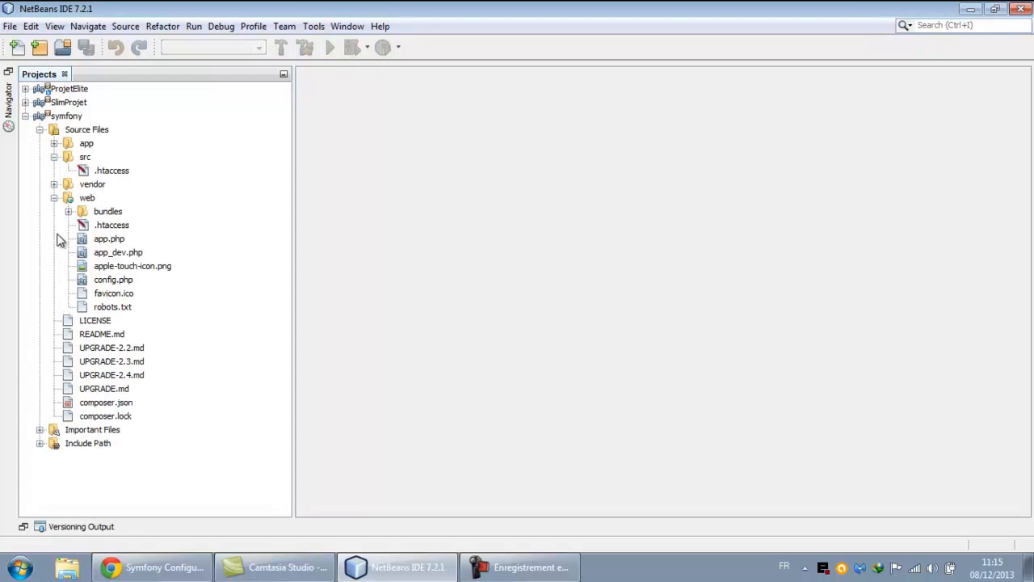
left_click(67, 210)
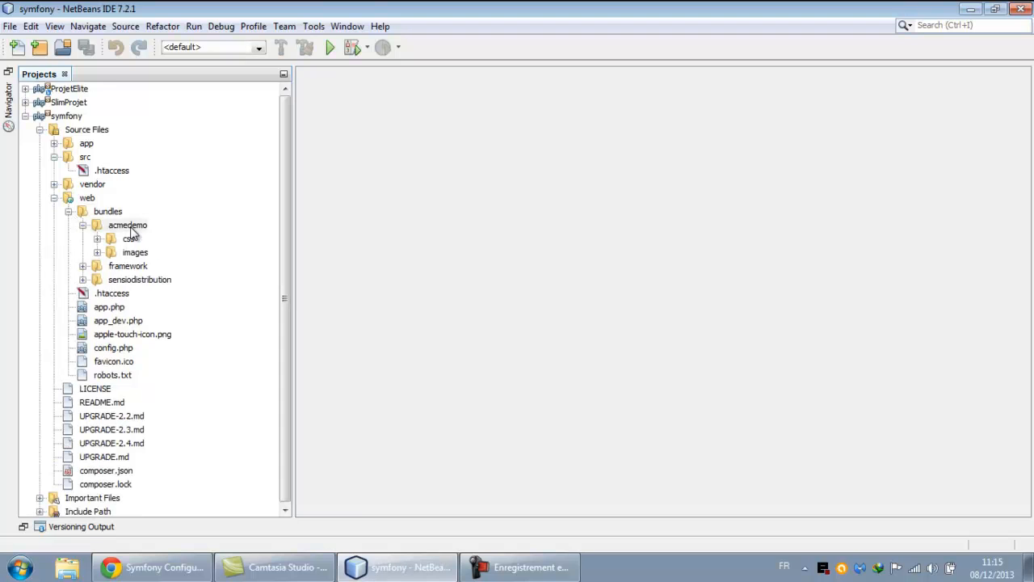
left_click(84, 225)
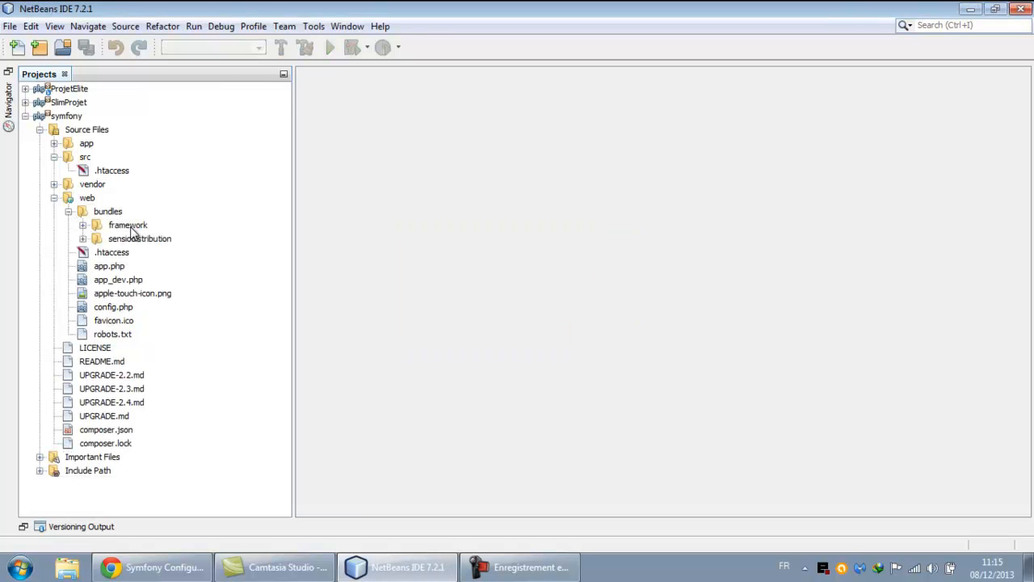
mouse_move(117, 224)
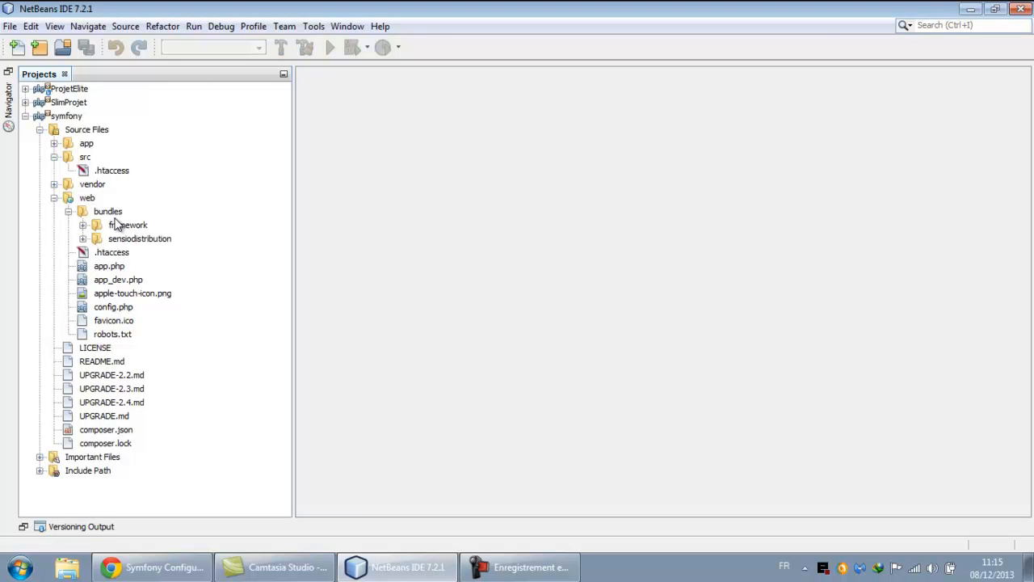
left_click(54, 142)
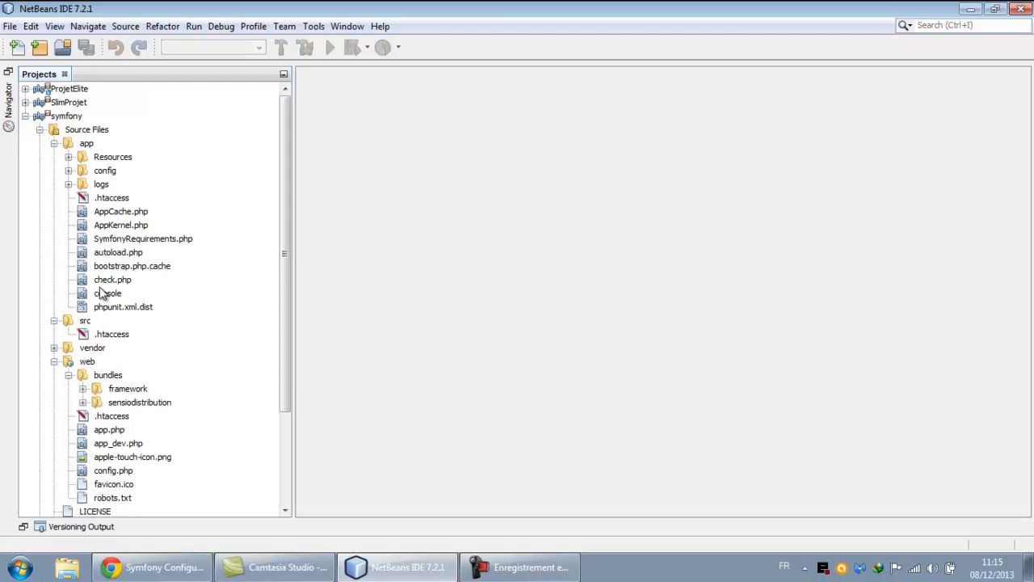
double_click(119, 225)
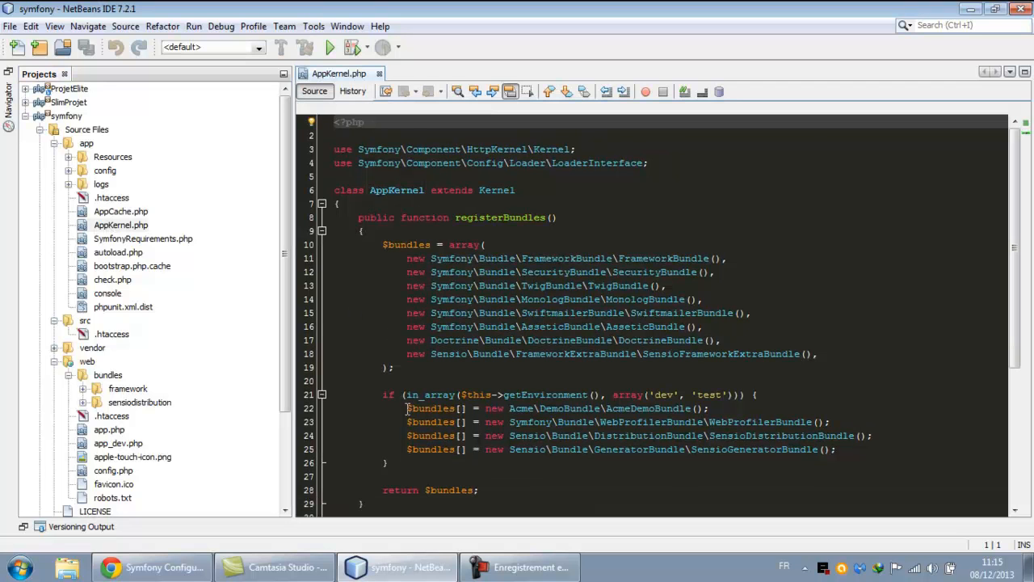
Delete the AcmeDemoBundle registration line from AppKernel.php, save, and expand app/config
left_click(709, 407)
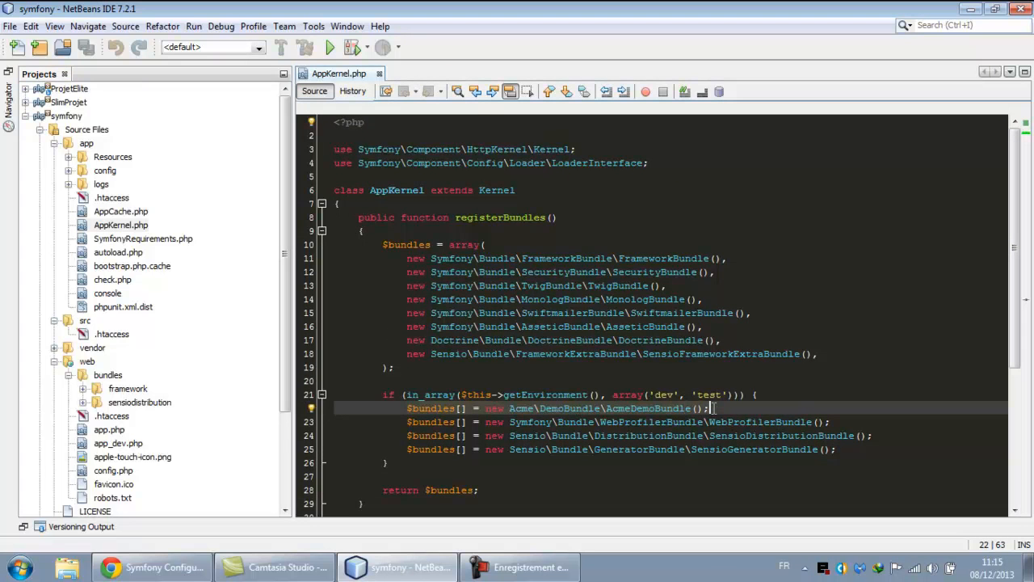
key("Delete")
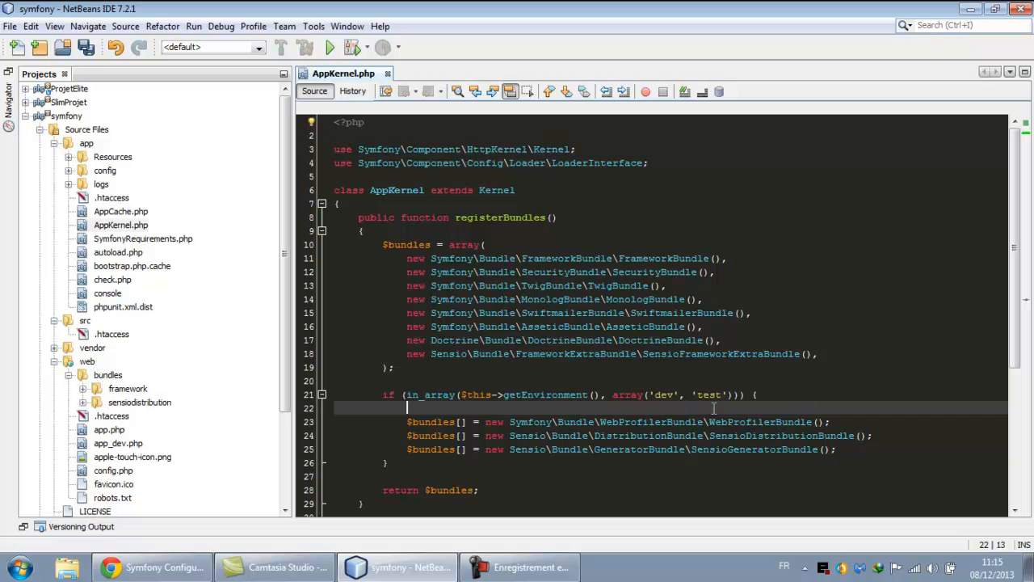
key("ctrl+s")
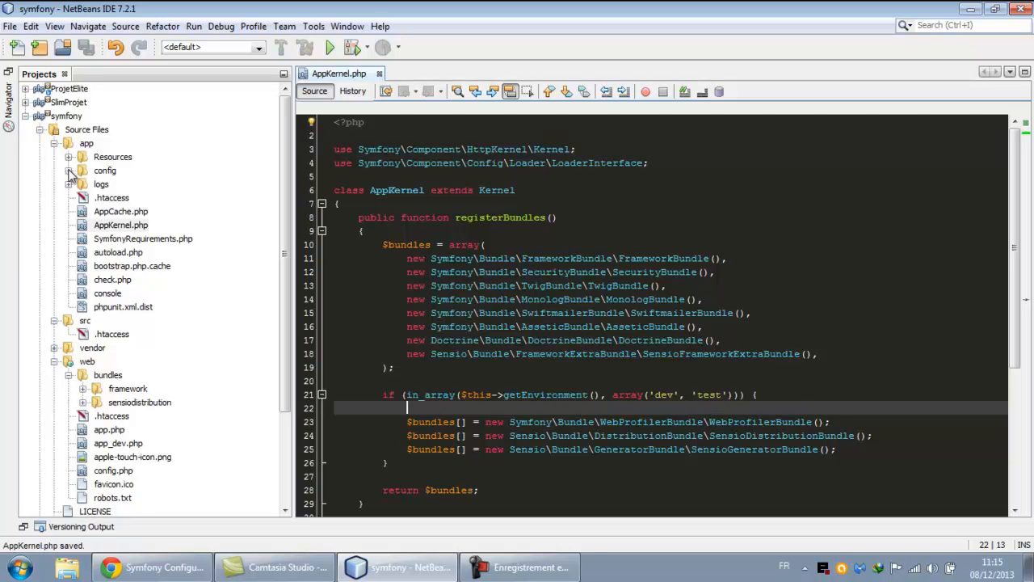
left_click(71, 171)
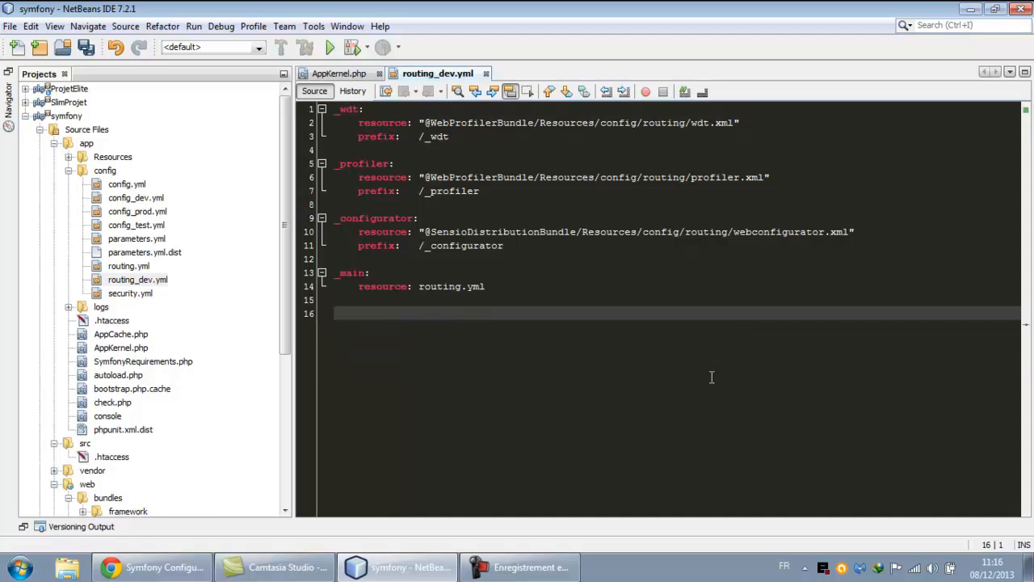
Save routing_dev.yml without the Acme demo routes and collapse Source Files
key("ctrl+s")
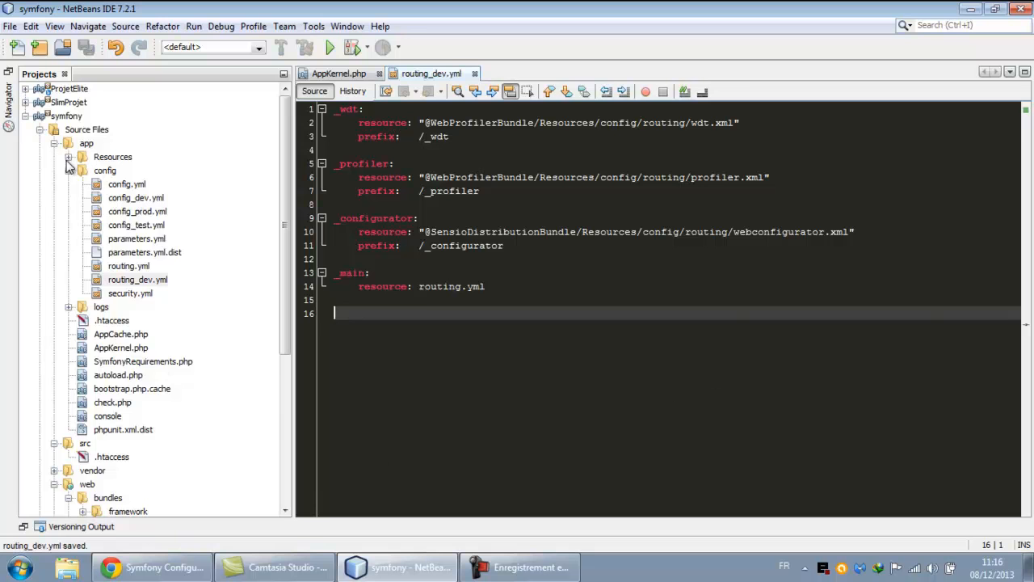
left_click(67, 171)
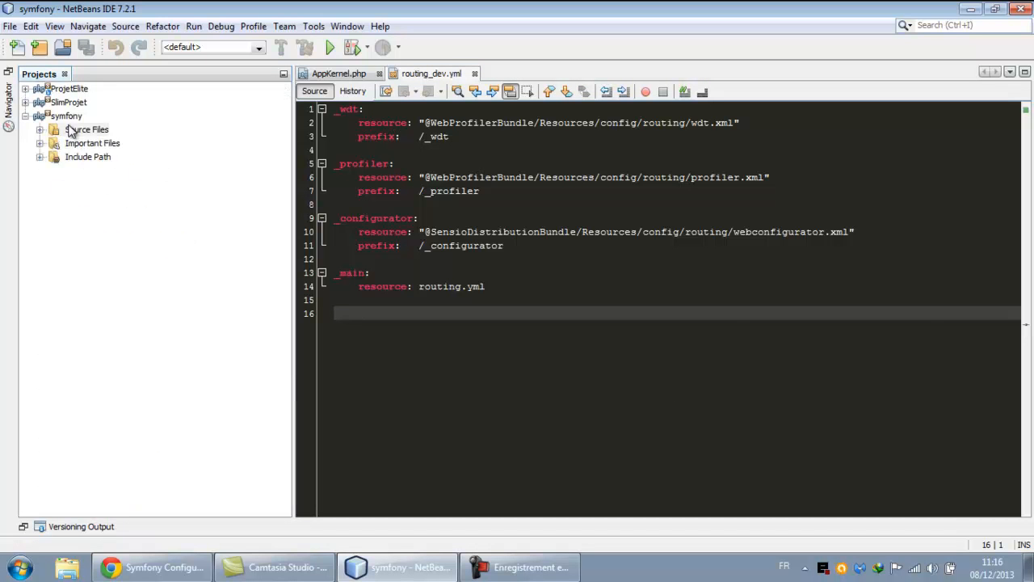
Run the Symfony2 generate:bundle command from the symfony project's command runner, filtered by 'bun'
right_click(66, 117)
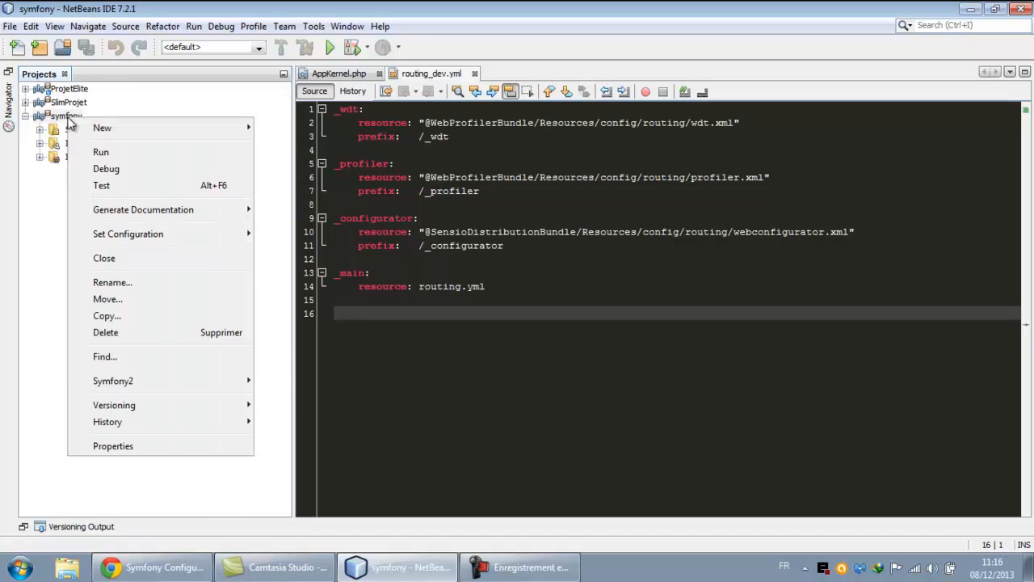
left_click(113, 381)
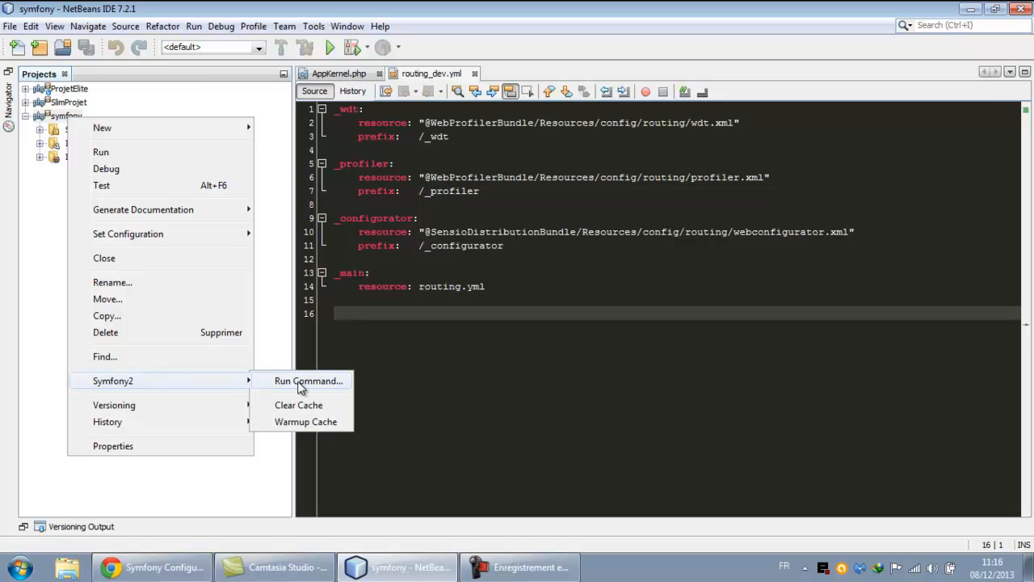
left_click(307, 381)
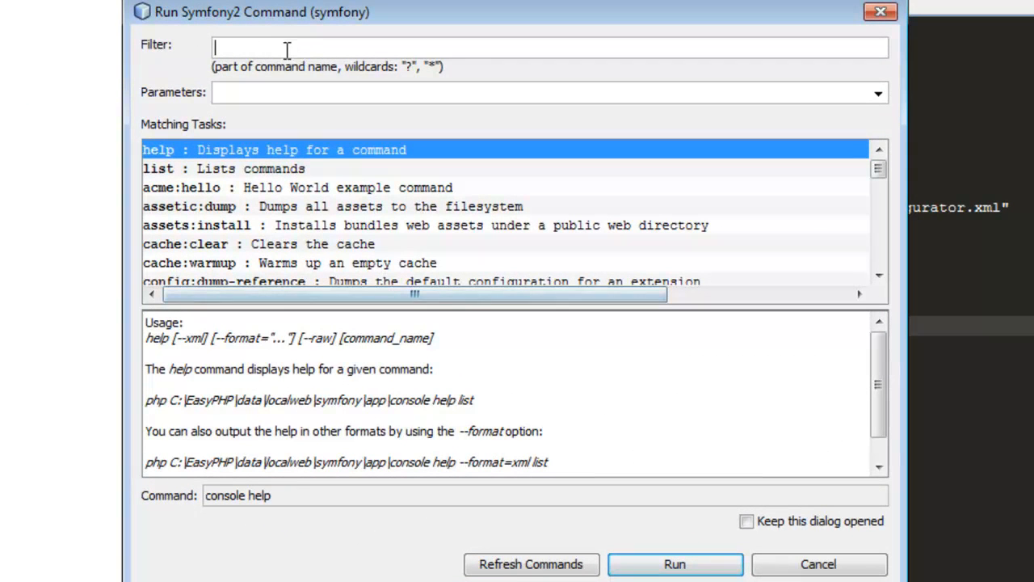
type("bu")
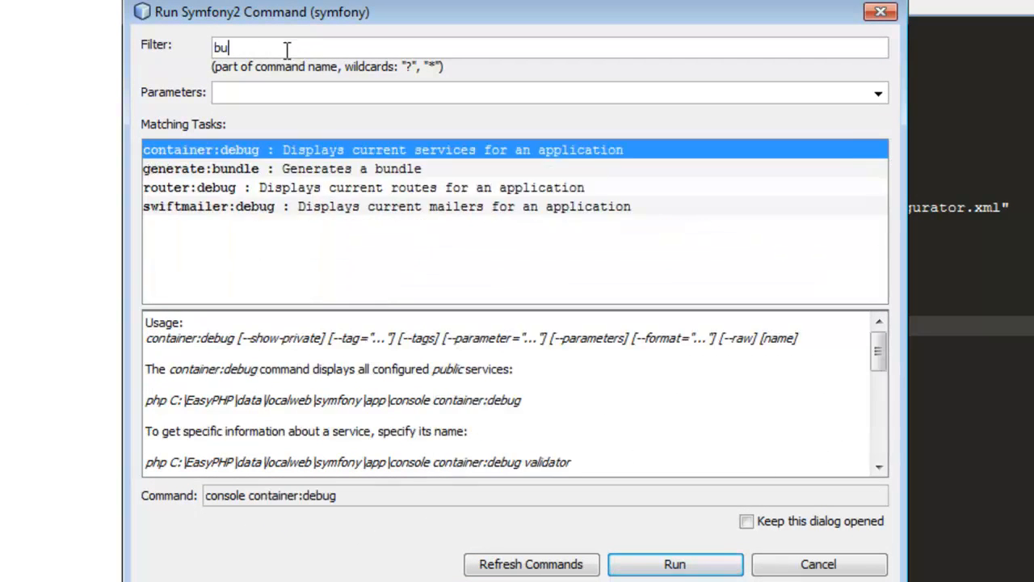
type("n")
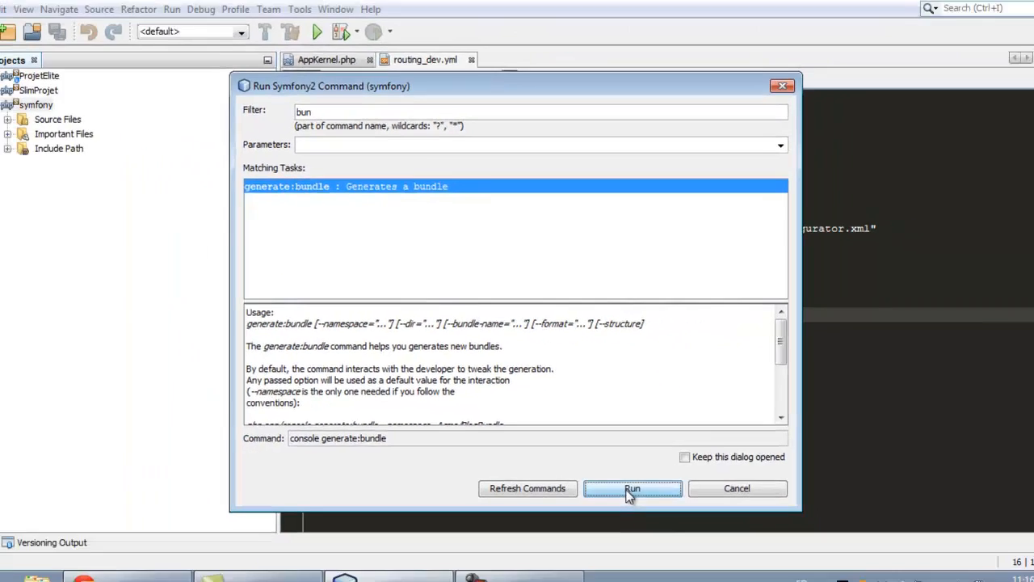
left_click(634, 488)
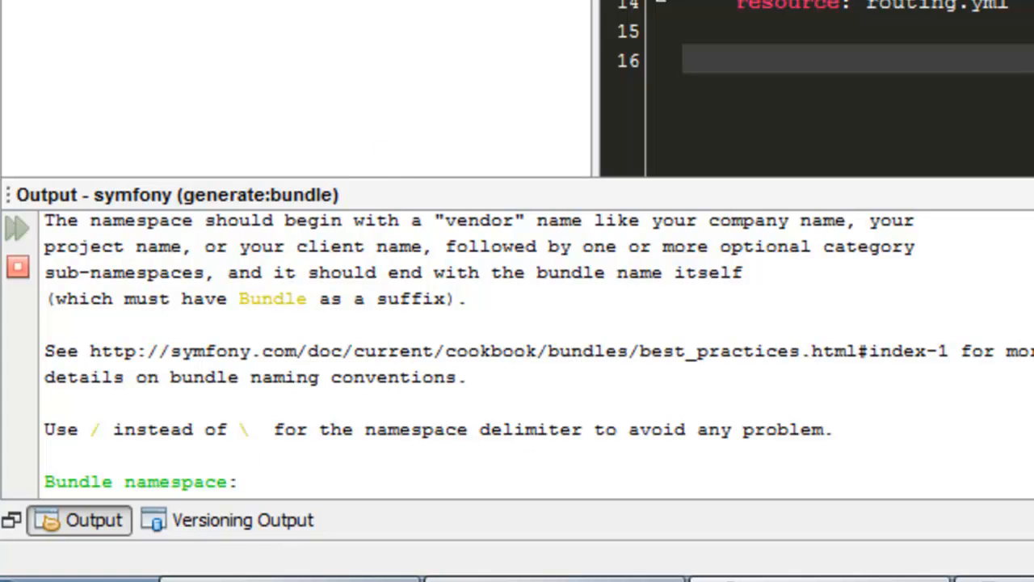
Review the example namespace in the Output window, highlighting its Bundle word
scroll("up", 3)
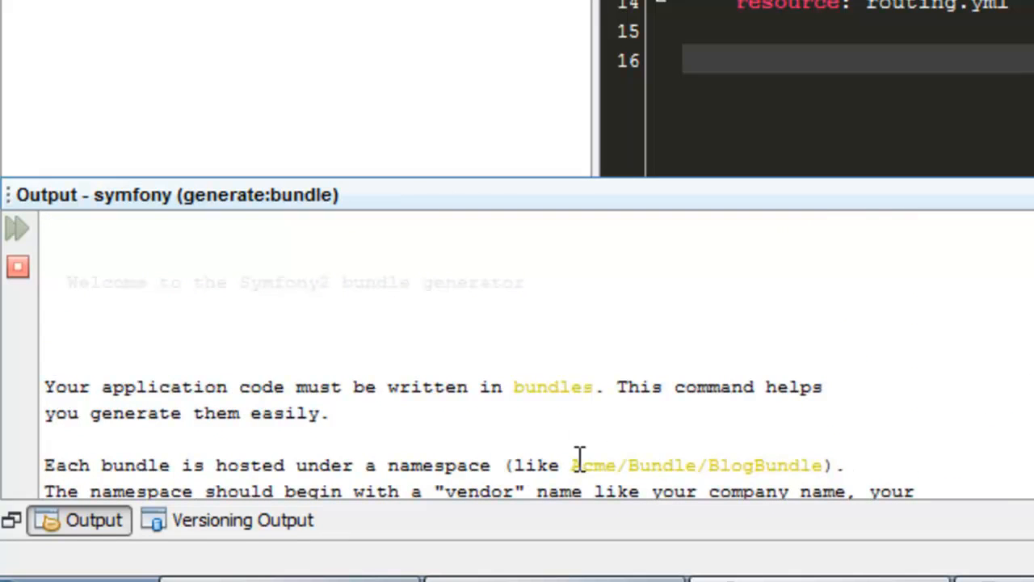
double_click(595, 466)
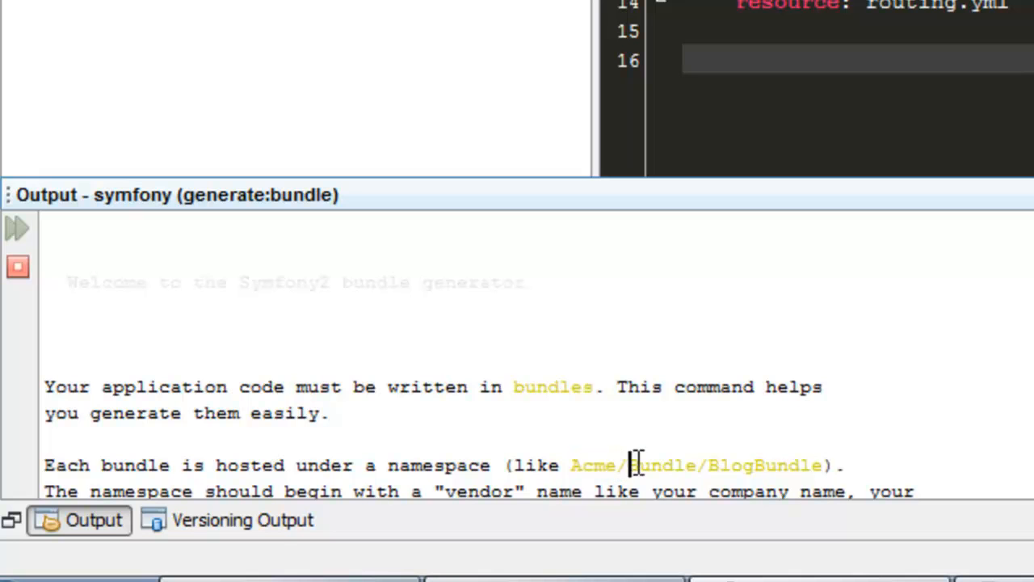
double_click(663, 466)
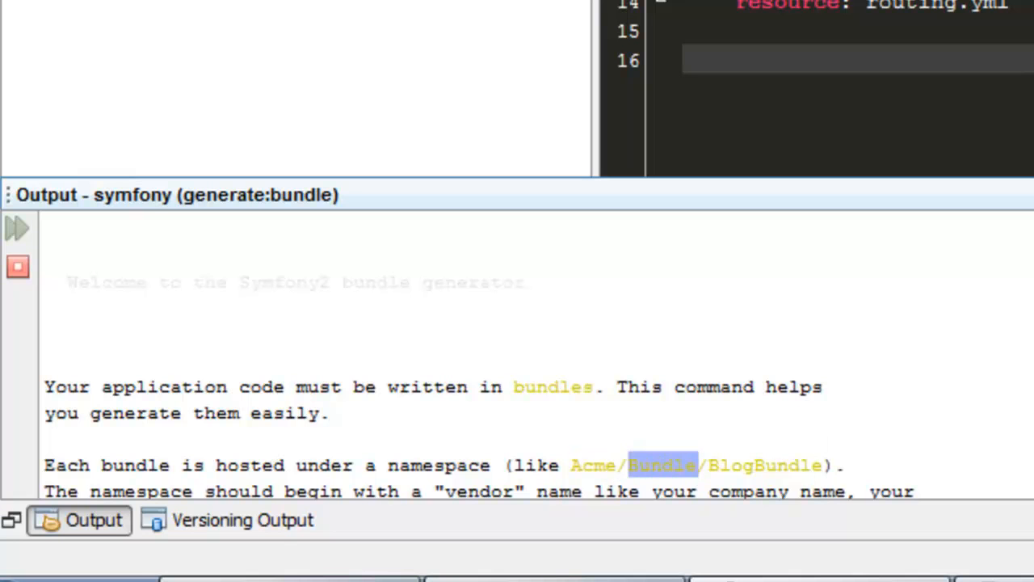
scroll("down", 3)
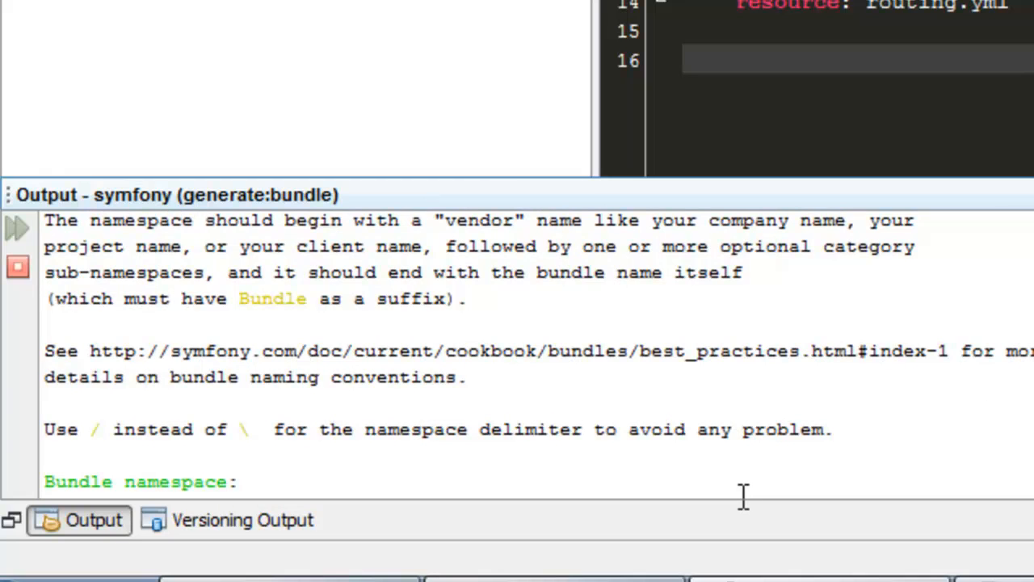
Answer the Bundle namespace prompt with Sftn/TestBundle
type("S")
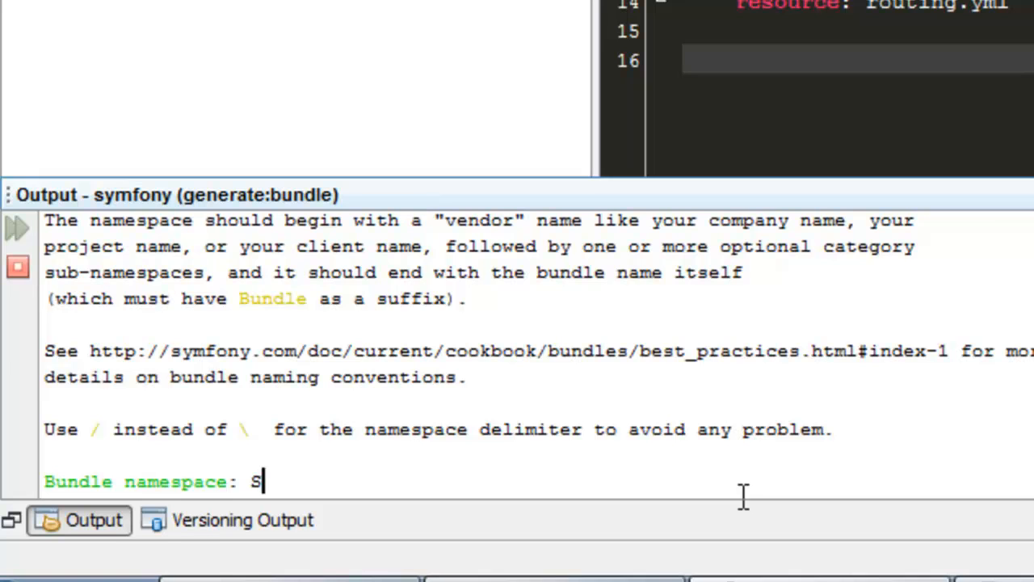
type("f")
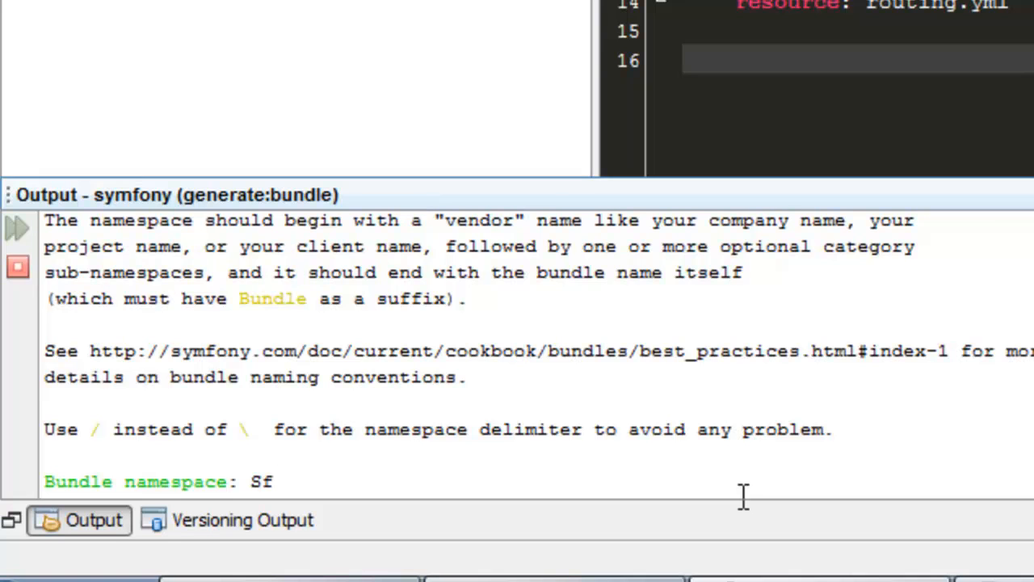
type("tn/")
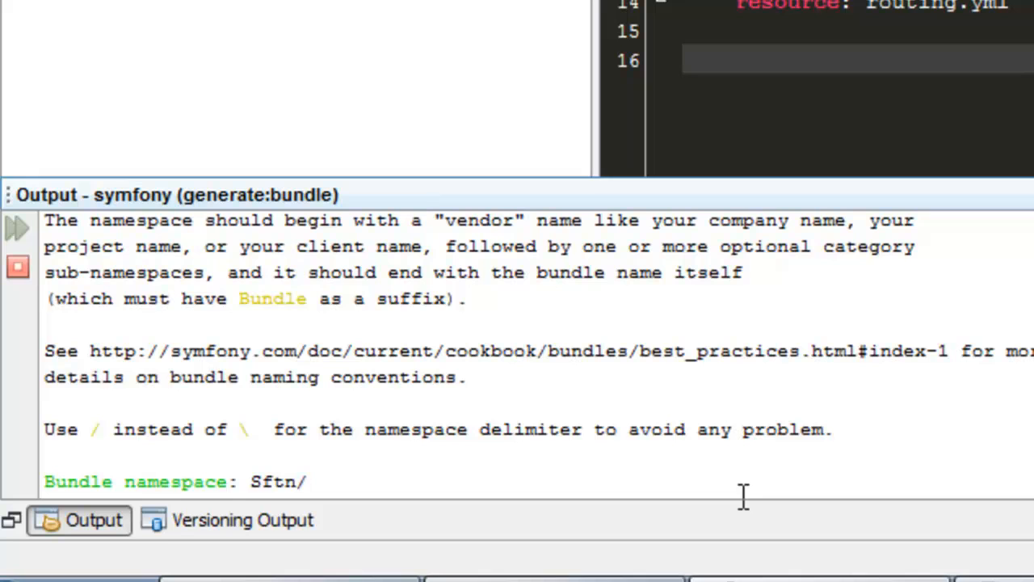
type("T")
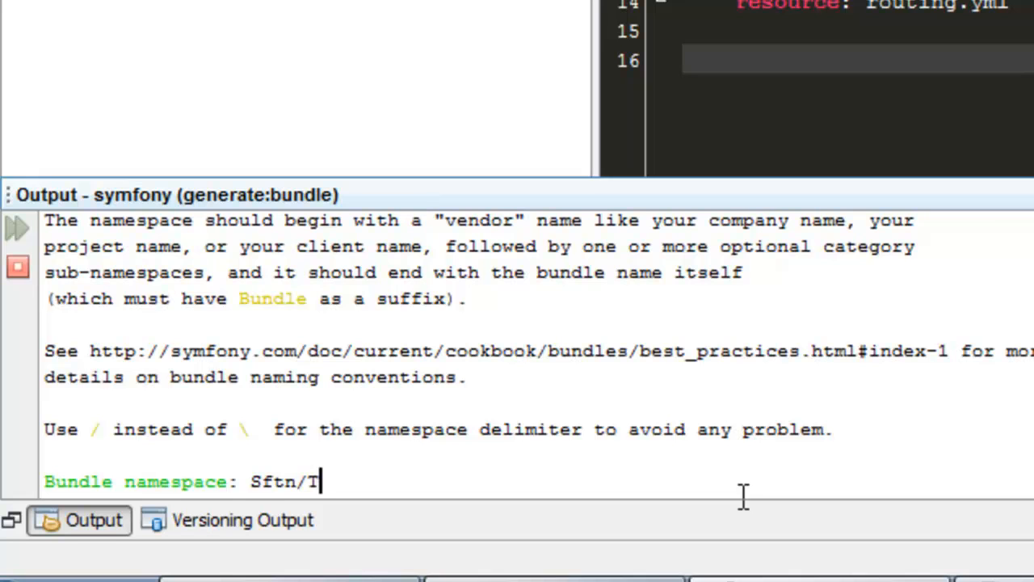
type("estBun")
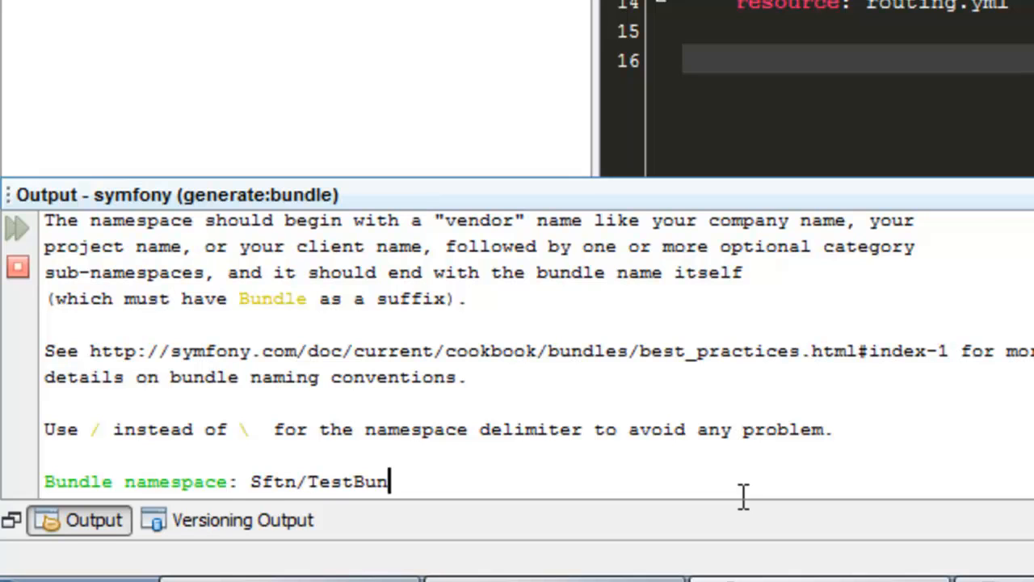
type("dle")
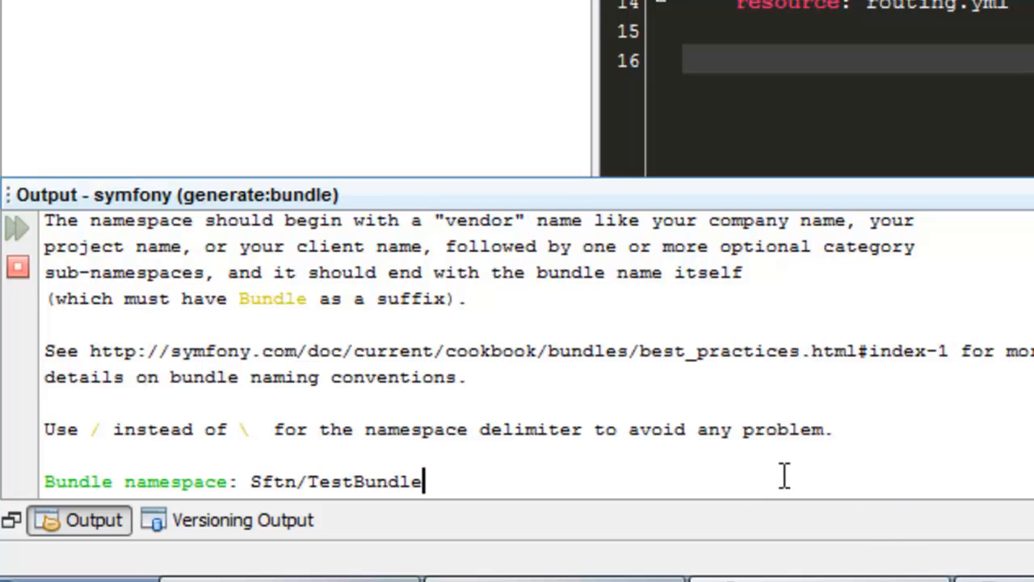
key("Return")
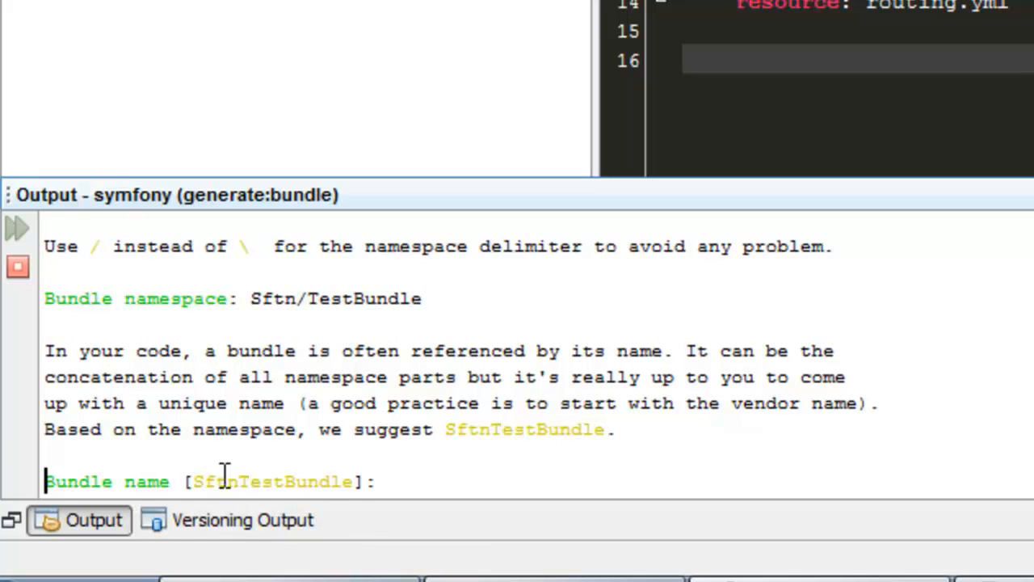
mouse_move(456, 493)
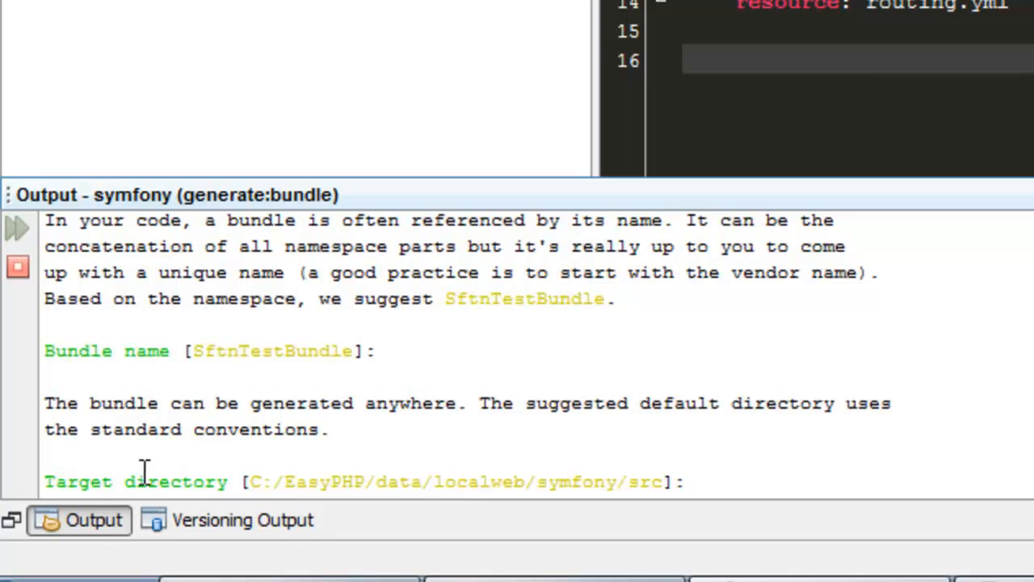
mouse_move(517, 459)
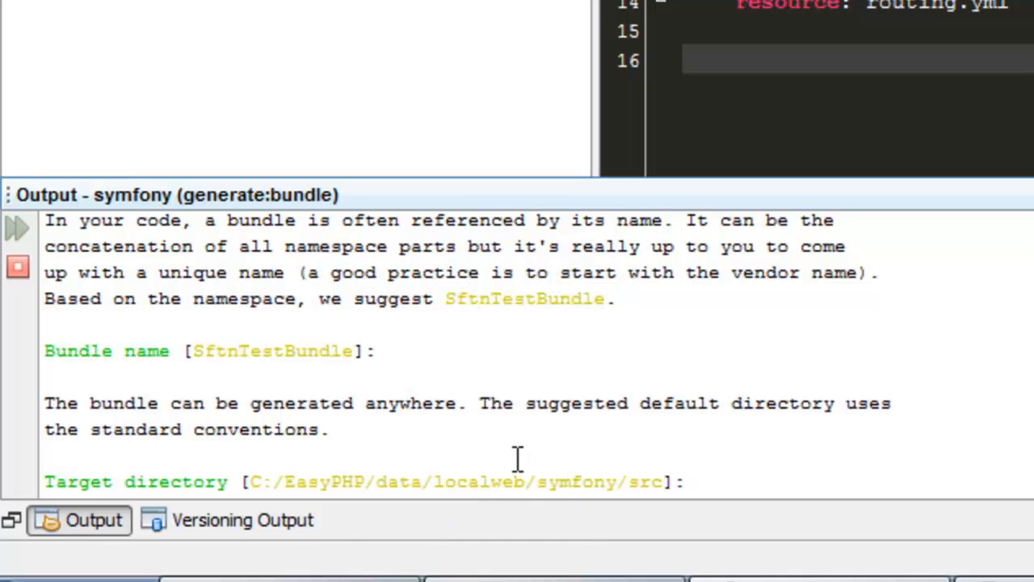
mouse_move(590, 481)
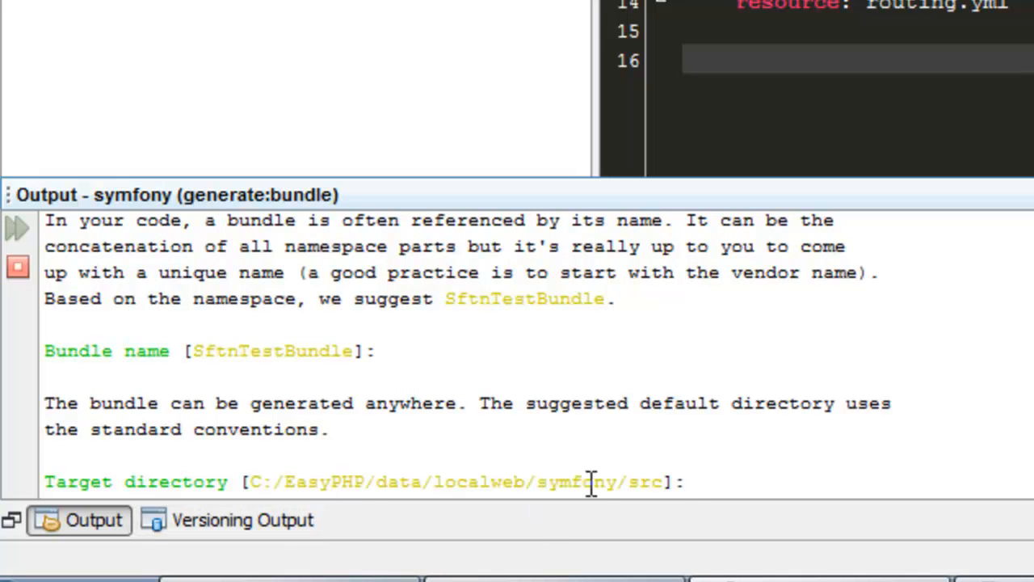
mouse_move(637, 467)
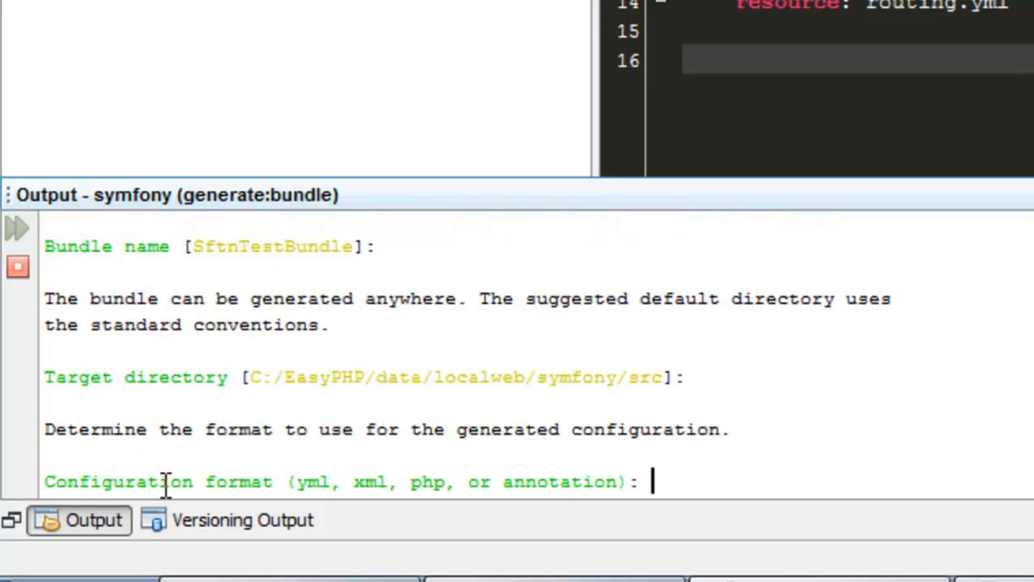
mouse_move(373, 466)
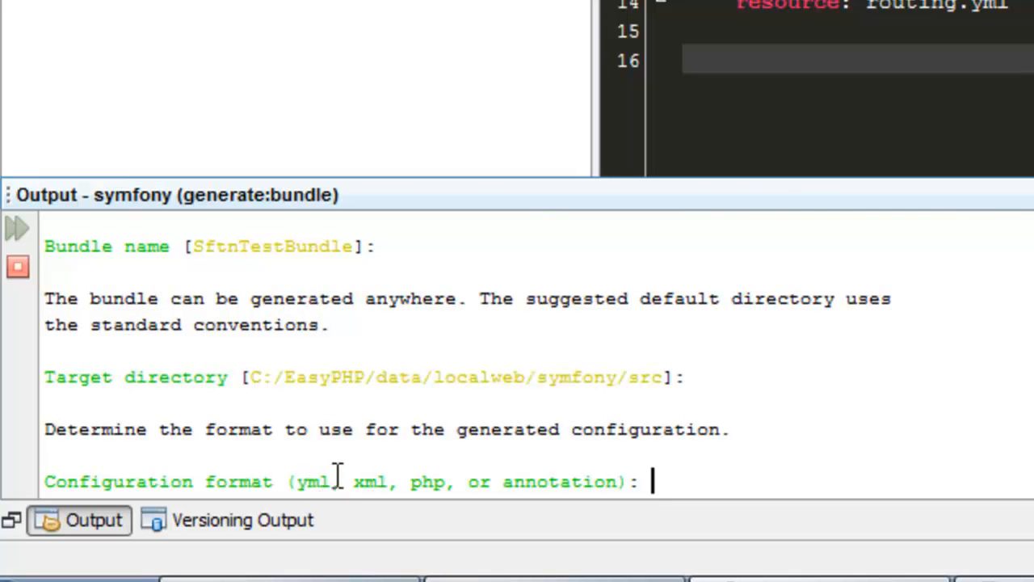
mouse_move(370, 472)
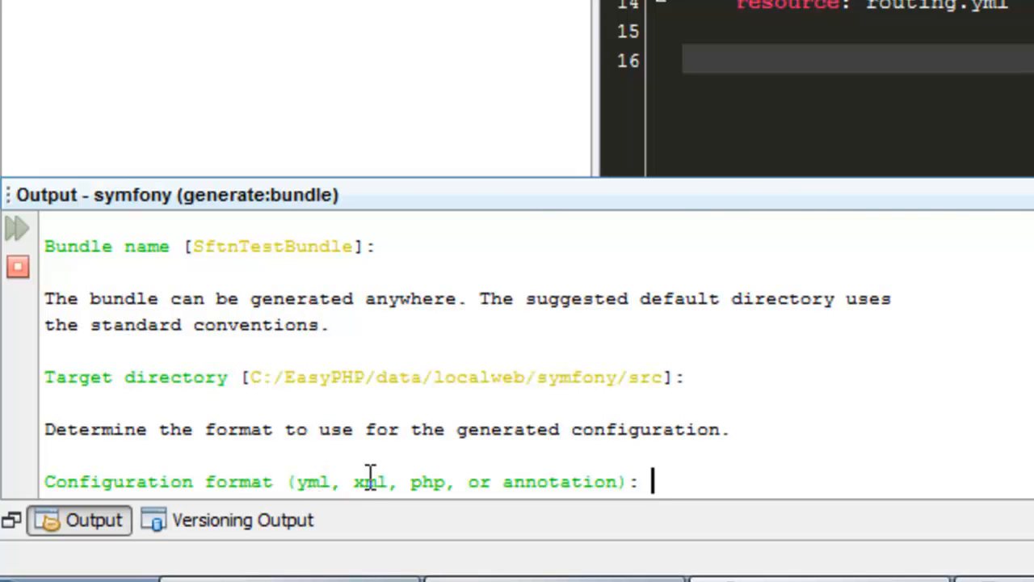
mouse_move(562, 472)
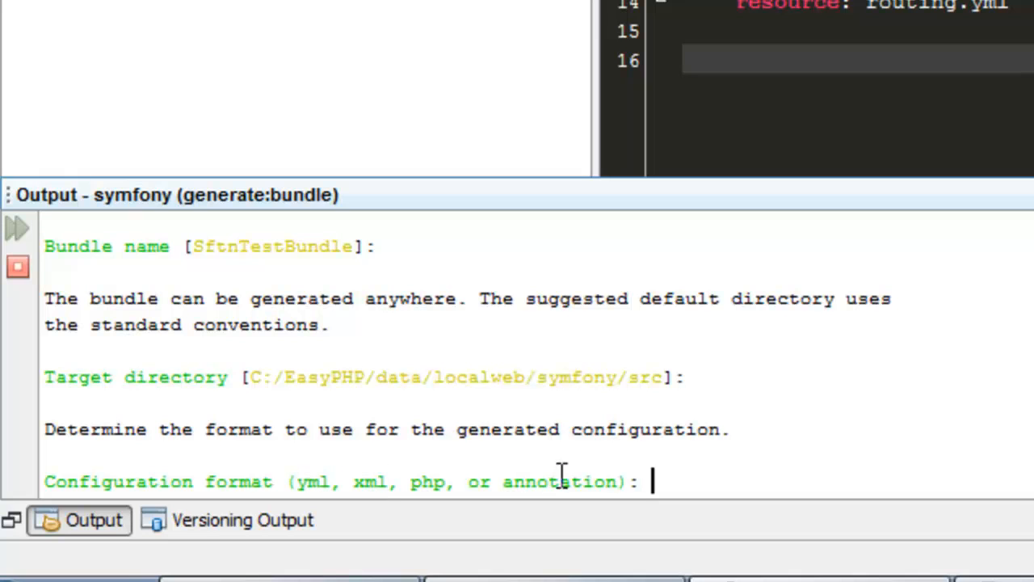
mouse_move(682, 485)
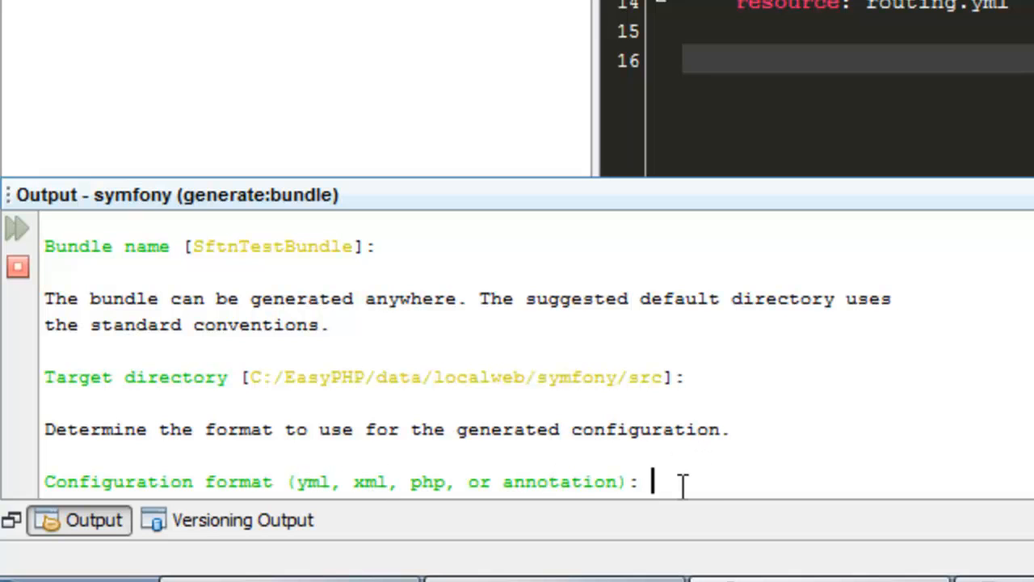
Choose yml as configuration format and yes for the whole directory structure
type("yml")
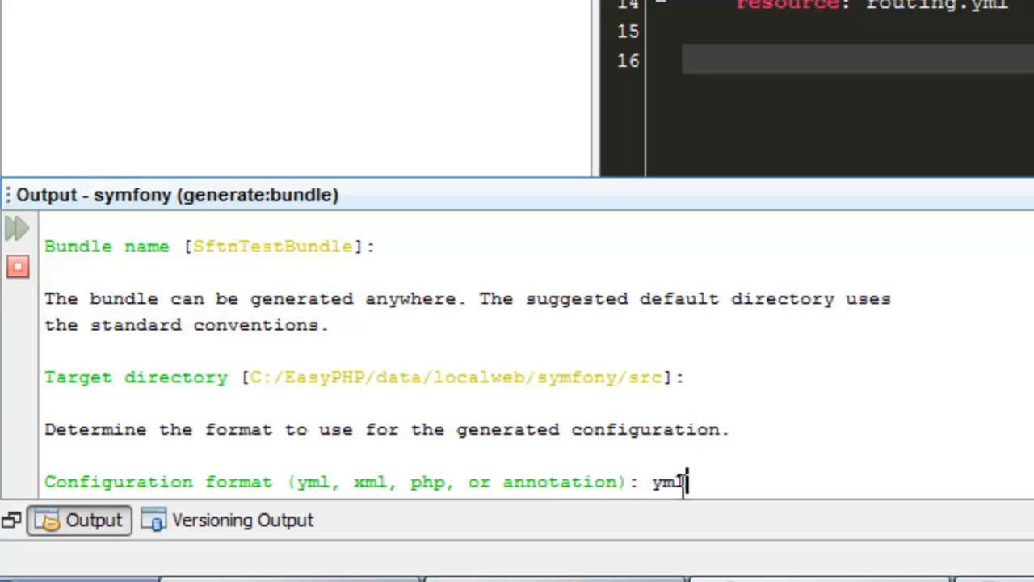
key("Return")
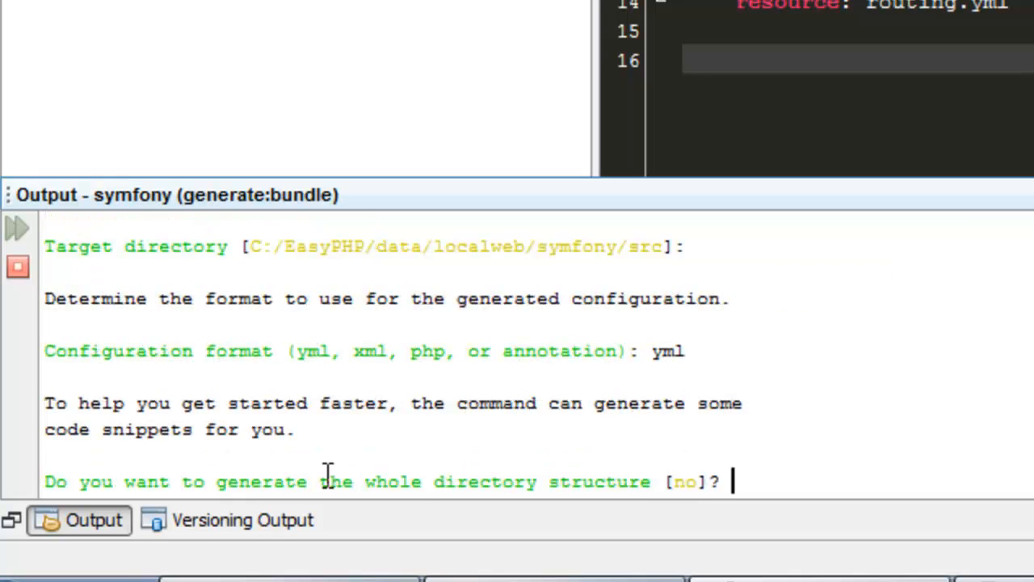
mouse_move(353, 468)
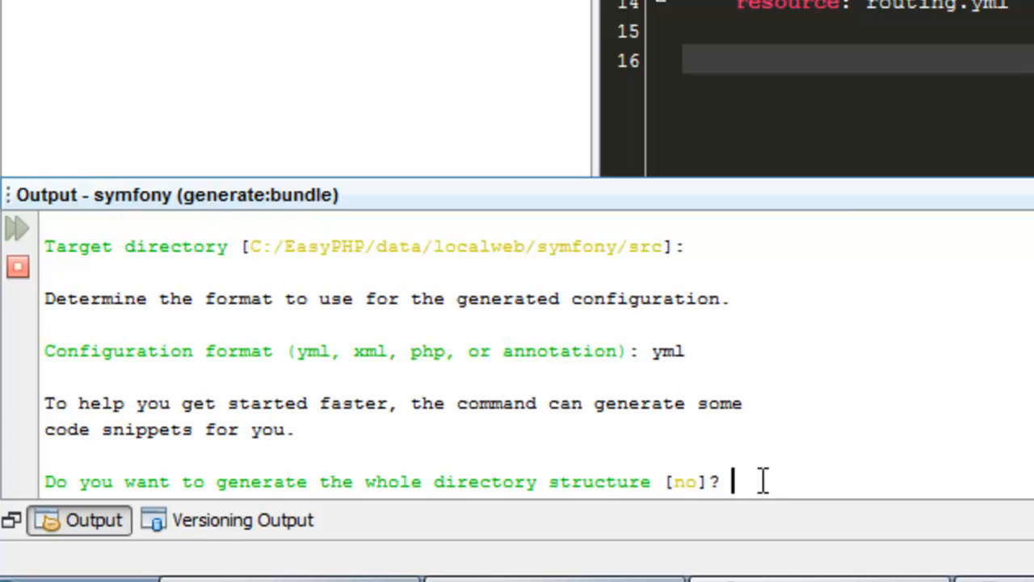
type("yes")
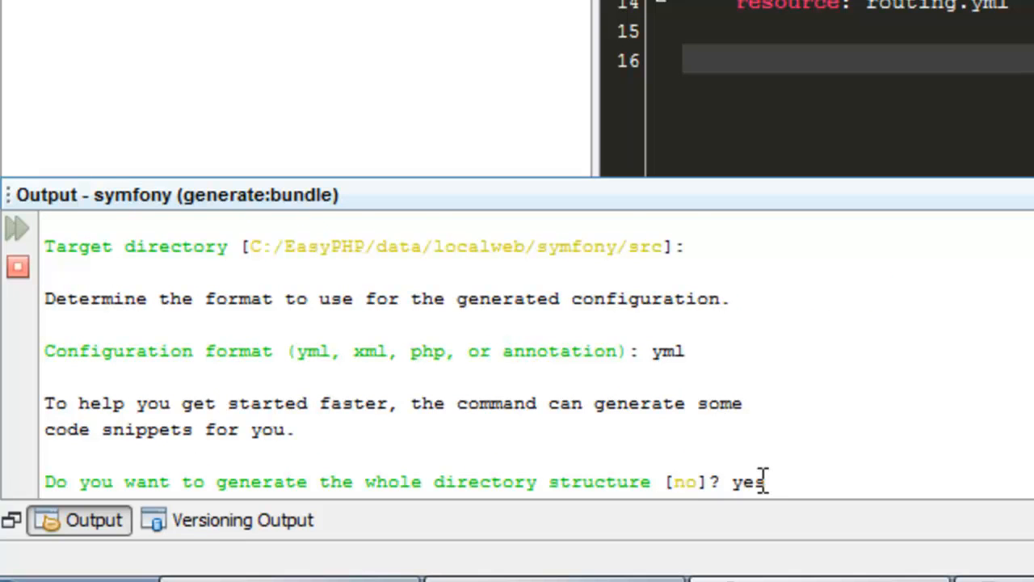
key("Return")
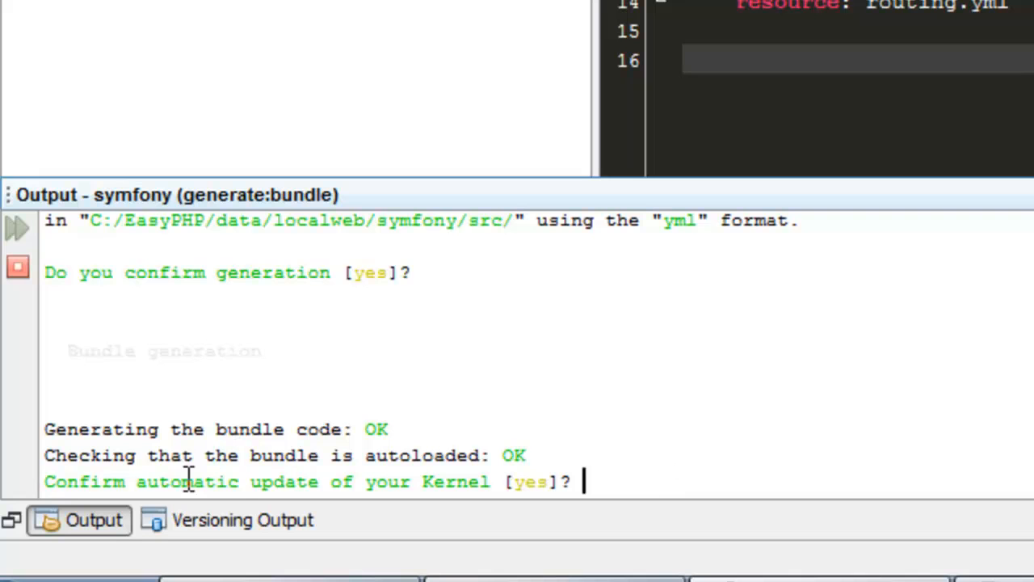
mouse_move(436, 481)
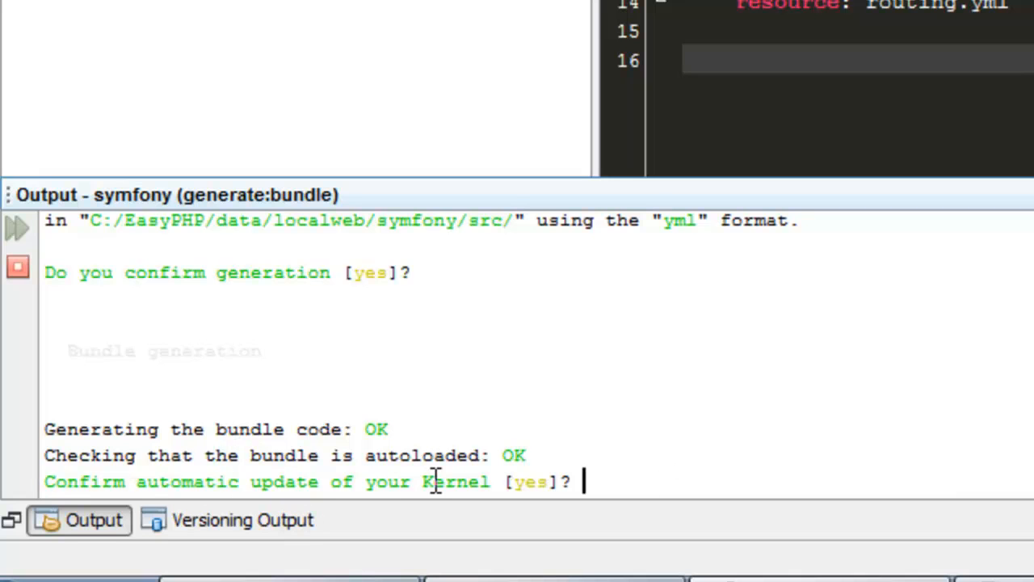
mouse_move(557, 185)
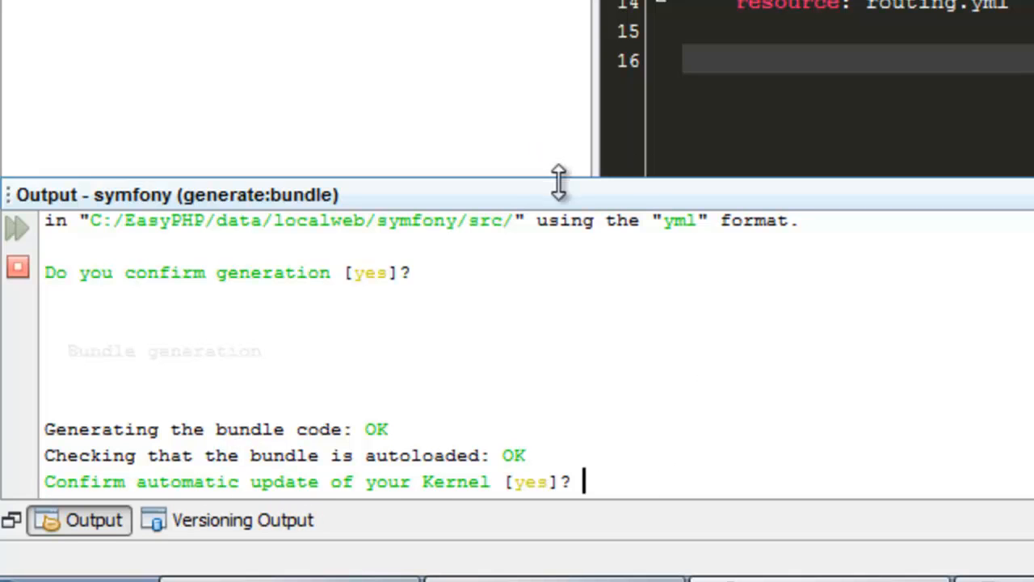
mouse_move(611, 477)
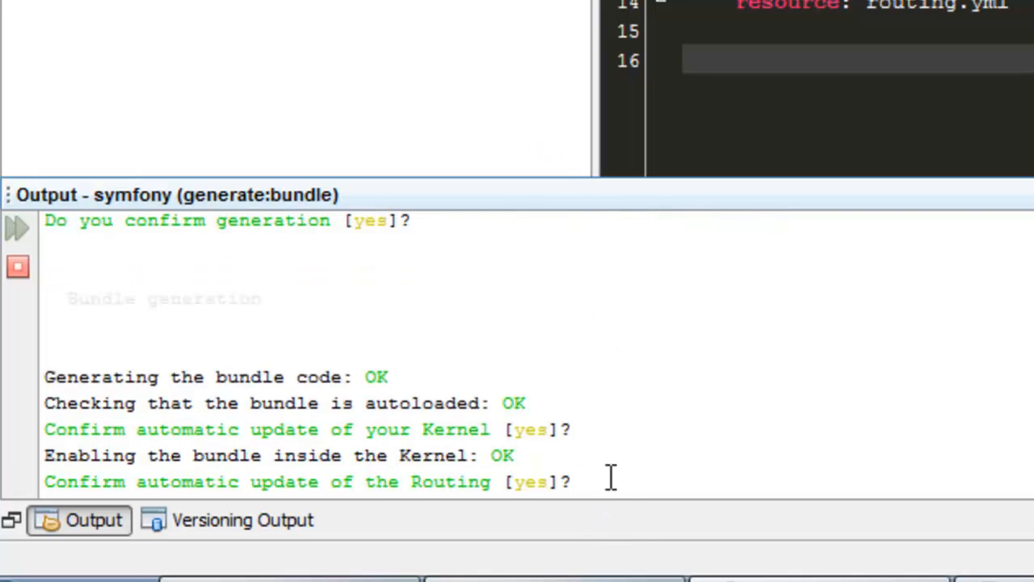
mouse_move(582, 485)
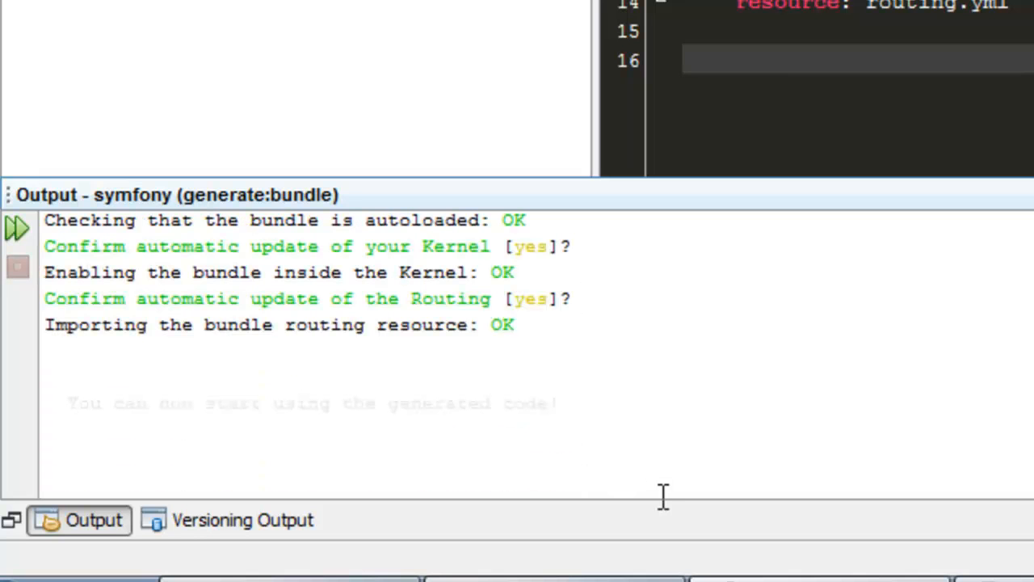
Select the final bundle generation success message in the Output window
double_click(311, 404)
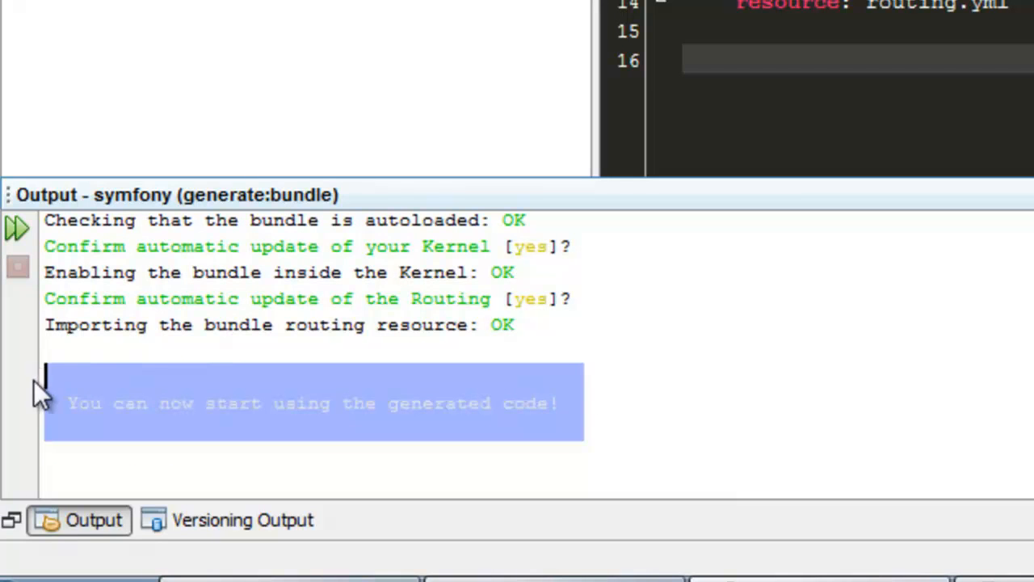
mouse_move(305, 401)
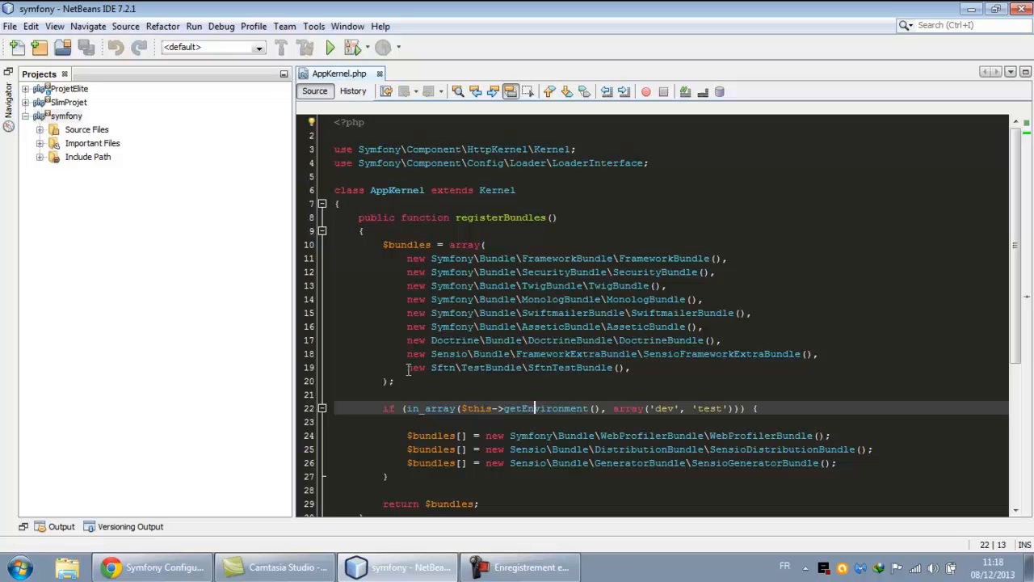
Inspect the new SftnTestBundle() line in AppKernel.php and expand Source Files > app
left_click(630, 366)
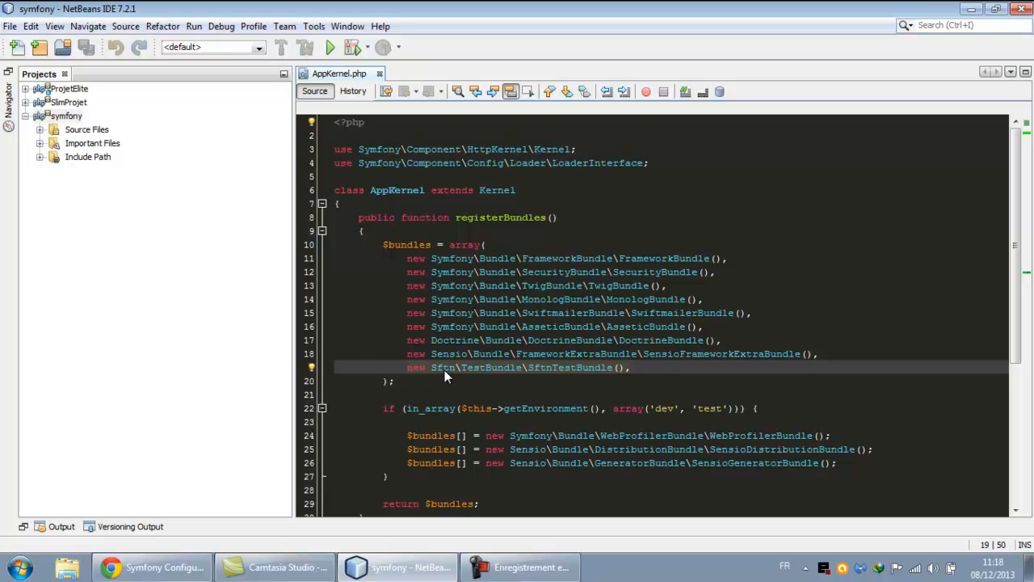
mouse_move(569, 375)
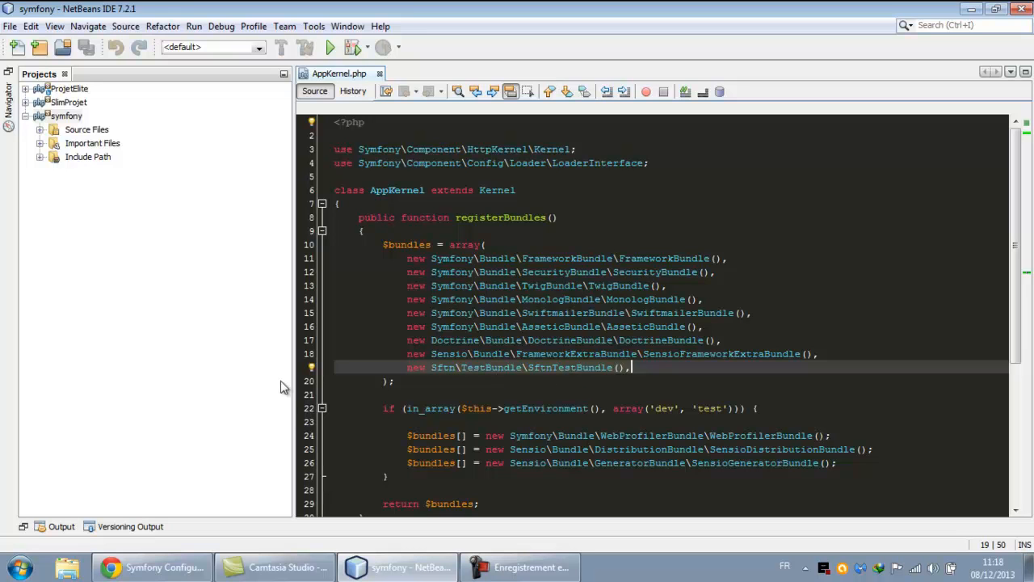
left_click(53, 129)
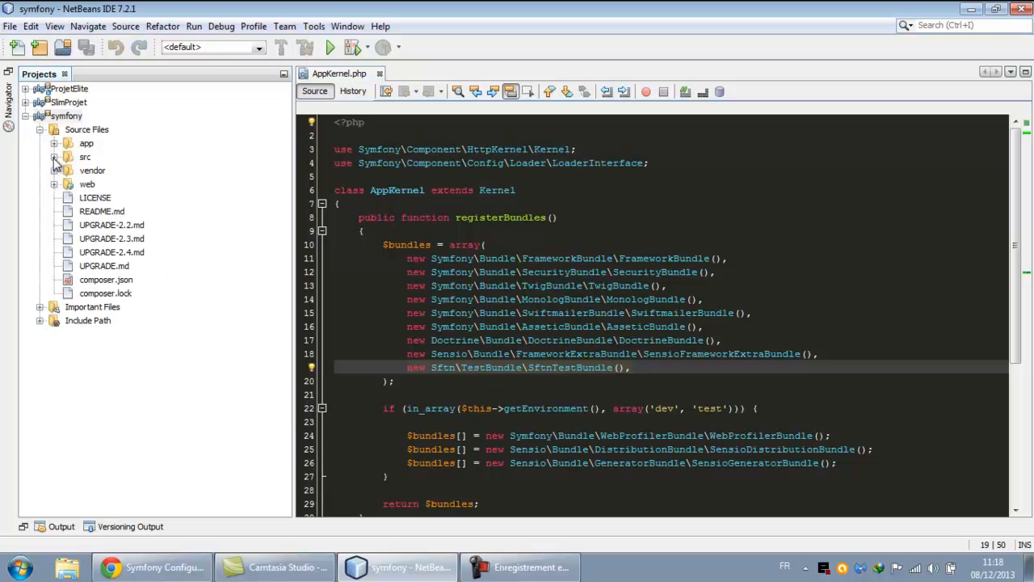
left_click(53, 143)
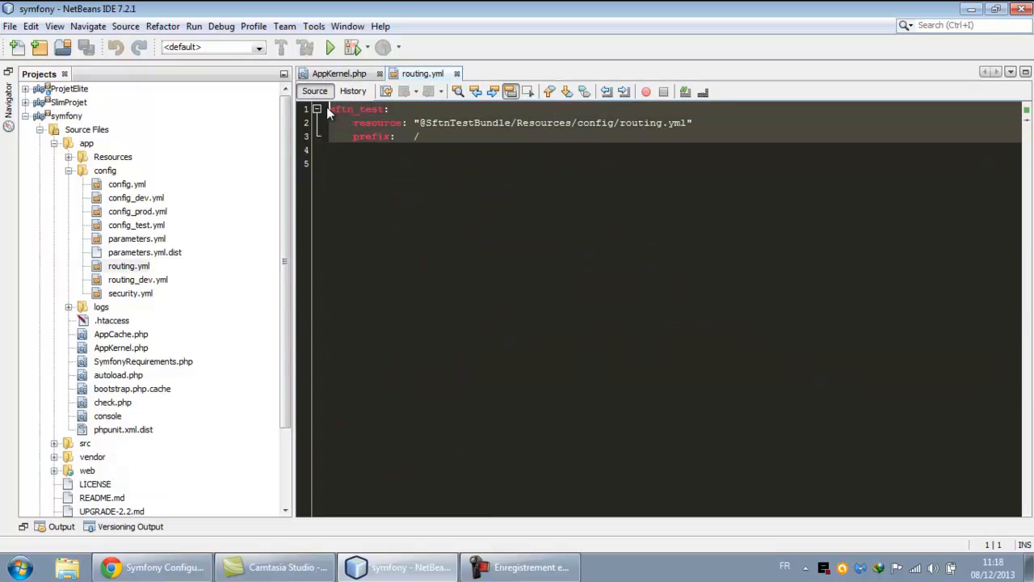
mouse_move(634, 122)
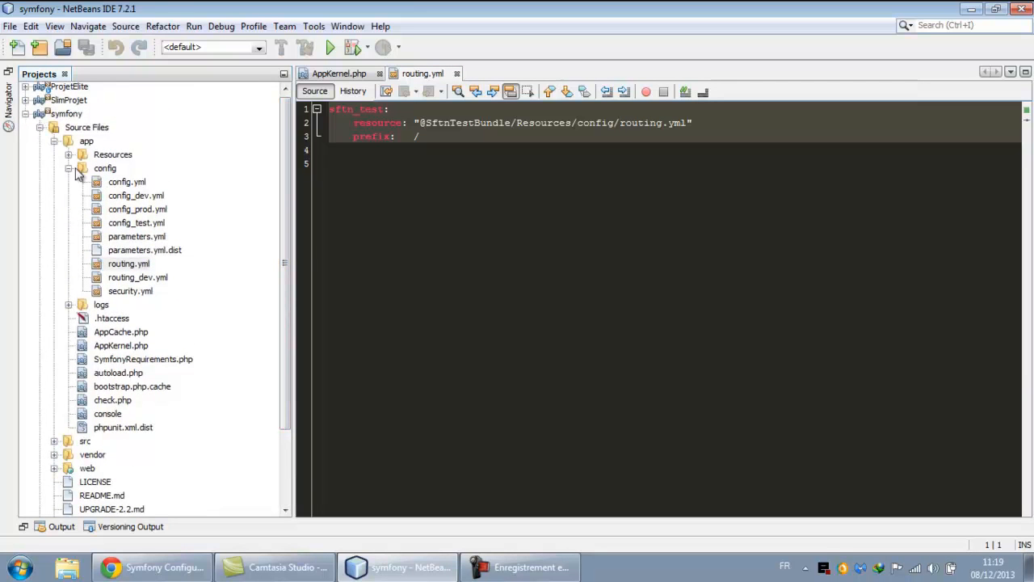
Reveal src > Sftn > TestBundle > Controller and open DefaultController.php
left_click(68, 168)
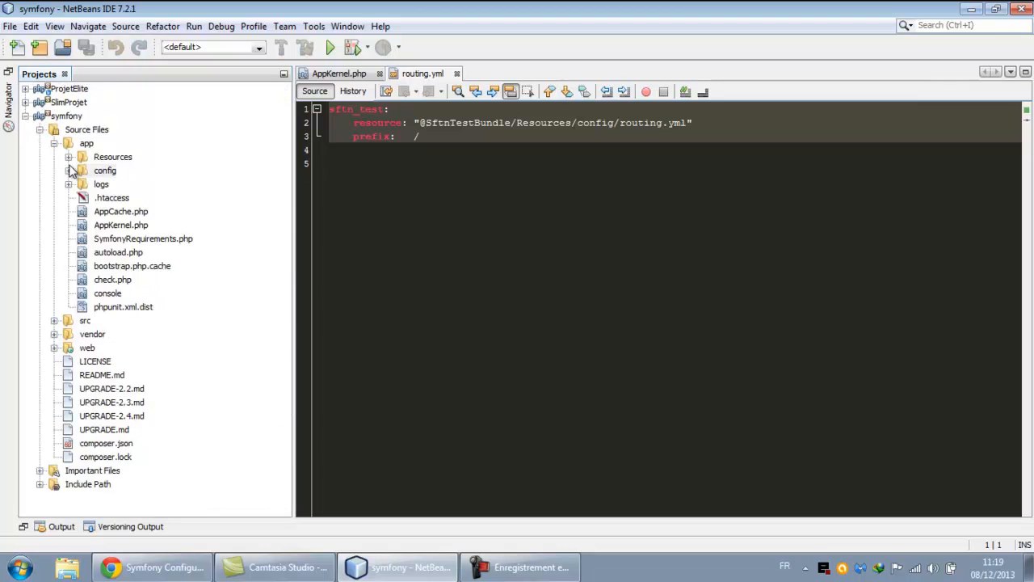
left_click(55, 320)
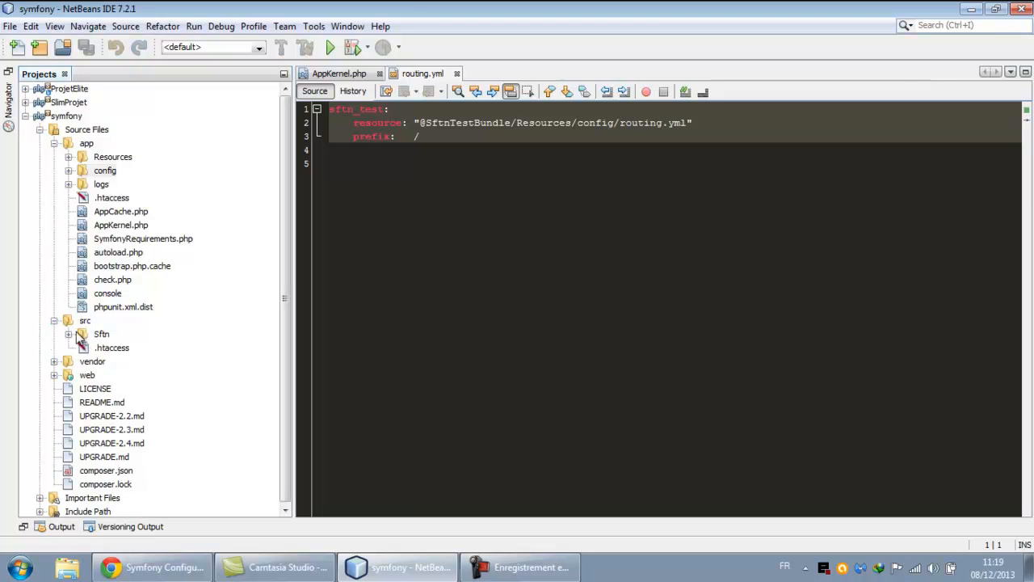
left_click(67, 333)
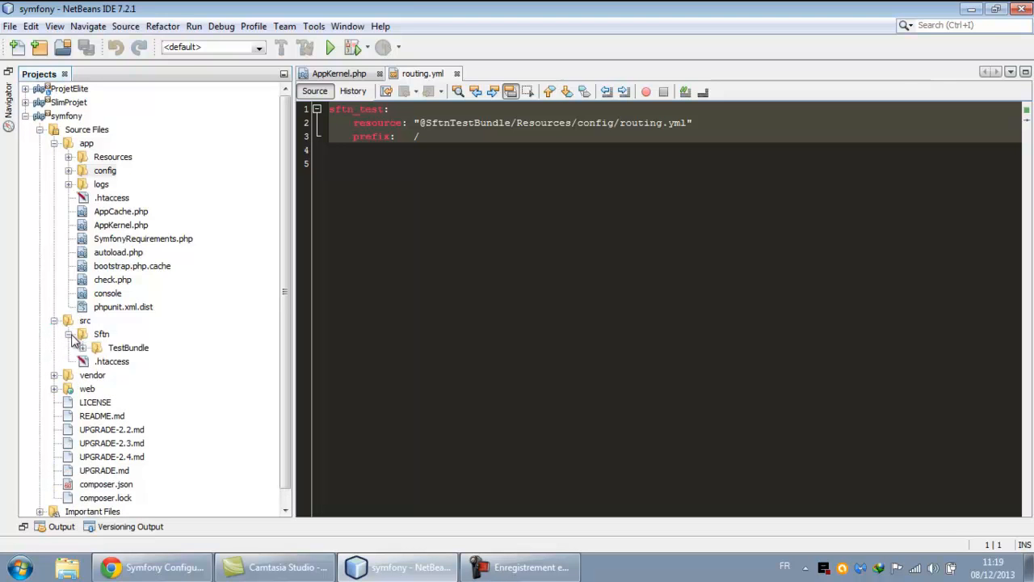
left_click(96, 347)
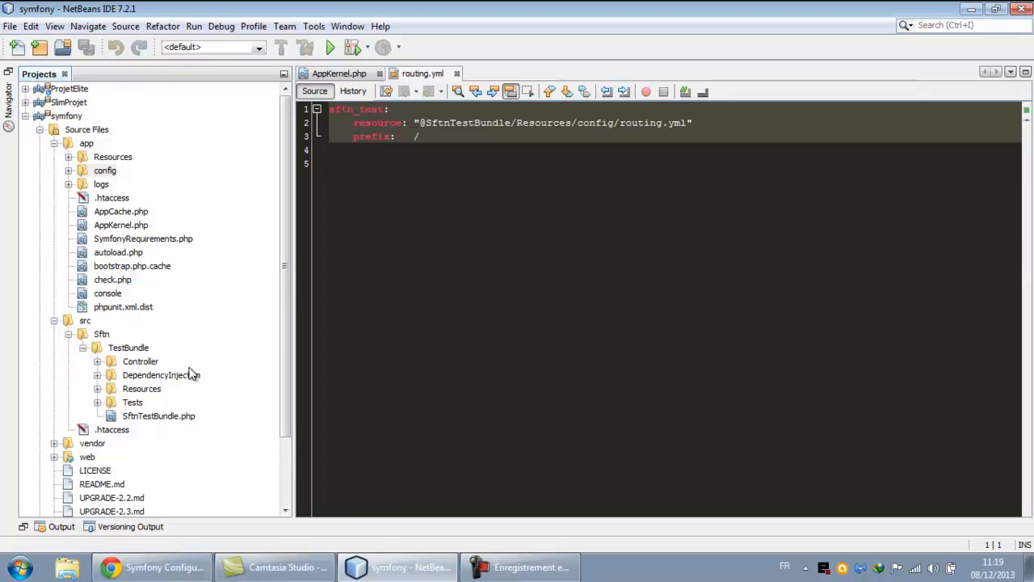
scroll("down", 3)
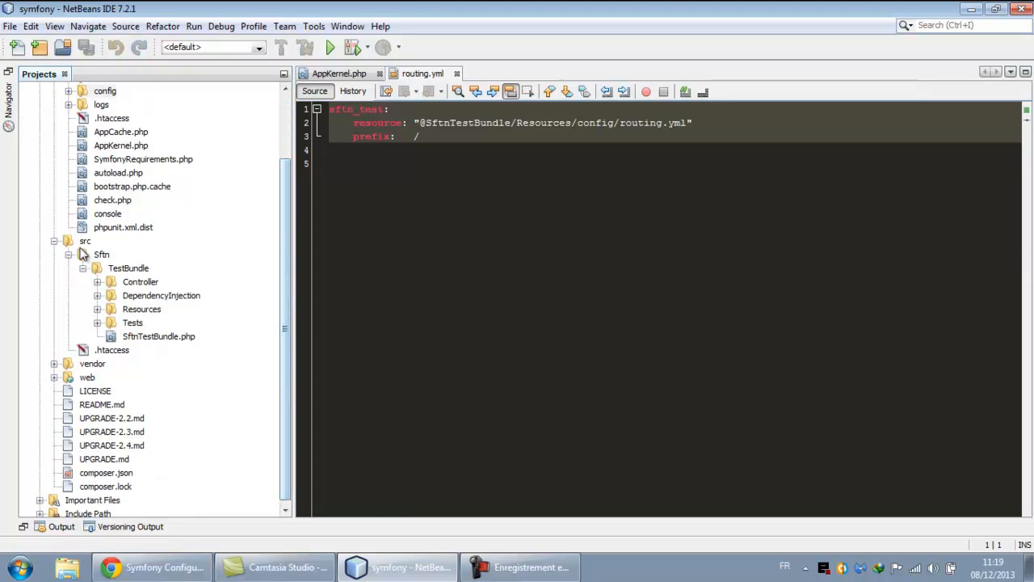
left_click(97, 281)
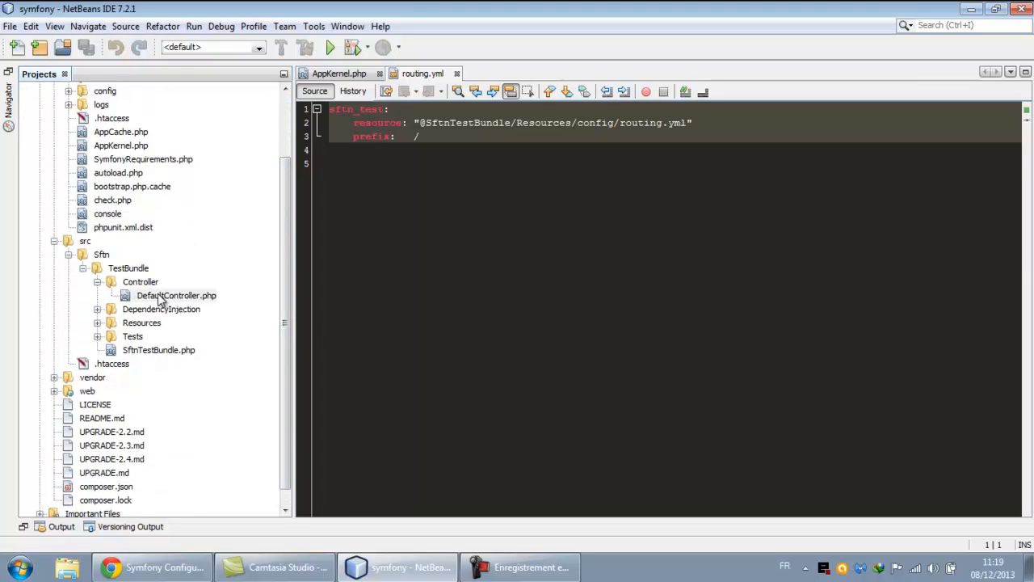
double_click(176, 294)
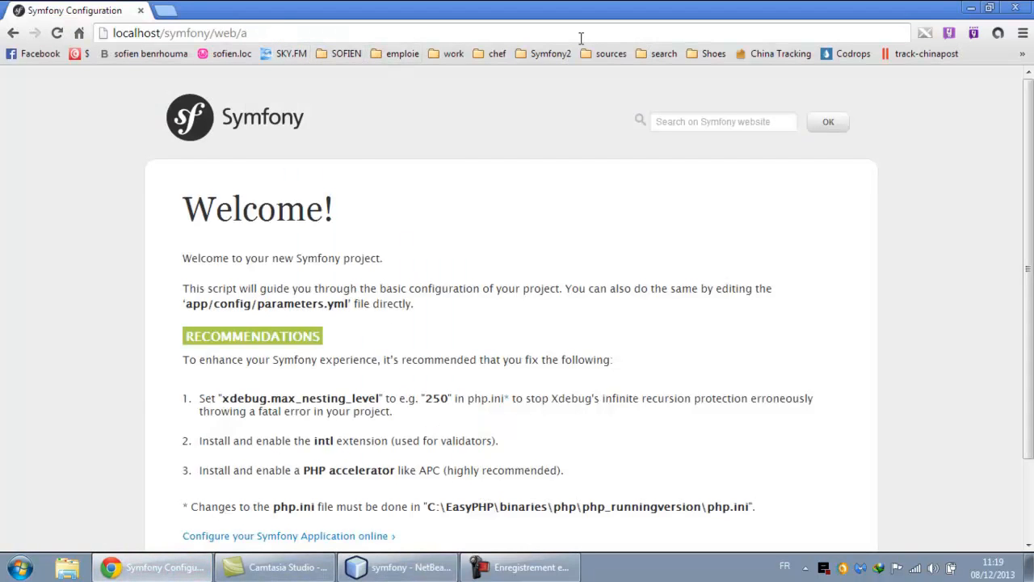
Load localhost/symfony/web/app.php in Chrome's address bar
type("pp.php")
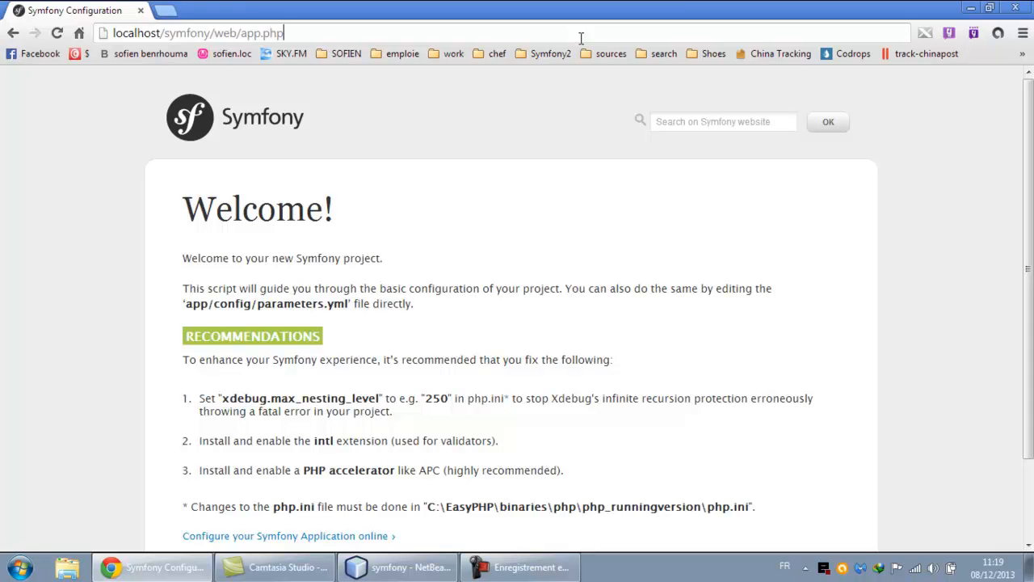
key("Backspace")
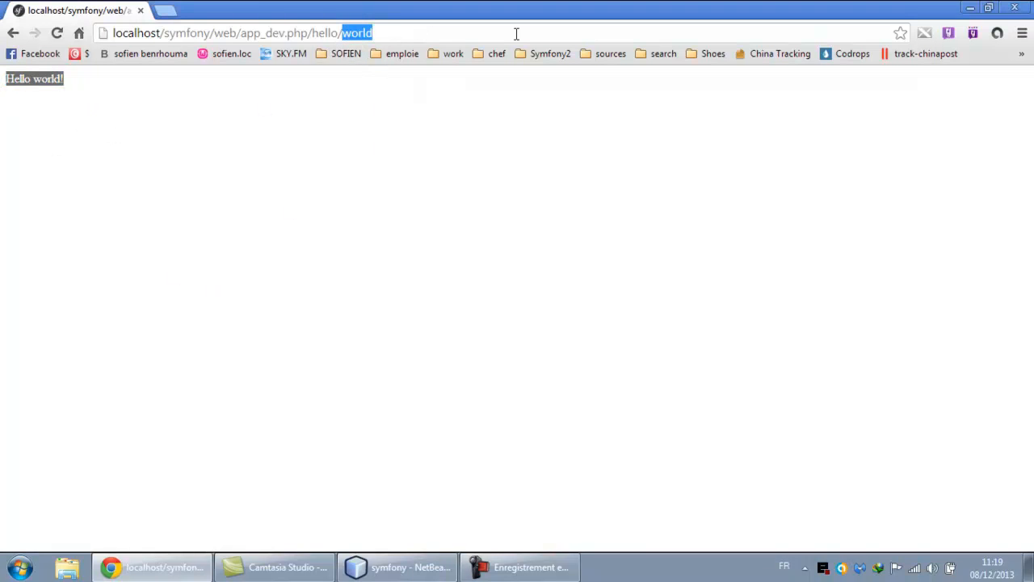
Replace world with sofien in the hello URL so the page greets 'Hello sofien!'
type("sofi")
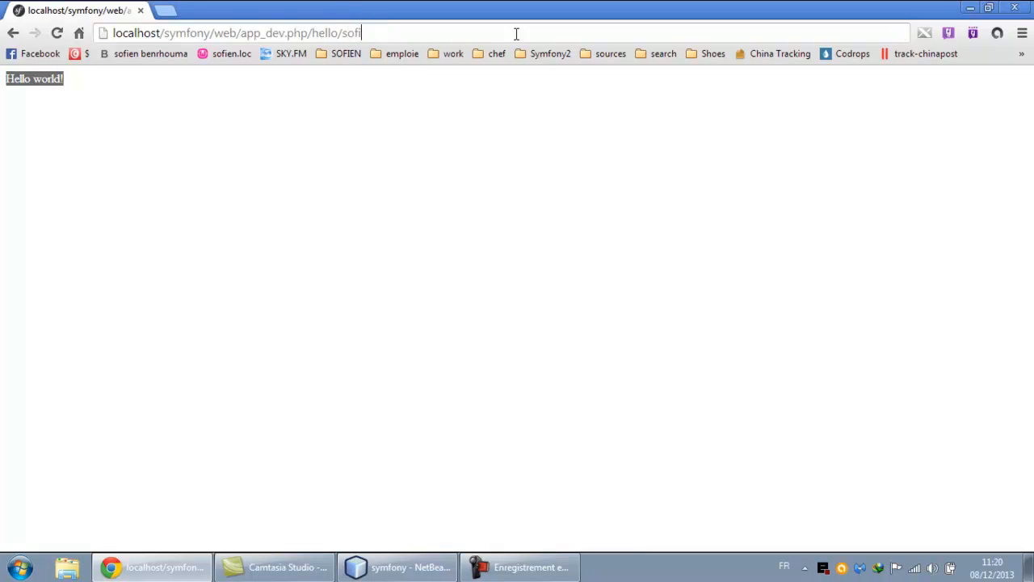
key("Return")
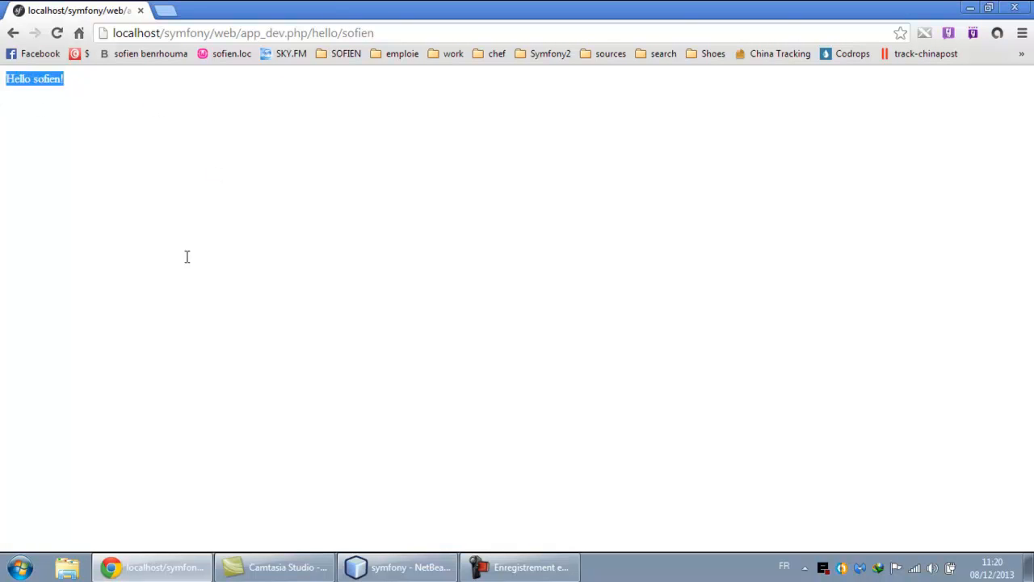
mouse_move(194, 270)
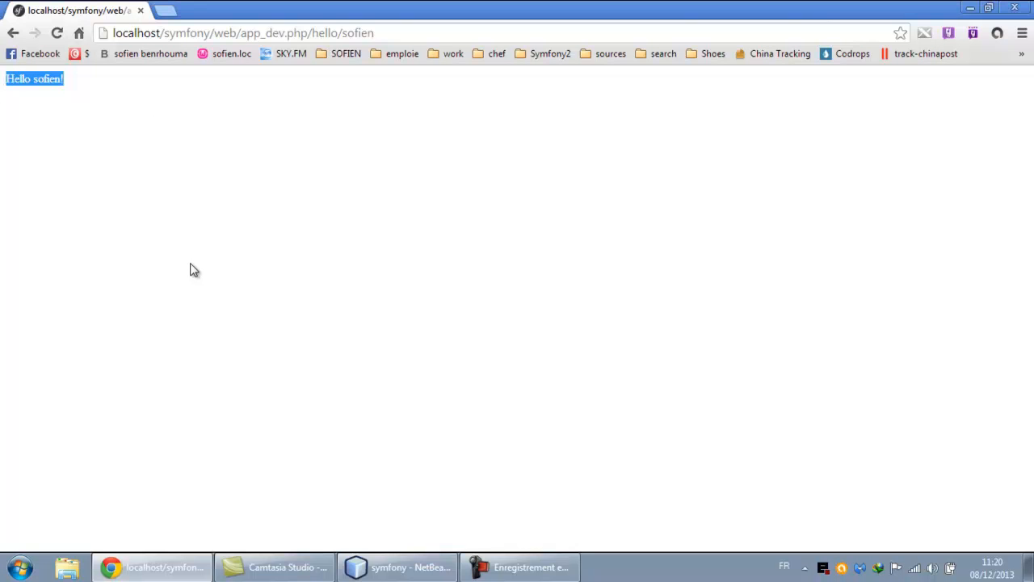